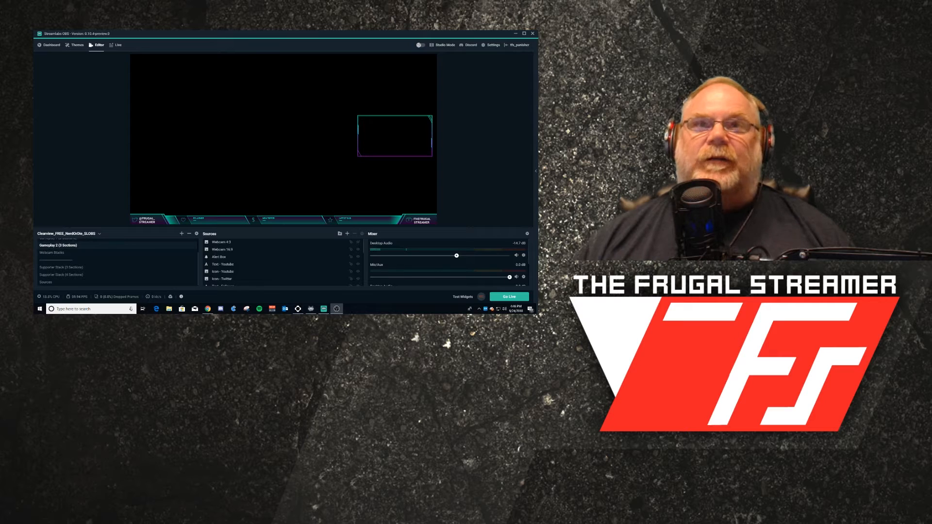
# Step: Browse the Sources list and inspect the existing Text - Latest Sub source
pyautogui.click(523, 33)
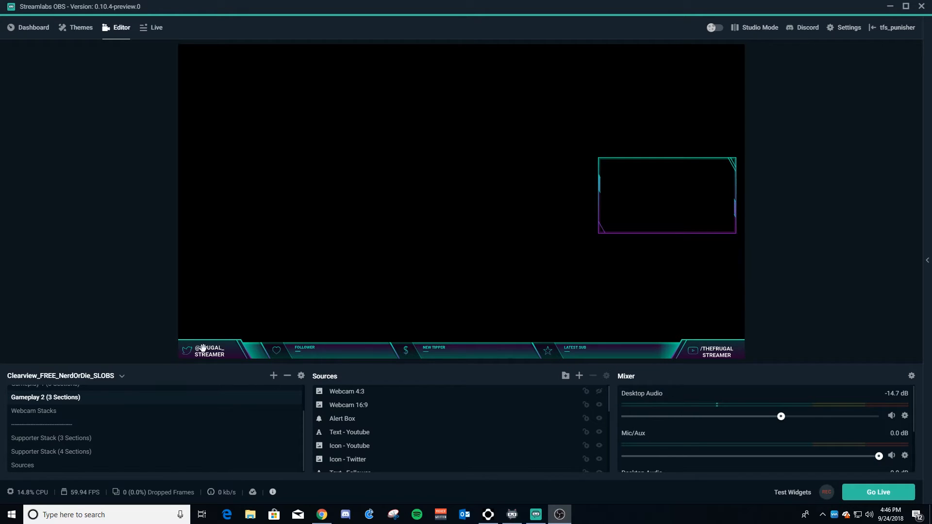
pyautogui.moveTo(342, 352)
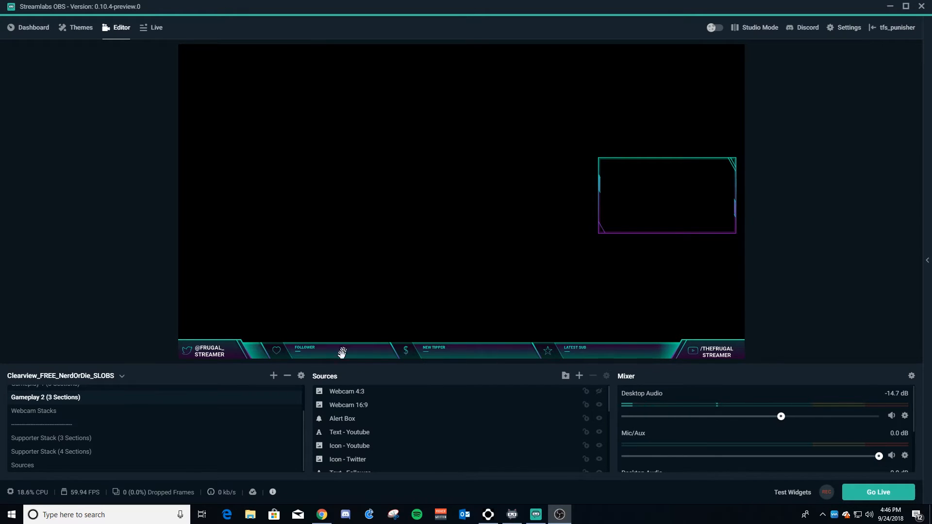
pyautogui.moveTo(236, 420)
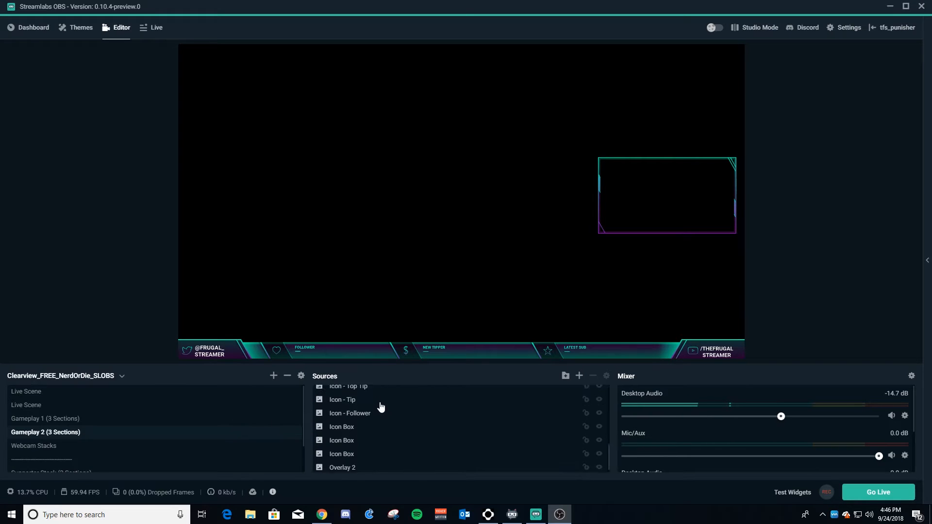
pyautogui.scroll(3)
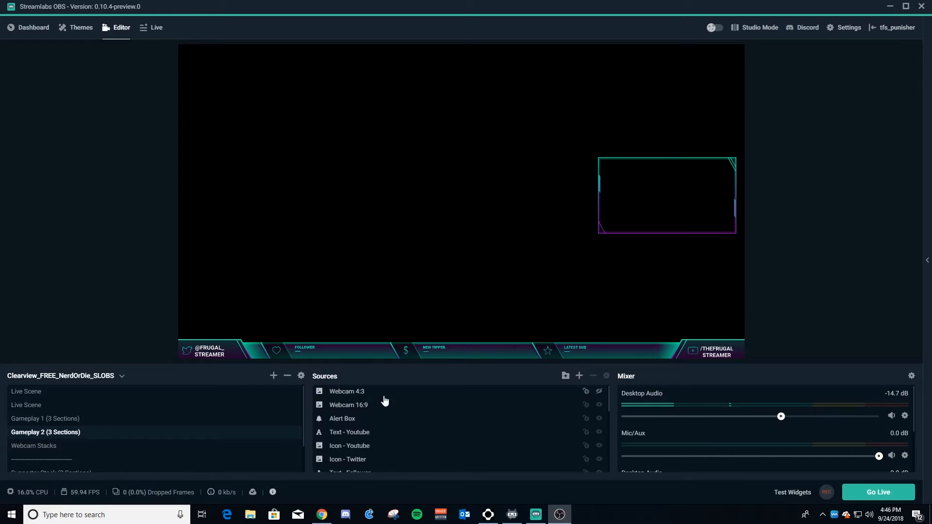
pyautogui.moveTo(303, 352)
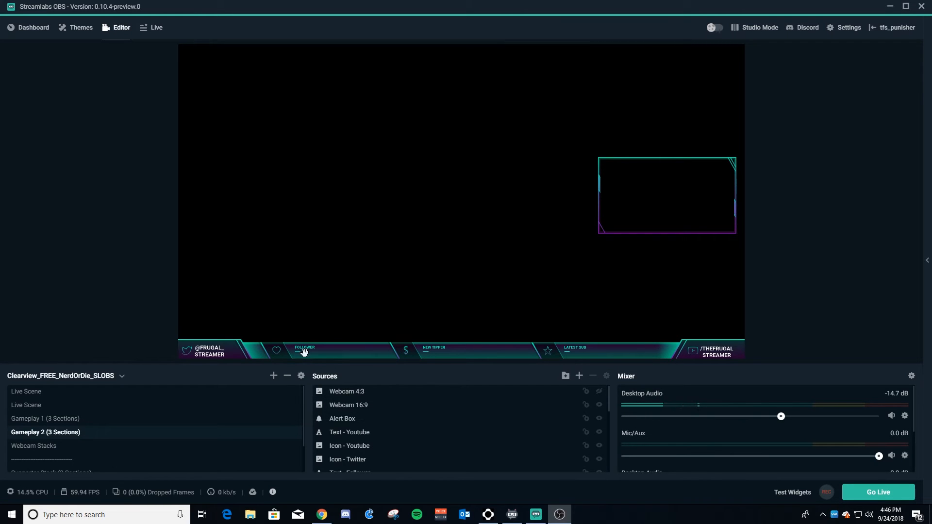
pyautogui.moveTo(424, 350)
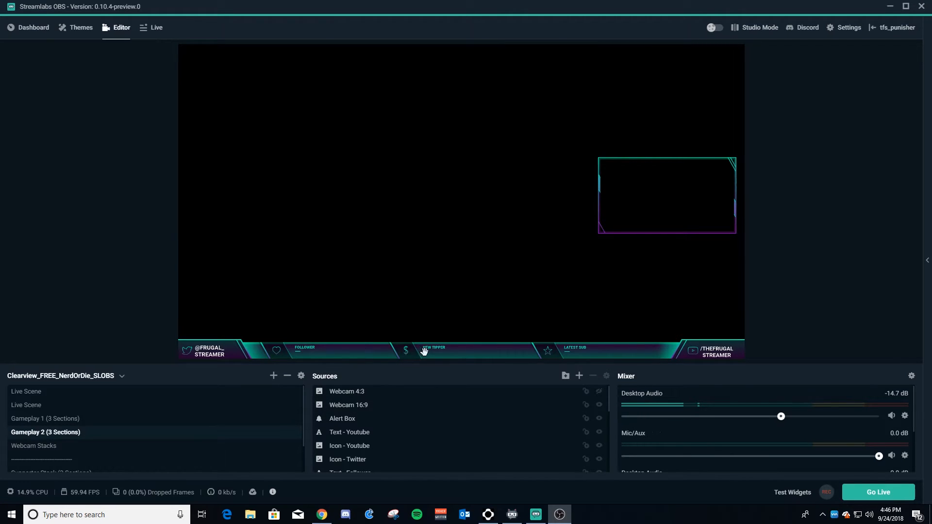
pyautogui.moveTo(333, 351)
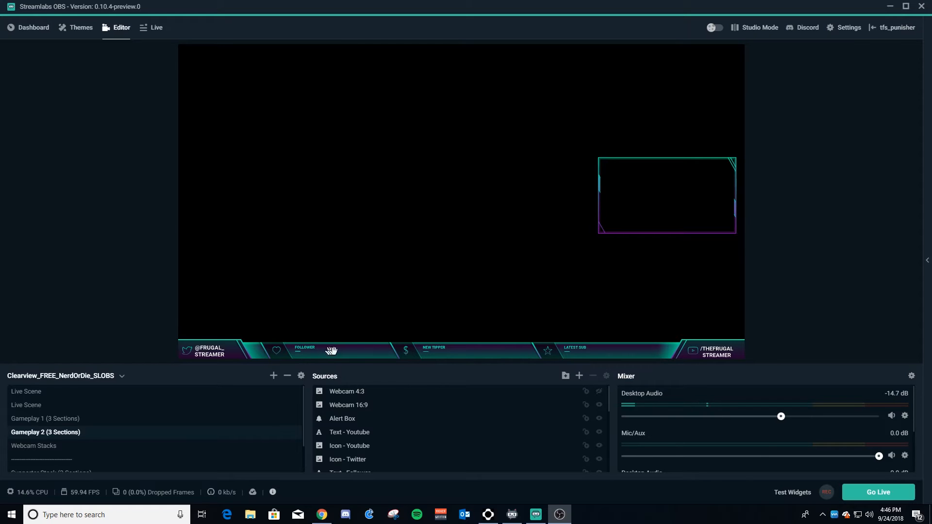
pyautogui.moveTo(585, 352)
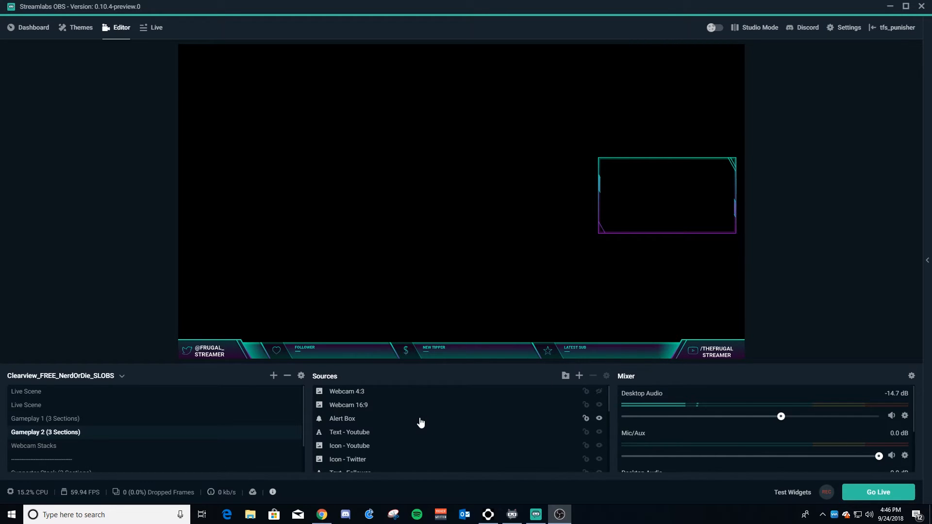
pyautogui.scroll(-3)
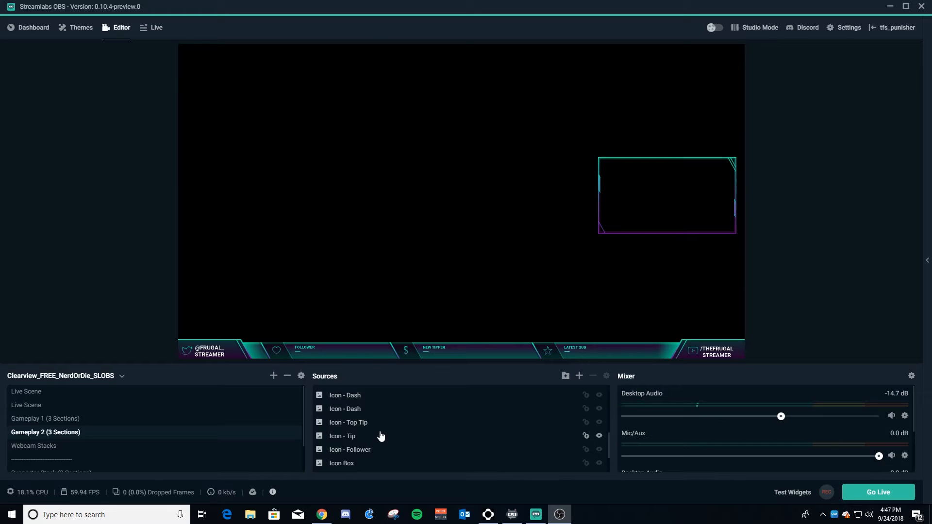
pyautogui.scroll(3)
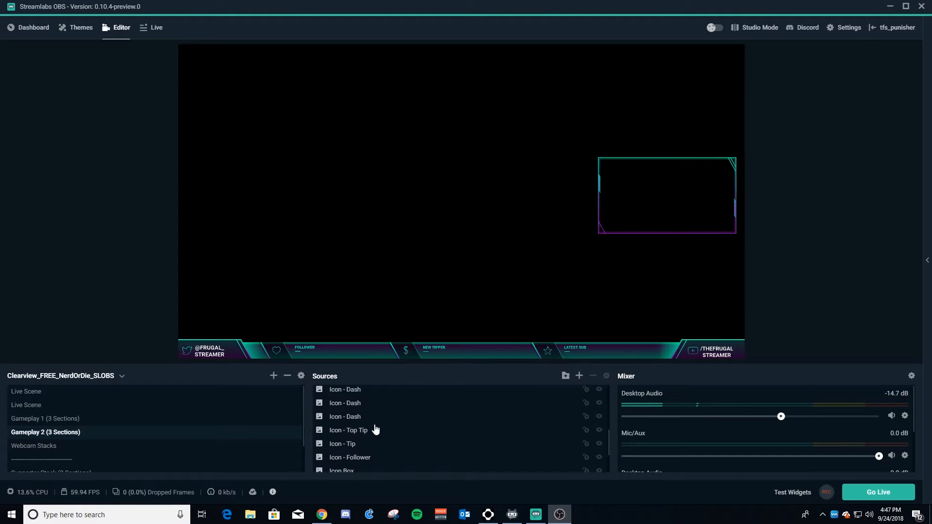
pyautogui.scroll(-3)
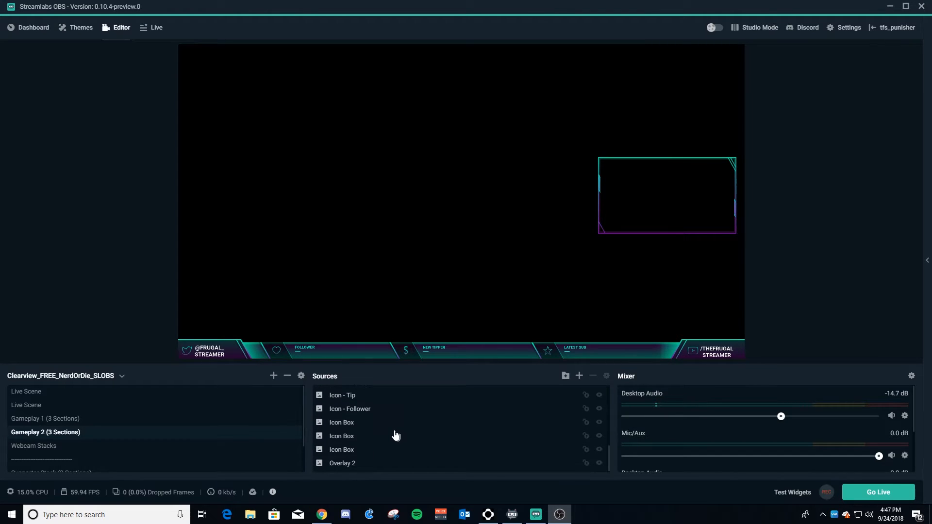
pyautogui.scroll(-3)
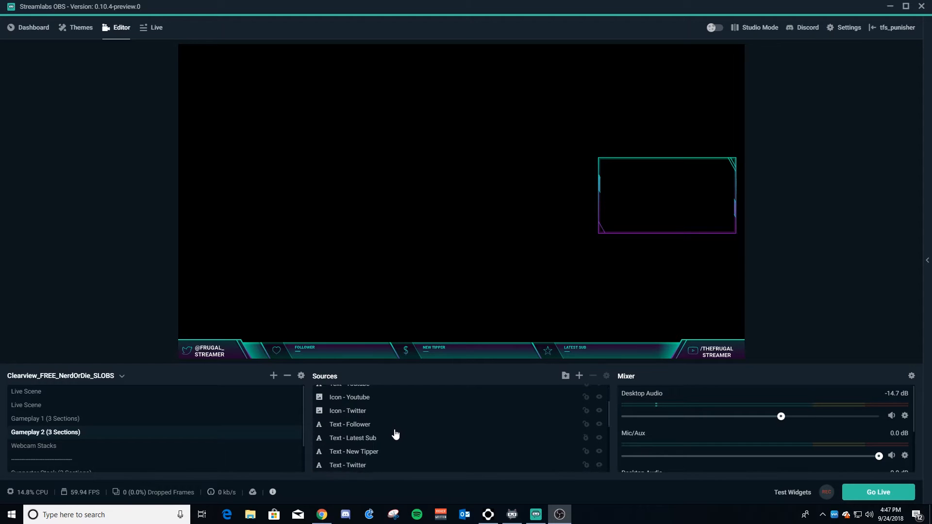
pyautogui.click(352, 438)
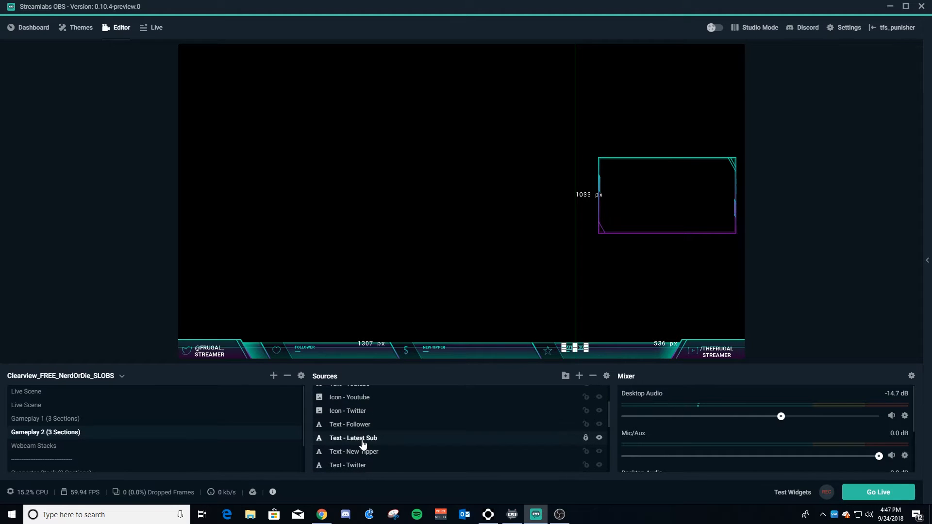
pyautogui.doubleClick(353, 438)
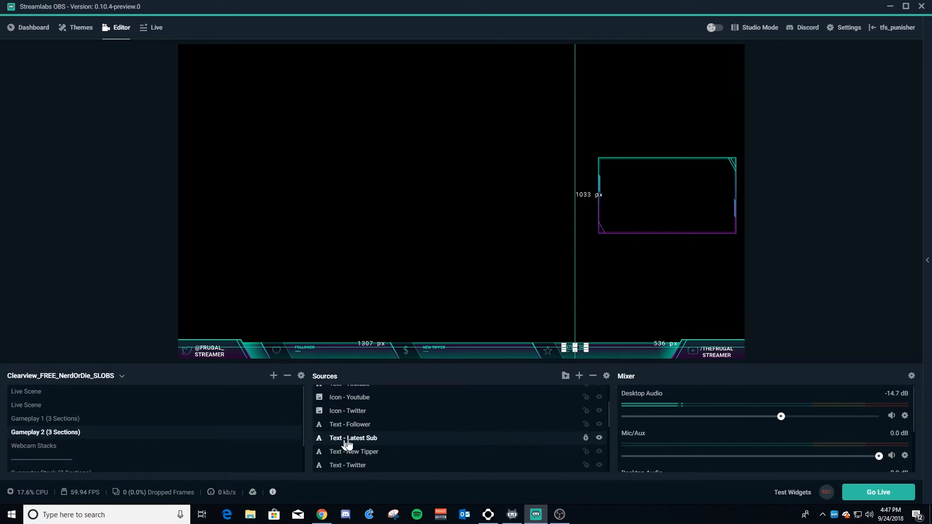
pyautogui.moveTo(610, 375)
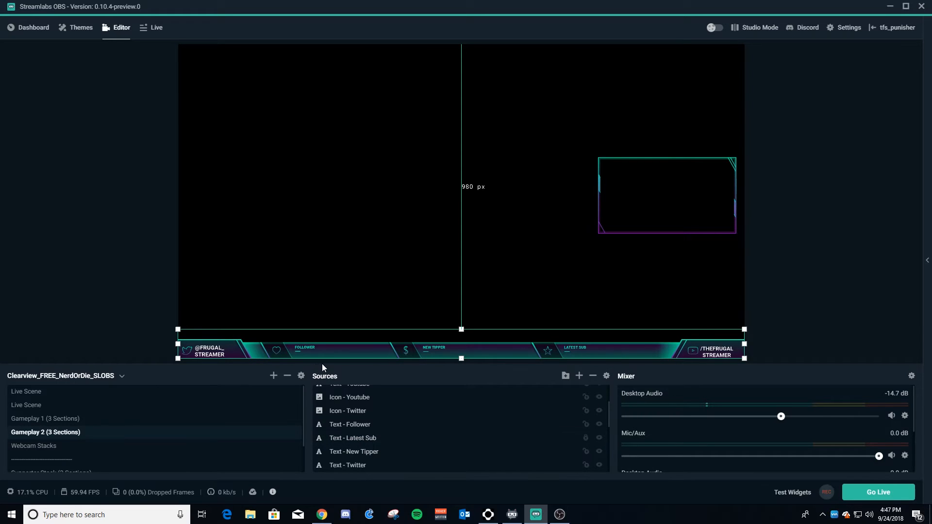
pyautogui.moveTo(591, 352)
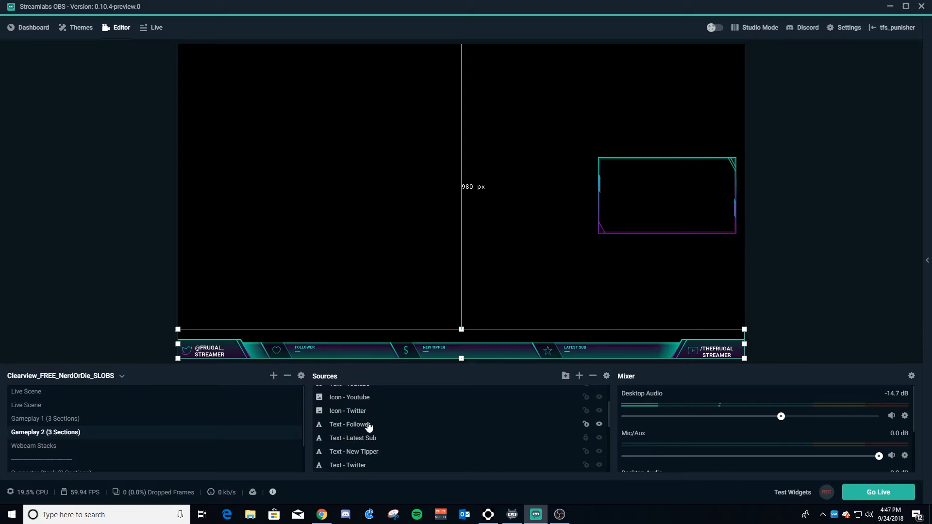
pyautogui.moveTo(439, 380)
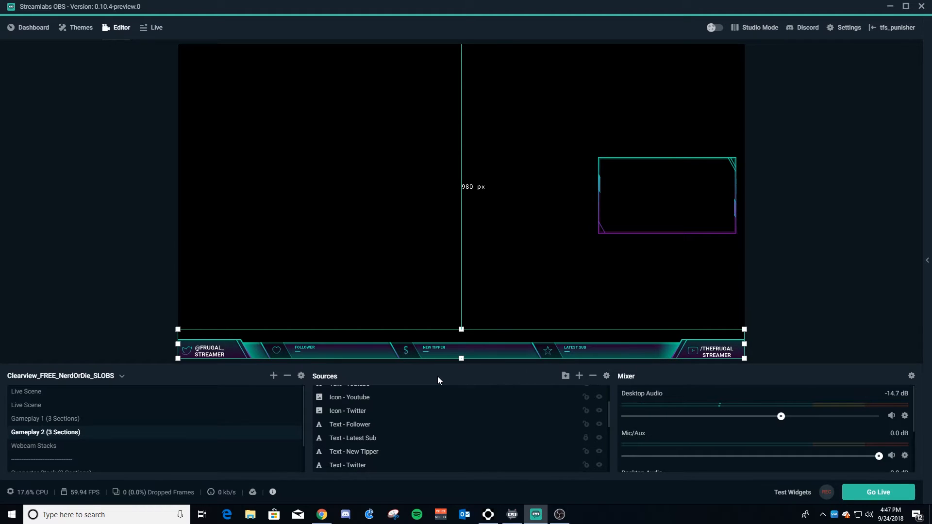
pyautogui.moveTo(351, 355)
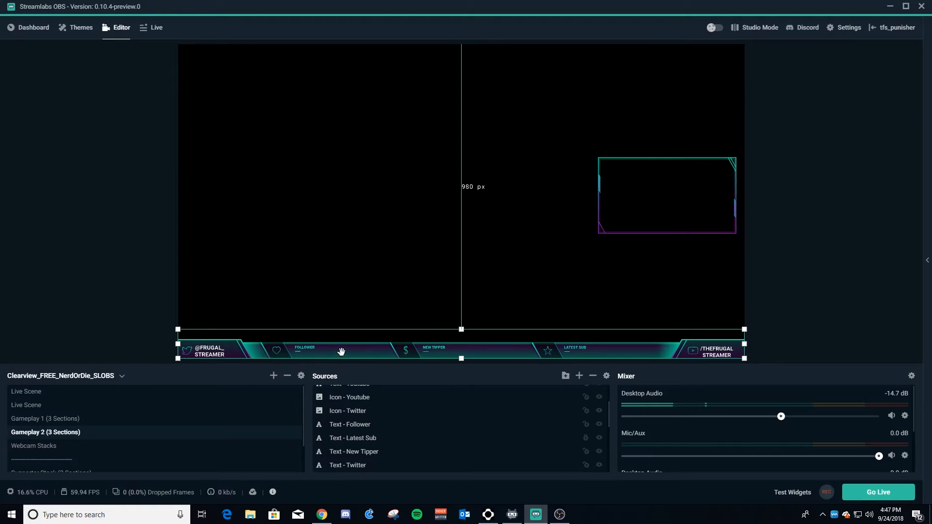
pyautogui.moveTo(378, 350)
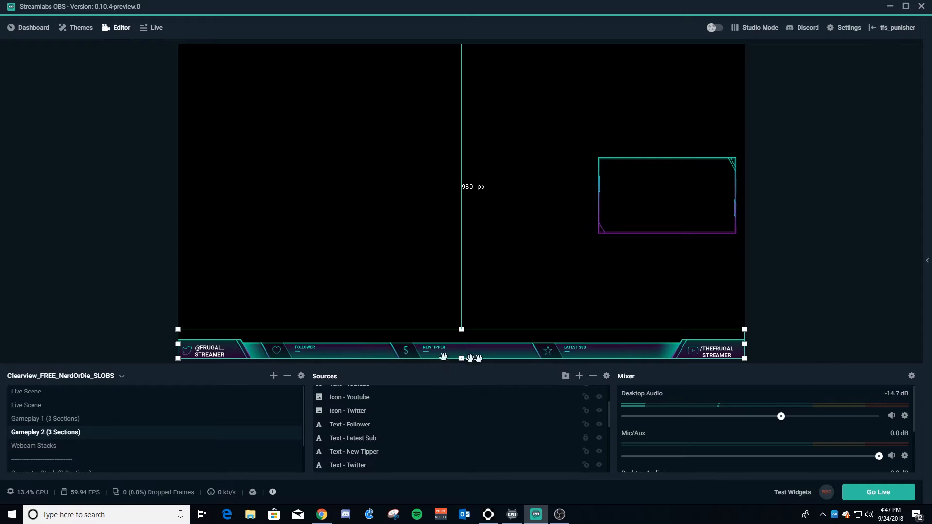
pyautogui.moveTo(400, 410)
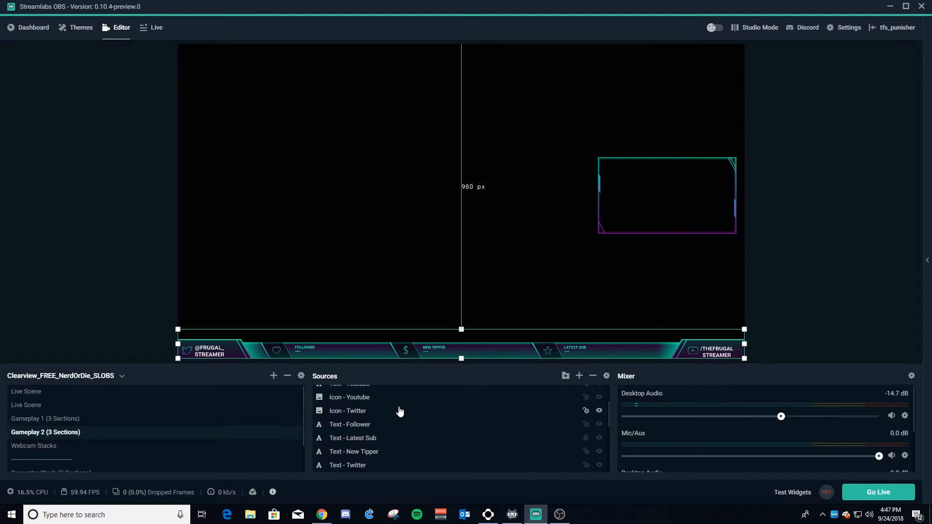
# Step: Choose the Stream Label widget under Widgets and add it to the scene
pyautogui.scroll(3)
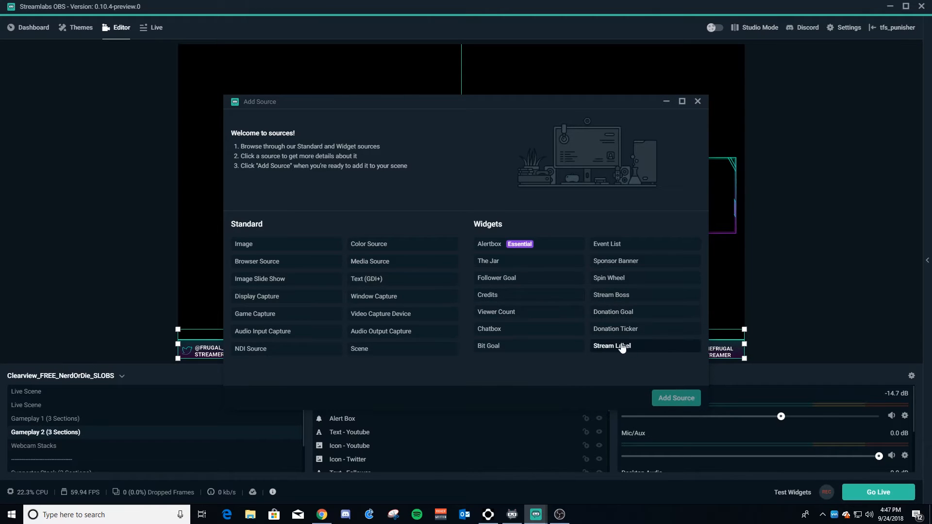
pyautogui.moveTo(642, 351)
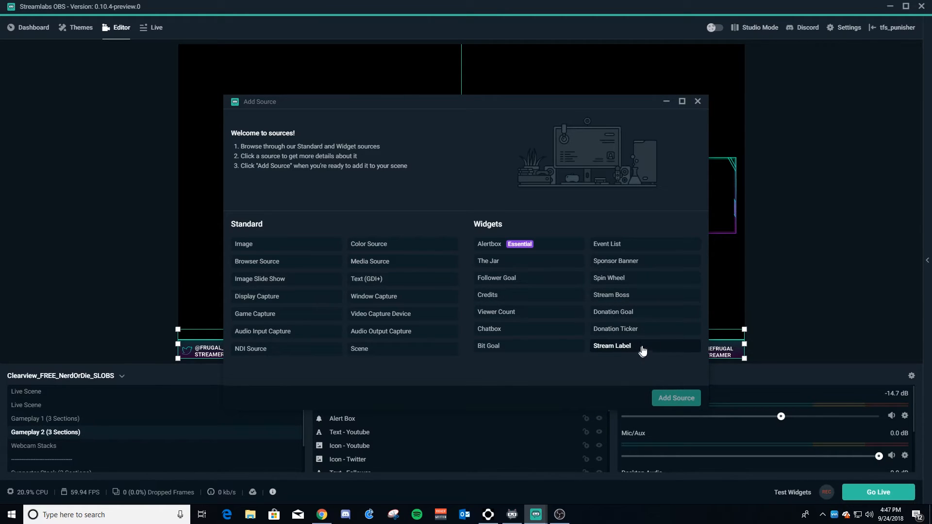
pyautogui.click(612, 345)
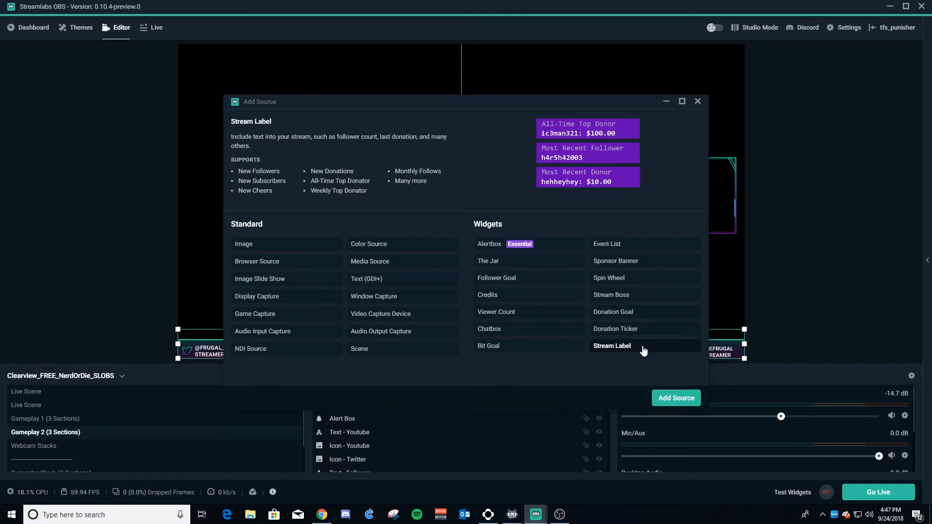
pyautogui.click(611, 345)
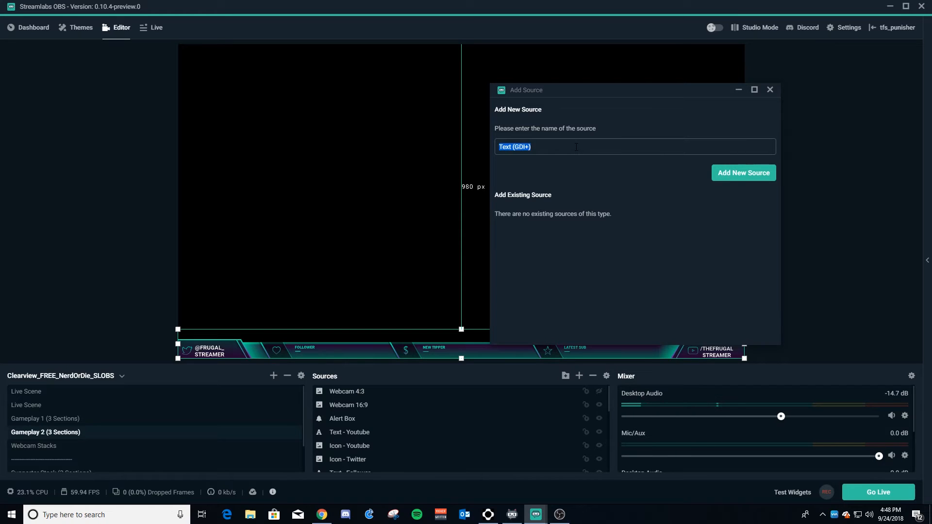
# Step: Name the new stream label source 'Latest Follower' and create it
pyautogui.write('Latest')
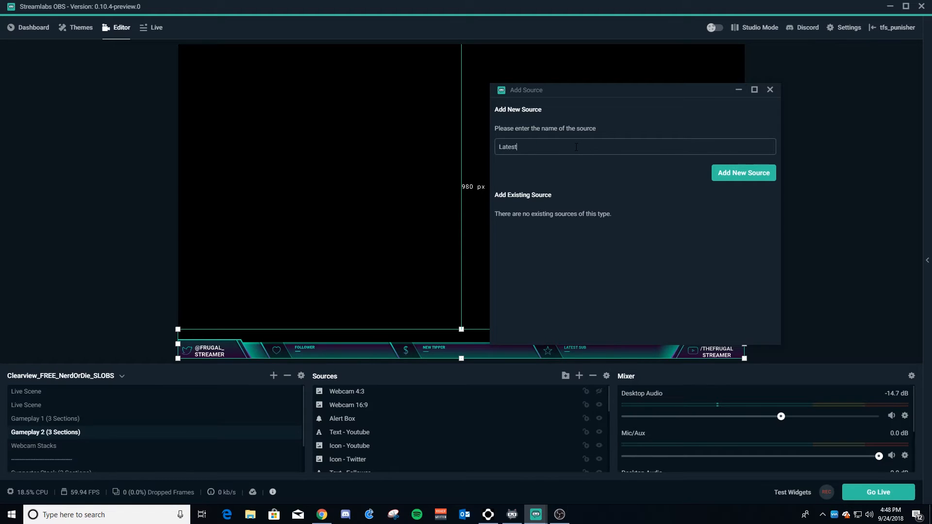
pyautogui.write('Follower')
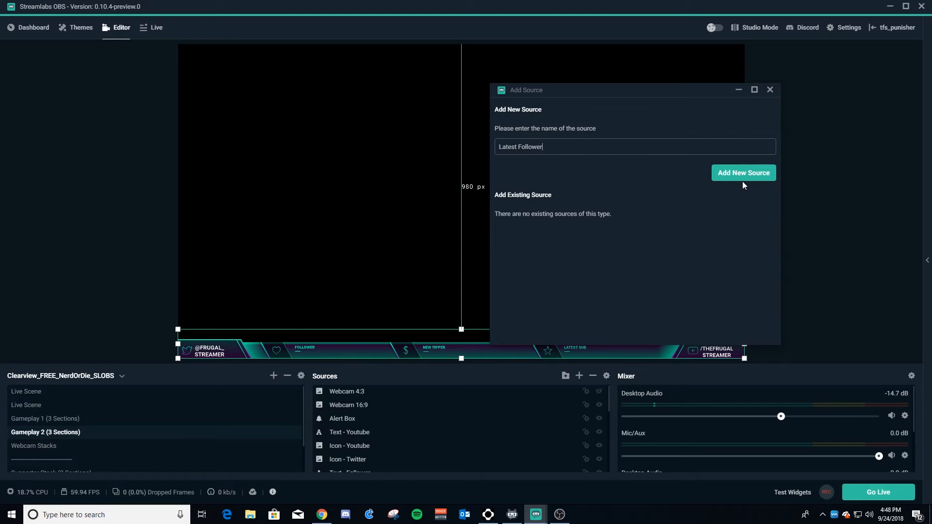
pyautogui.click(743, 173)
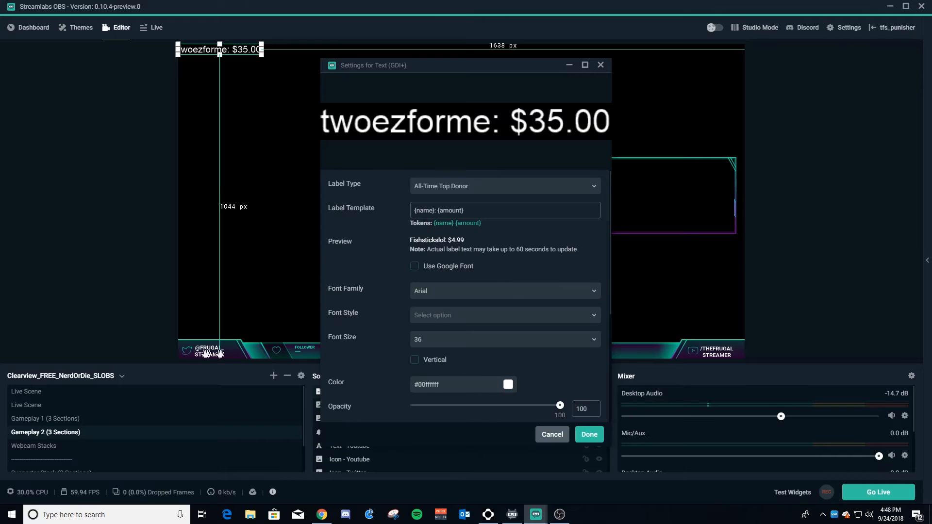
pyautogui.moveTo(525, 191)
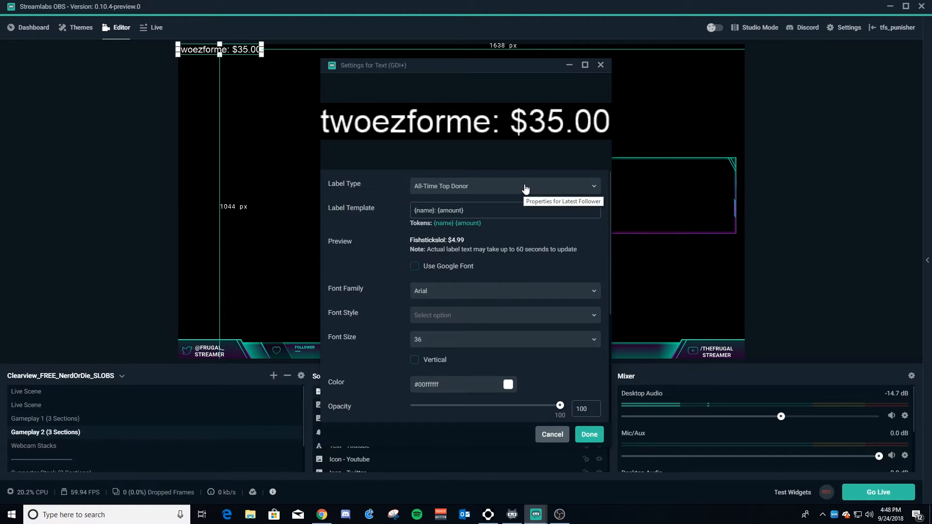
pyautogui.moveTo(557, 189)
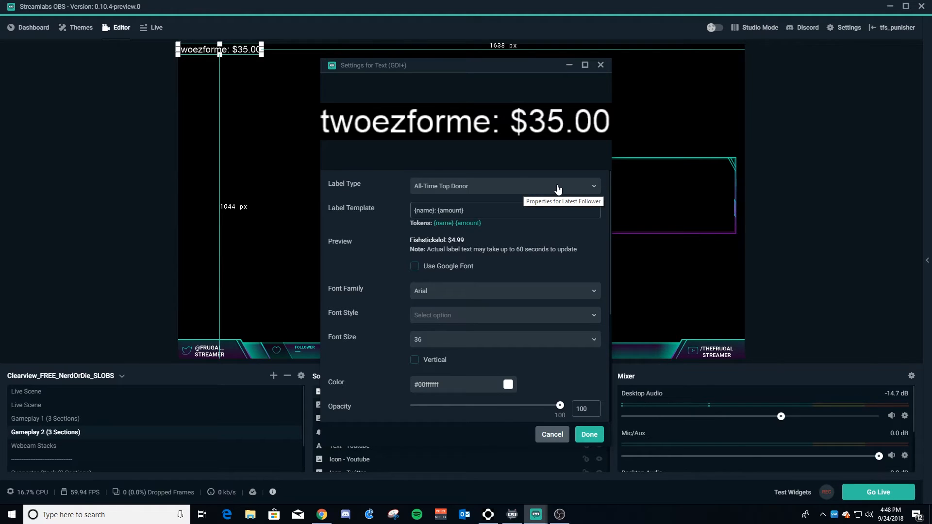
# Step: Set the Label Type to Most Recent Follower, keeping the {name} label template
pyautogui.click(504, 186)
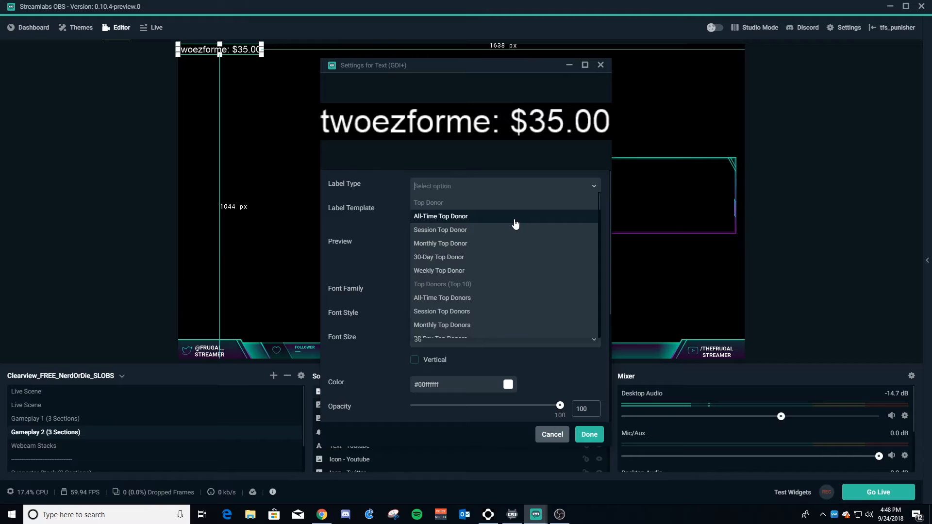
pyautogui.moveTo(504, 269)
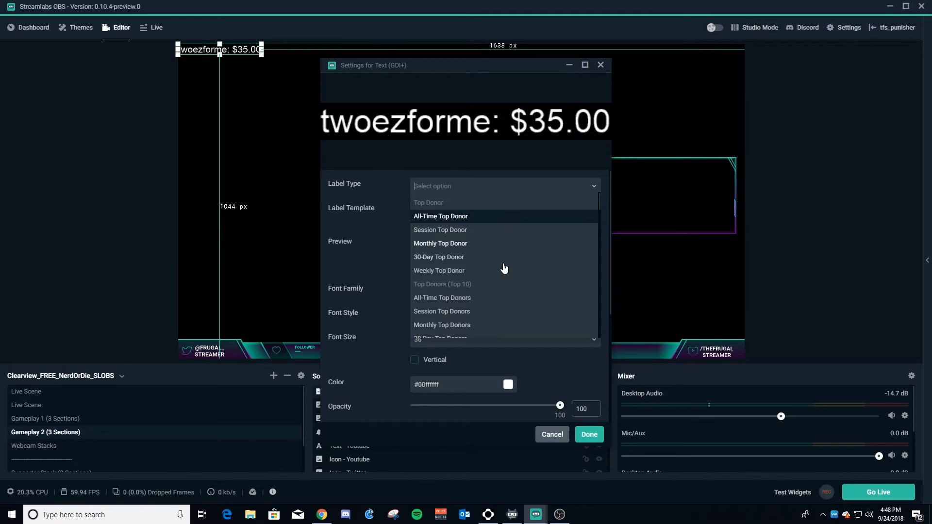
pyautogui.moveTo(483, 284)
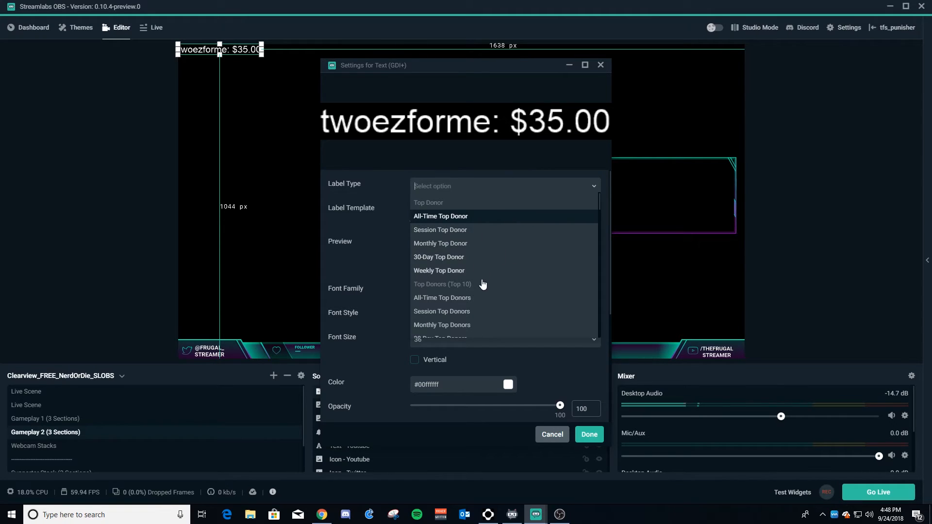
pyautogui.moveTo(464, 275)
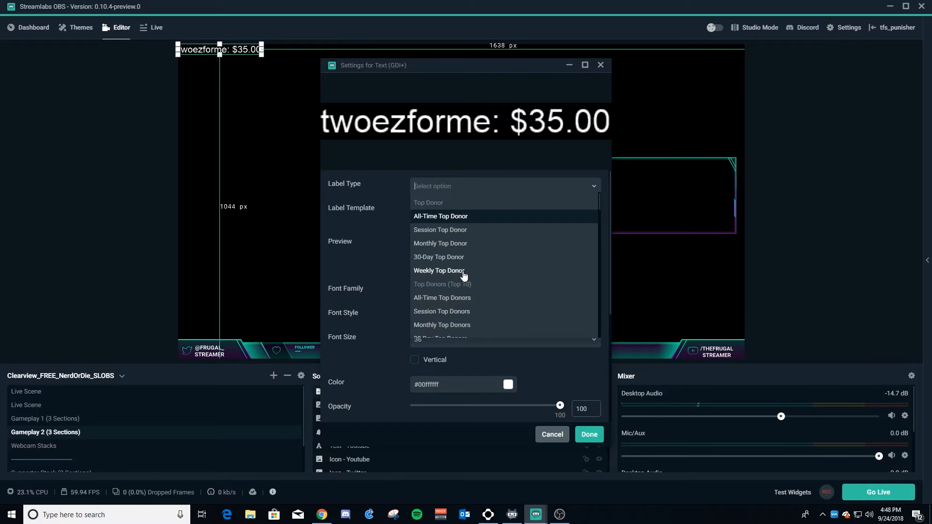
pyautogui.scroll(-3)
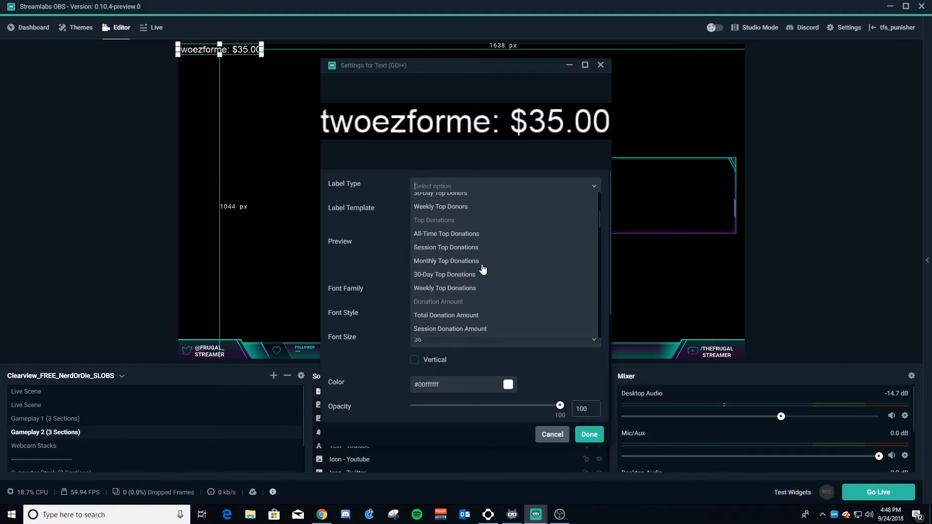
pyautogui.scroll(-3)
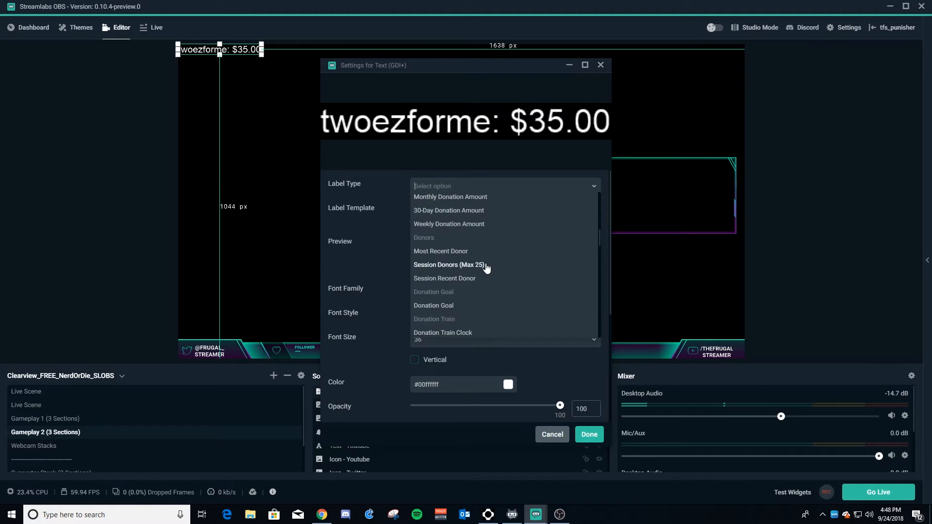
pyautogui.scroll(-3)
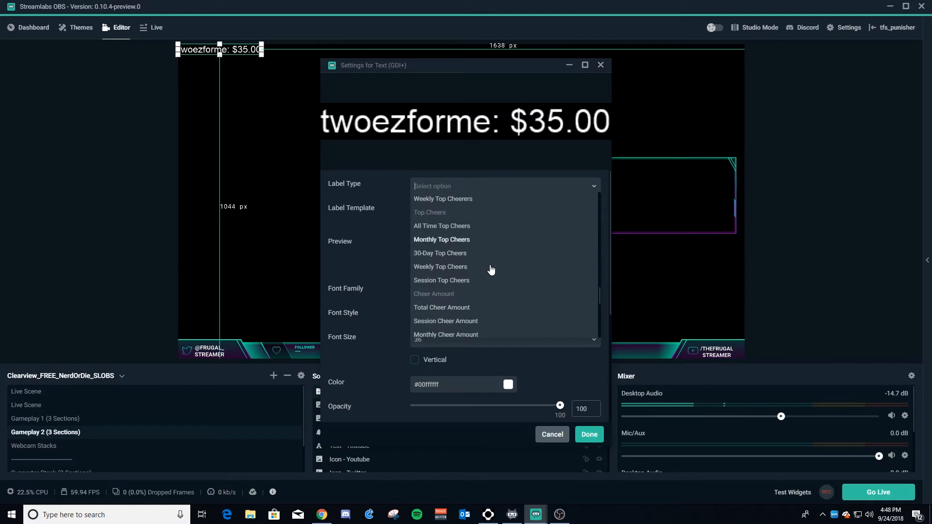
pyautogui.scroll(-3)
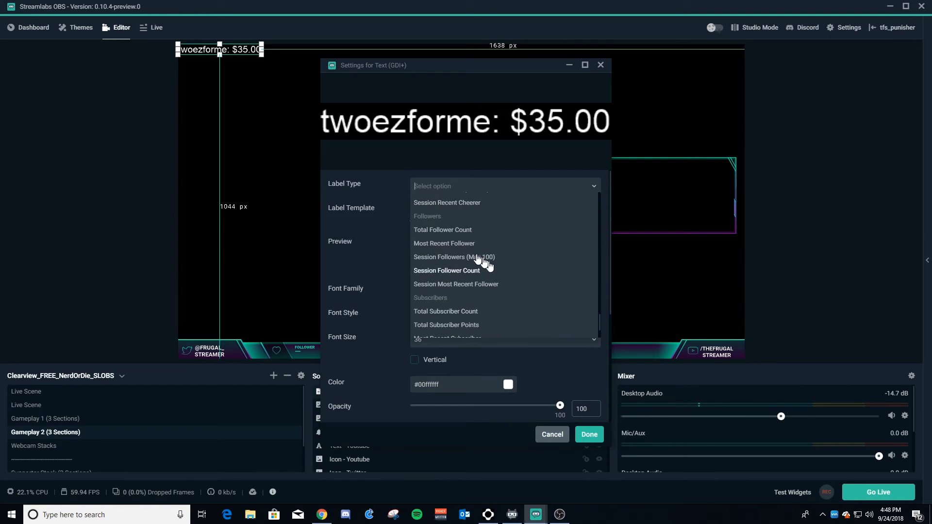
pyautogui.moveTo(445, 223)
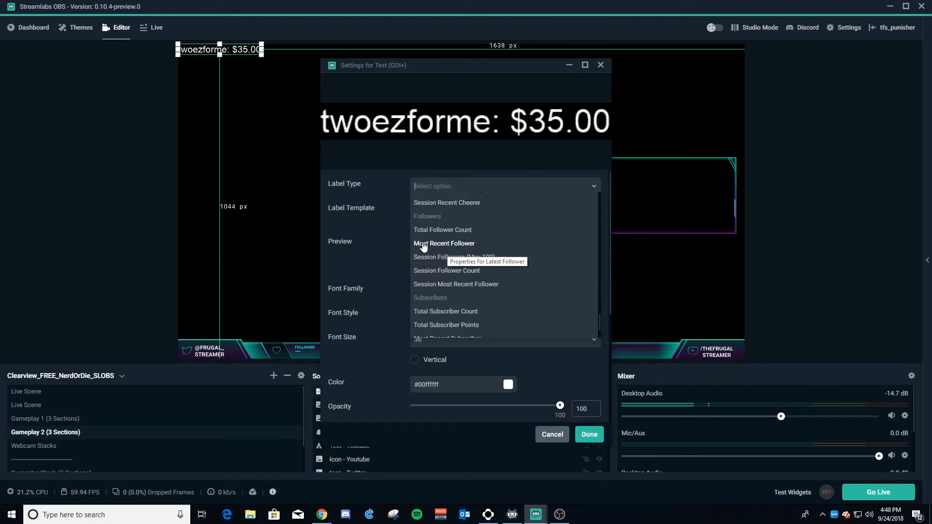
pyautogui.click(444, 244)
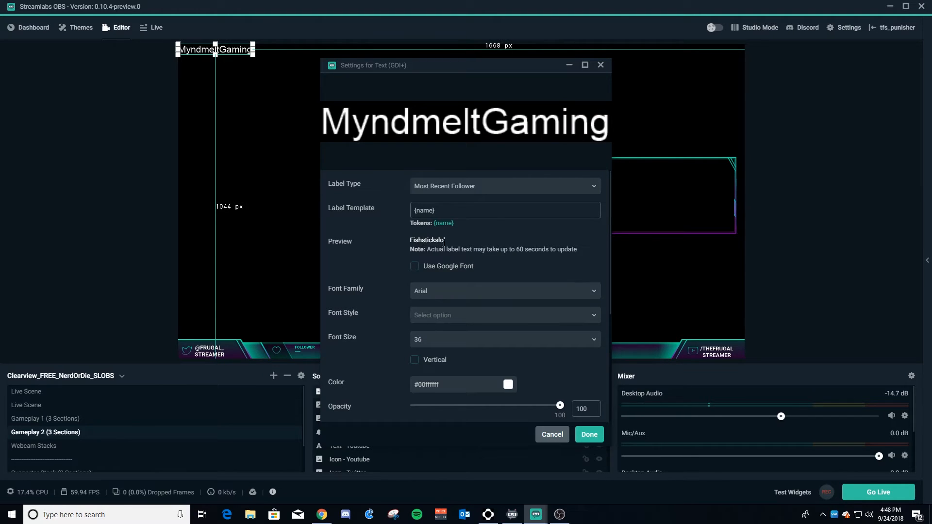
pyautogui.moveTo(485, 260)
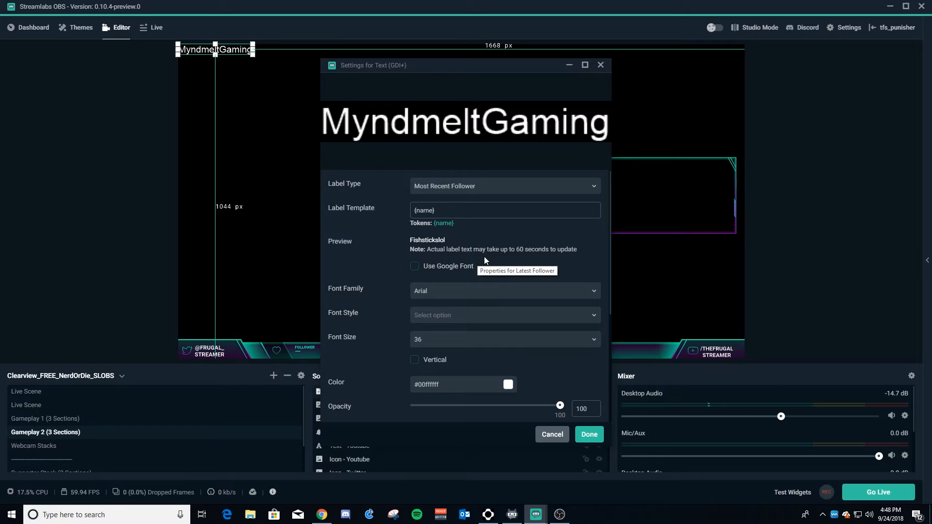
pyautogui.moveTo(499, 125)
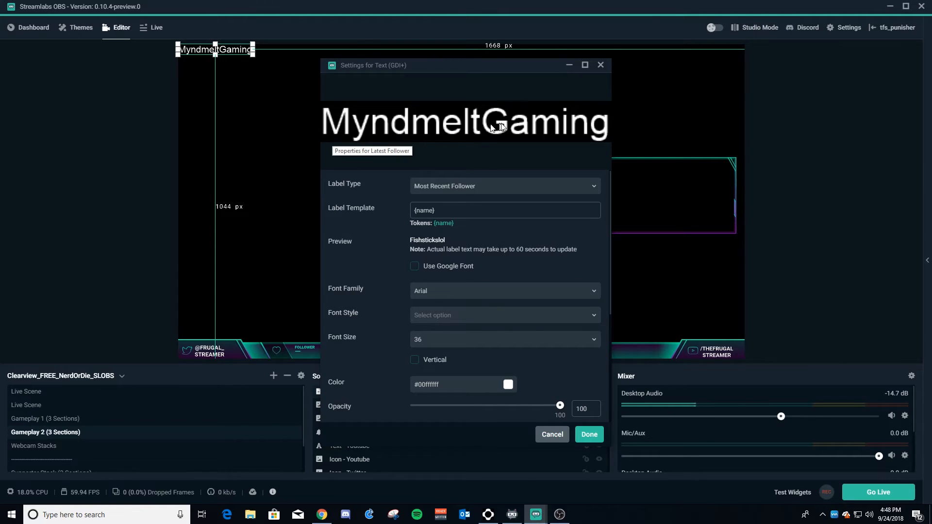
pyautogui.moveTo(541, 180)
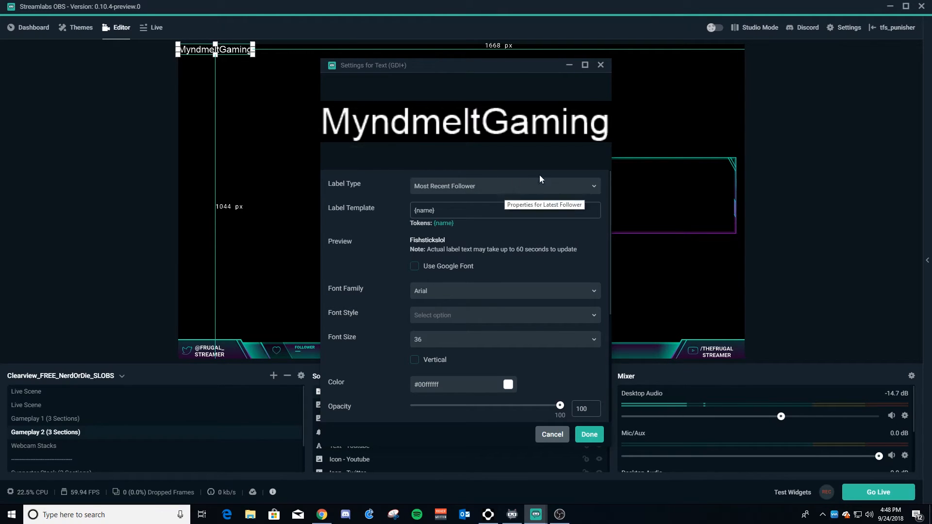
pyautogui.moveTo(433, 123)
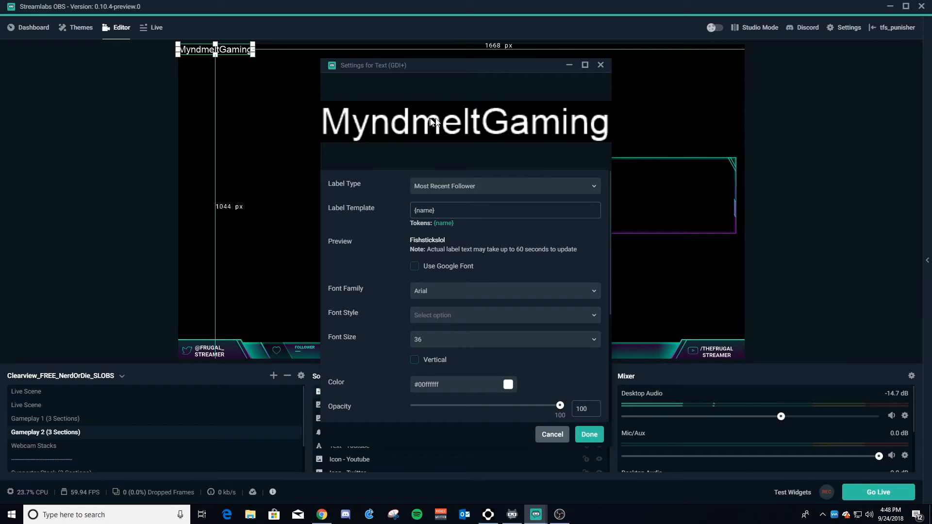
pyautogui.moveTo(420, 143)
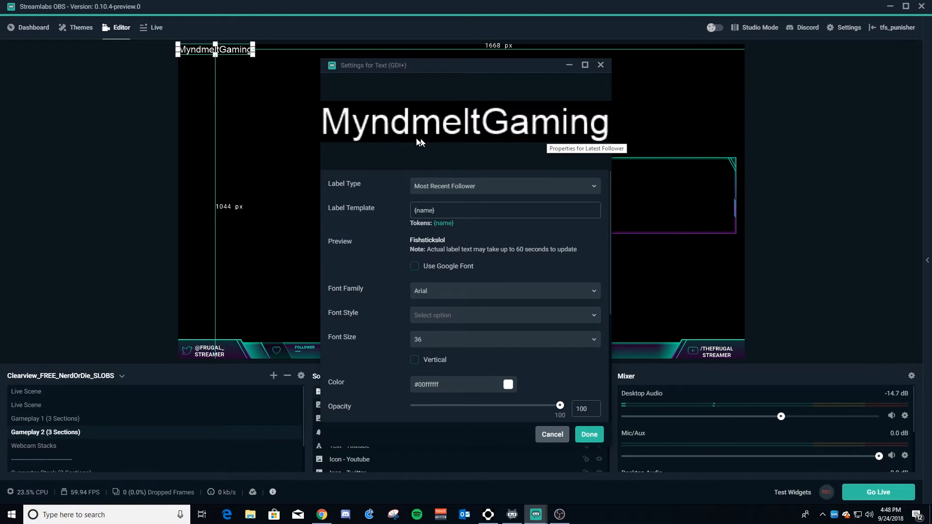
pyautogui.moveTo(483, 129)
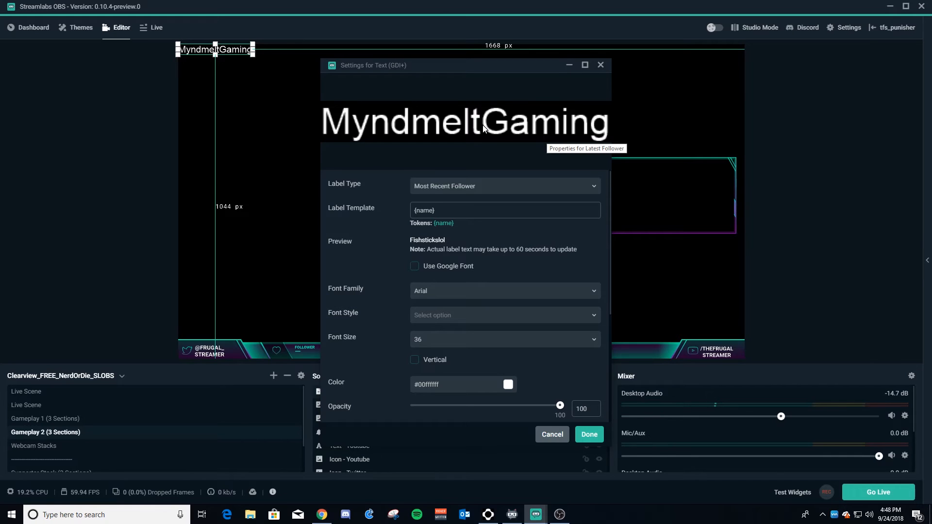
pyautogui.moveTo(347, 210)
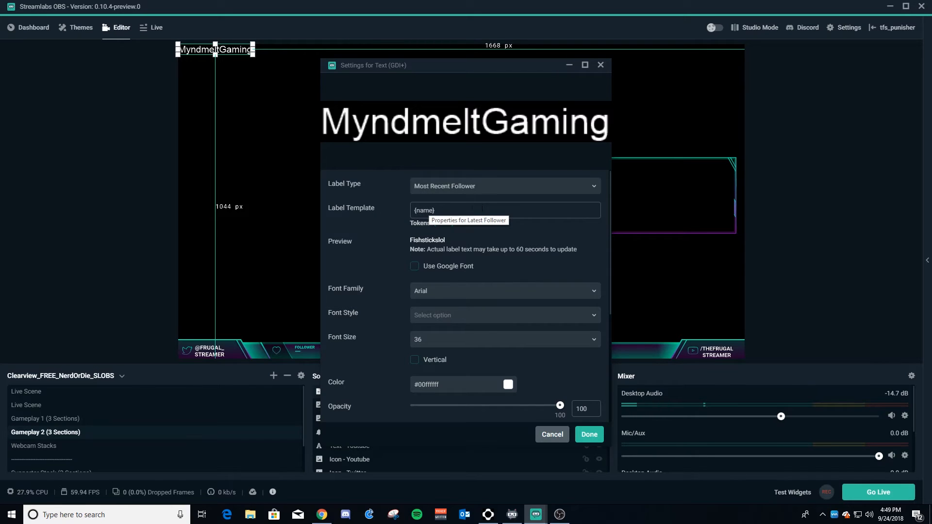
pyautogui.tripleClick(445, 210)
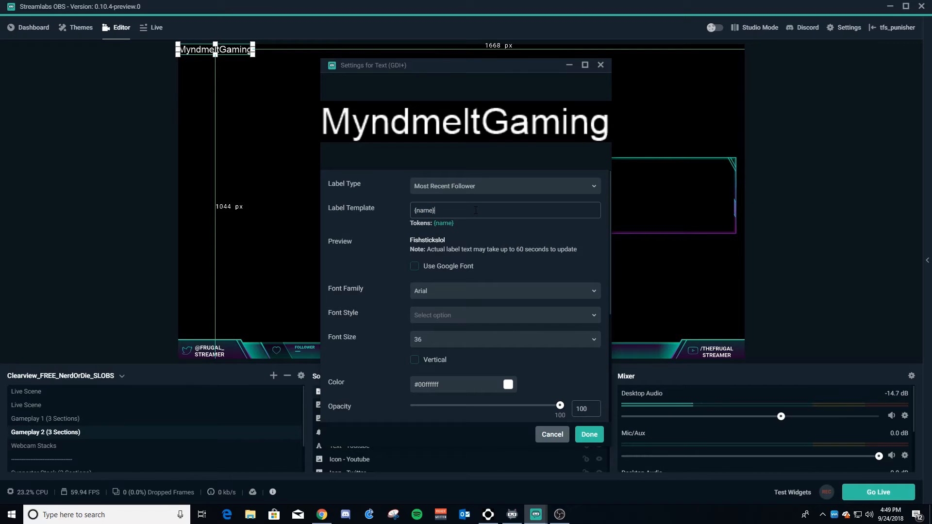
pyautogui.moveTo(381, 223)
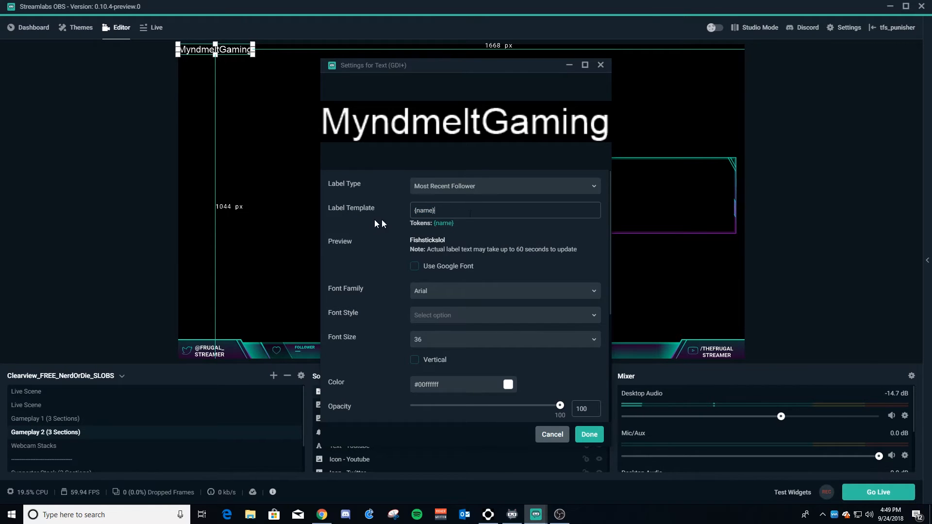
pyautogui.scroll(-3)
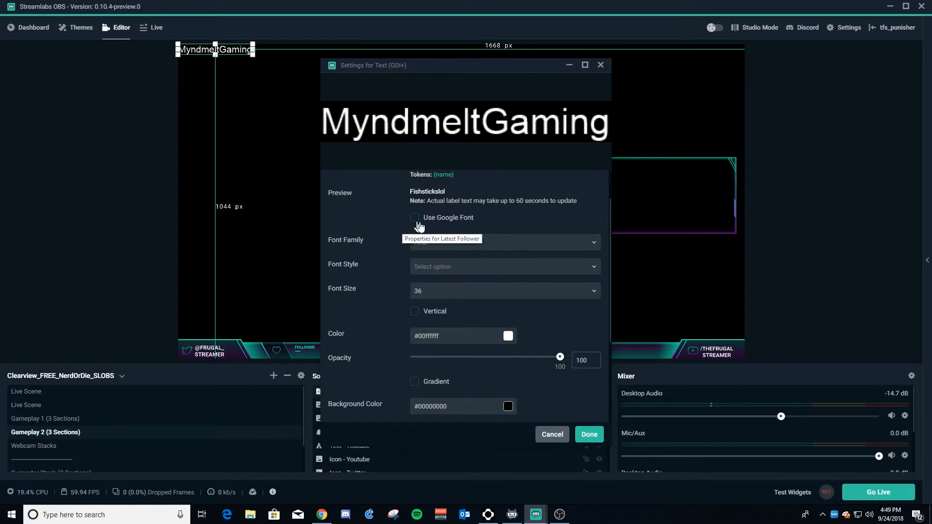
# Step: Browse the Font Family list, then enable Use Google Font for the follower label
pyautogui.click(504, 242)
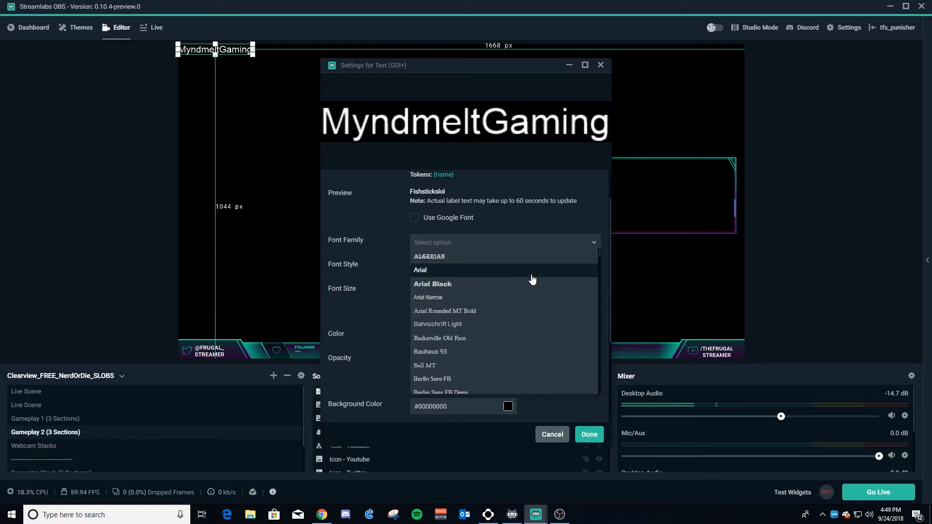
pyautogui.scroll(-3)
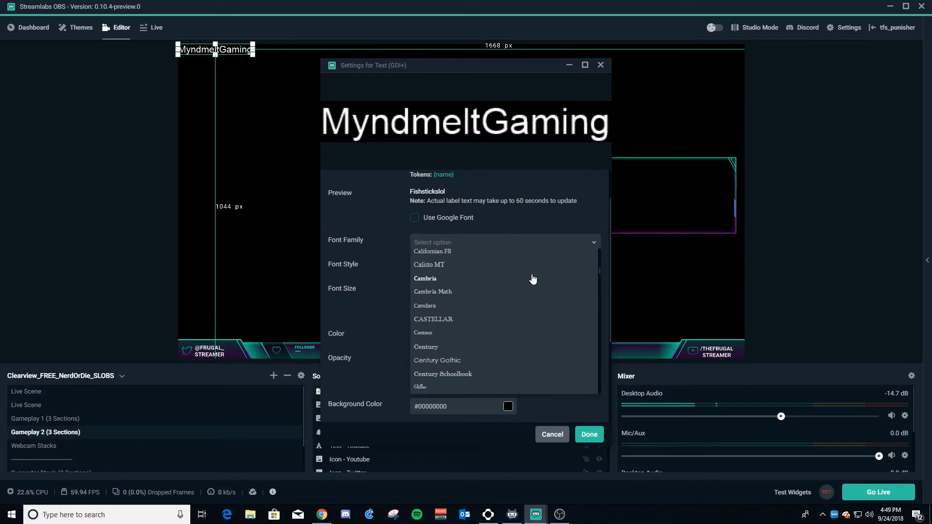
pyautogui.scroll(-3)
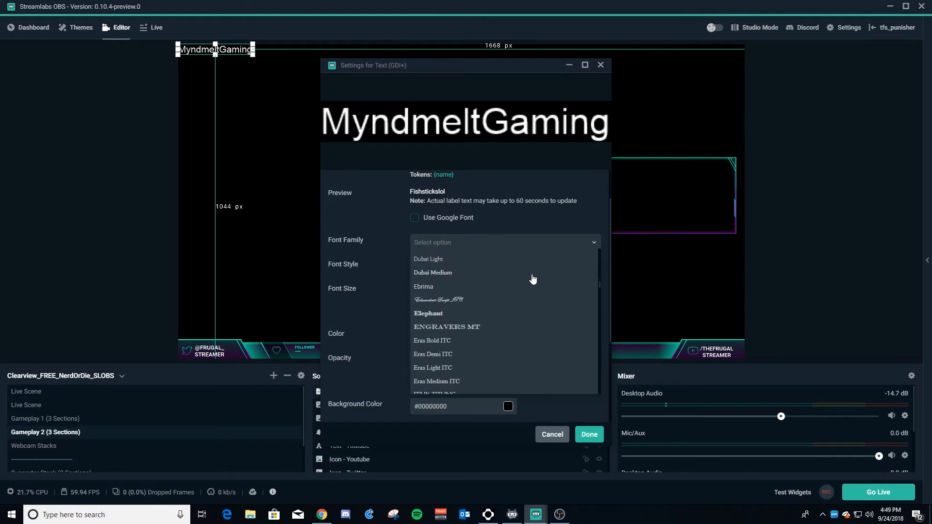
pyautogui.scroll(-3)
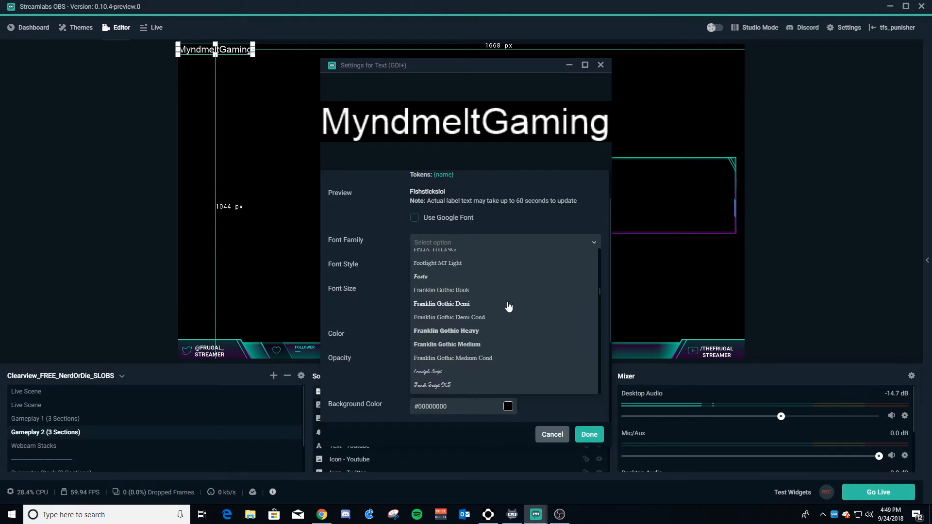
pyautogui.scroll(-3)
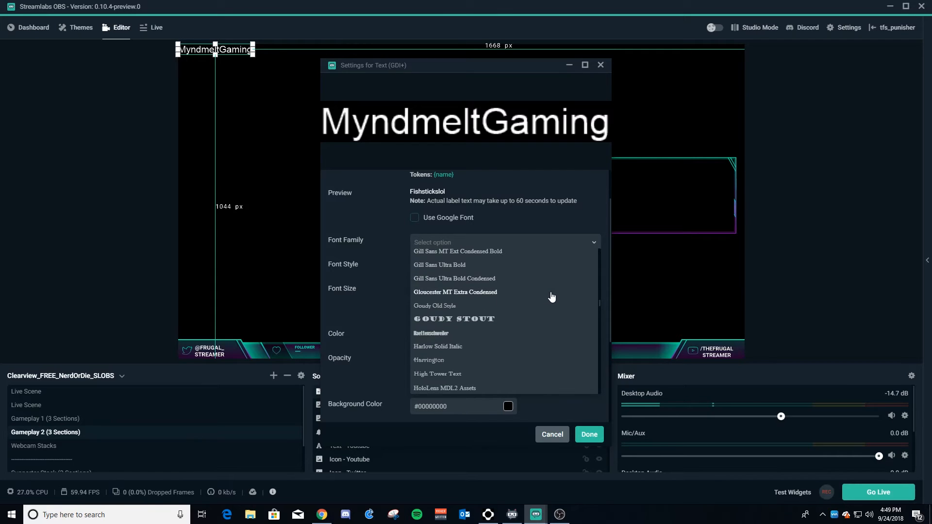
pyautogui.scroll(-3)
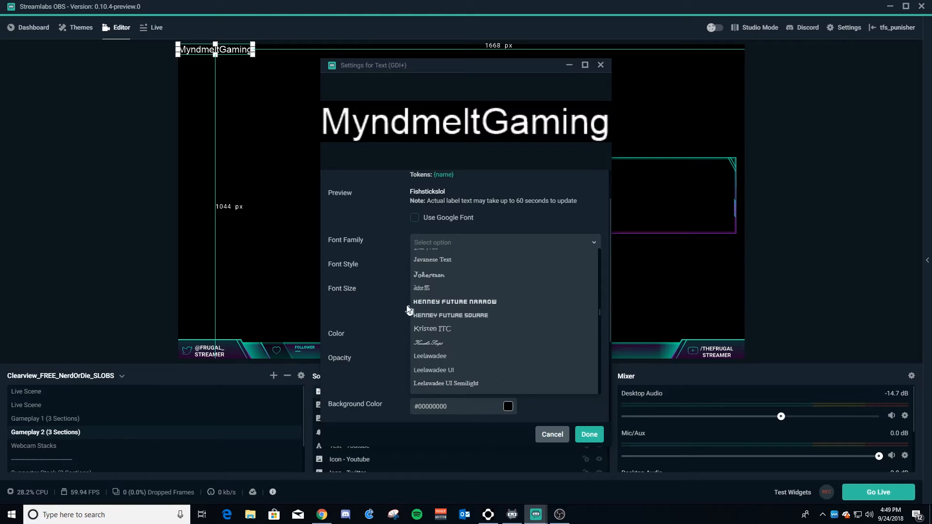
pyautogui.moveTo(479, 309)
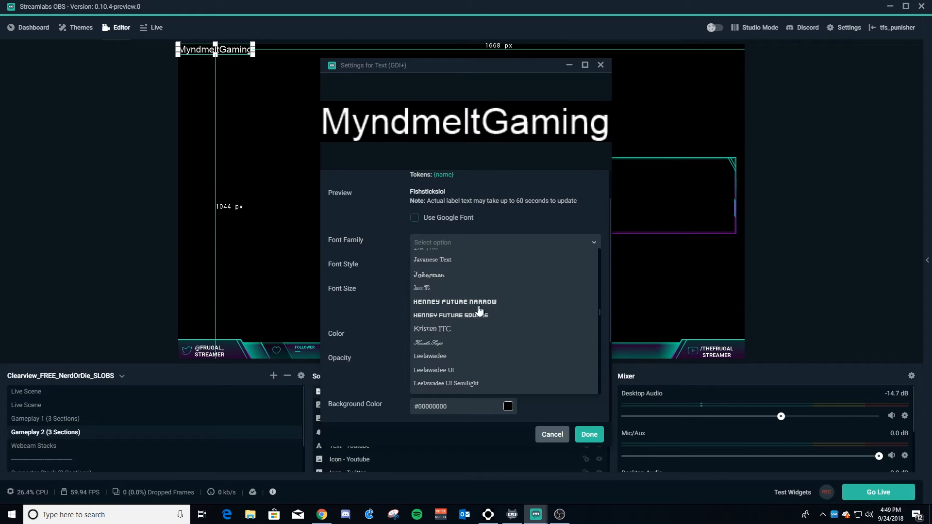
pyautogui.moveTo(487, 303)
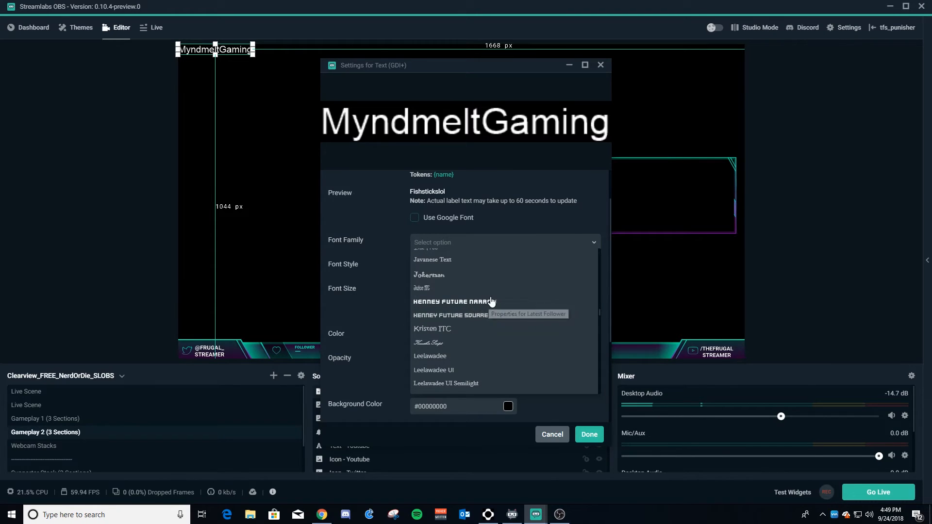
pyautogui.scroll(3)
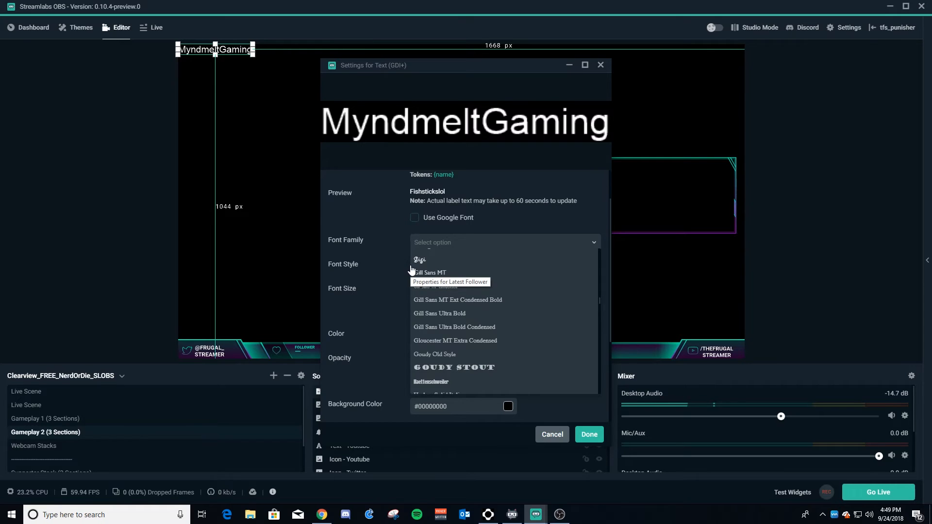
pyautogui.click(415, 217)
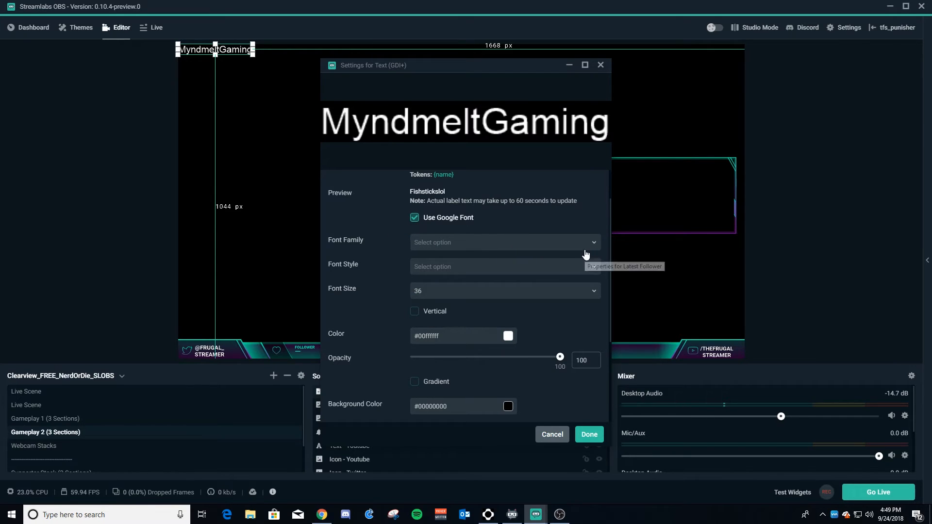
# Step: Set the follower label's Google font to Abel, Regular, and confirm the settings
pyautogui.click(504, 242)
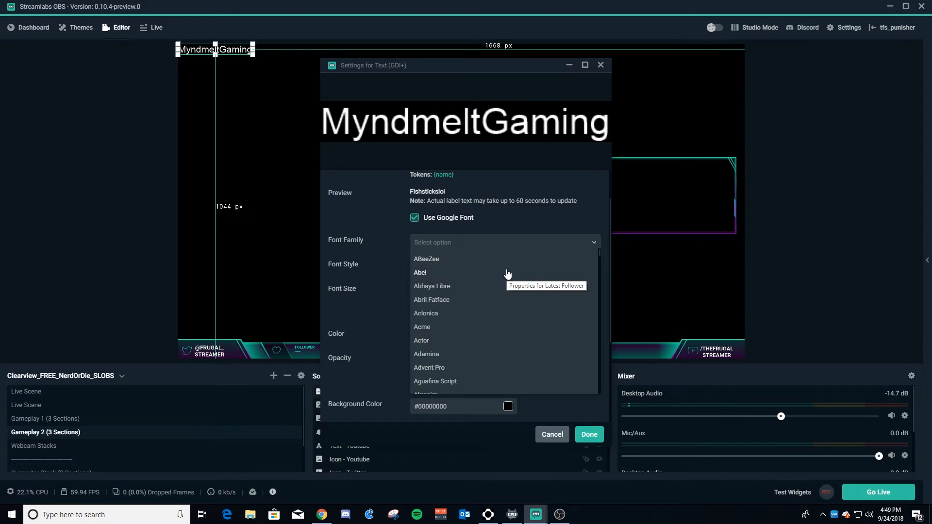
pyautogui.moveTo(442, 279)
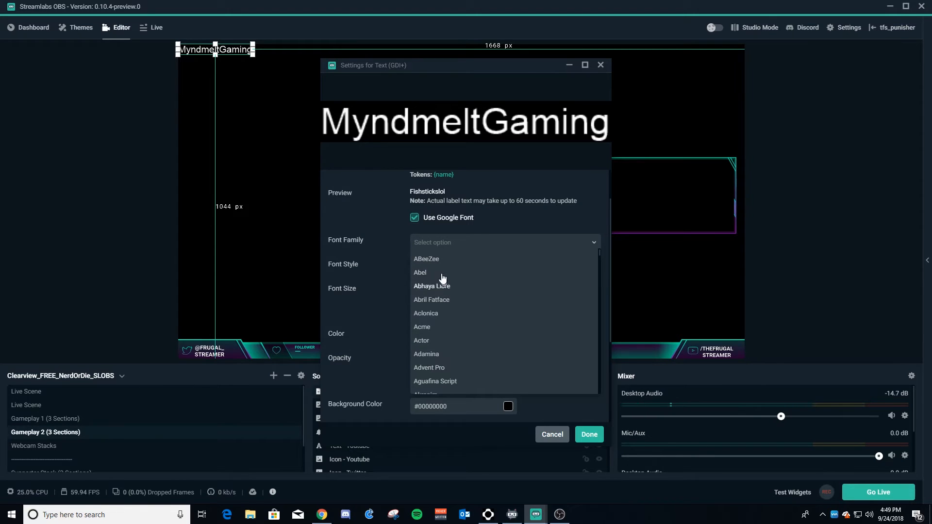
pyautogui.click(419, 272)
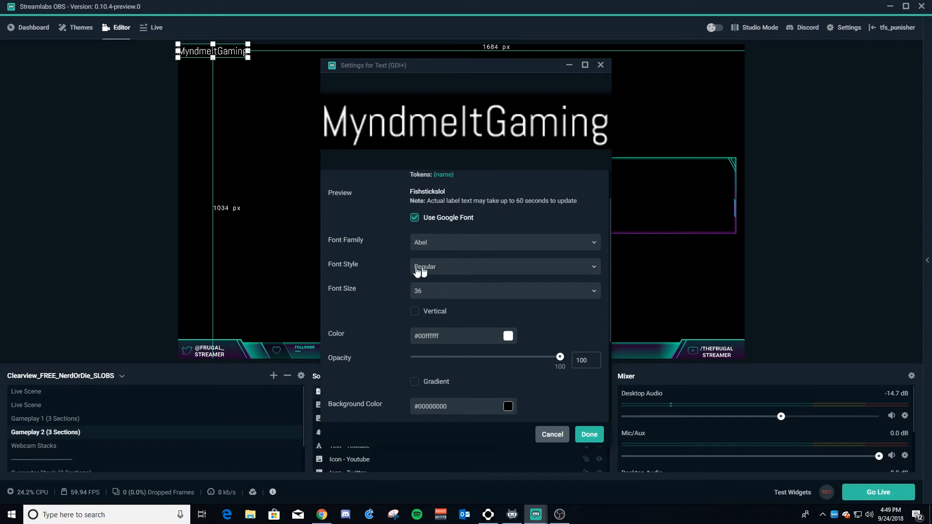
pyautogui.moveTo(580, 435)
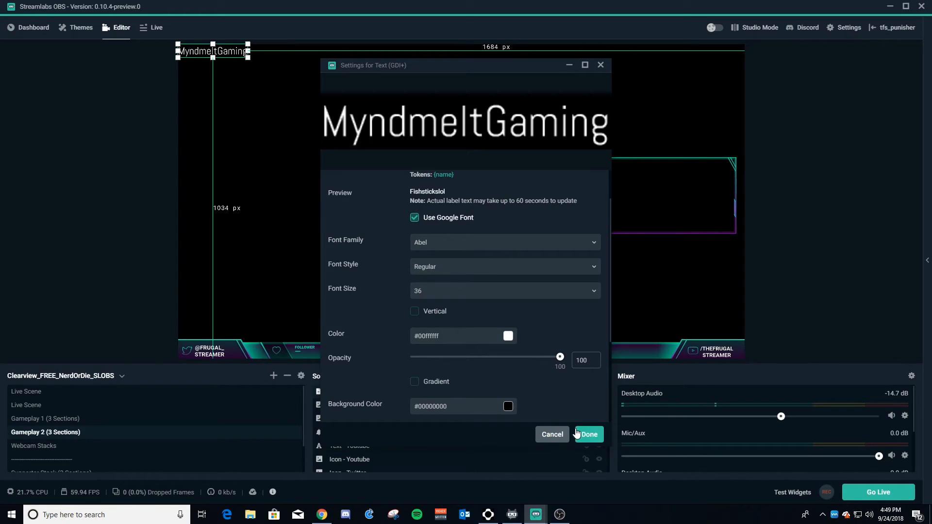
pyautogui.click(588, 435)
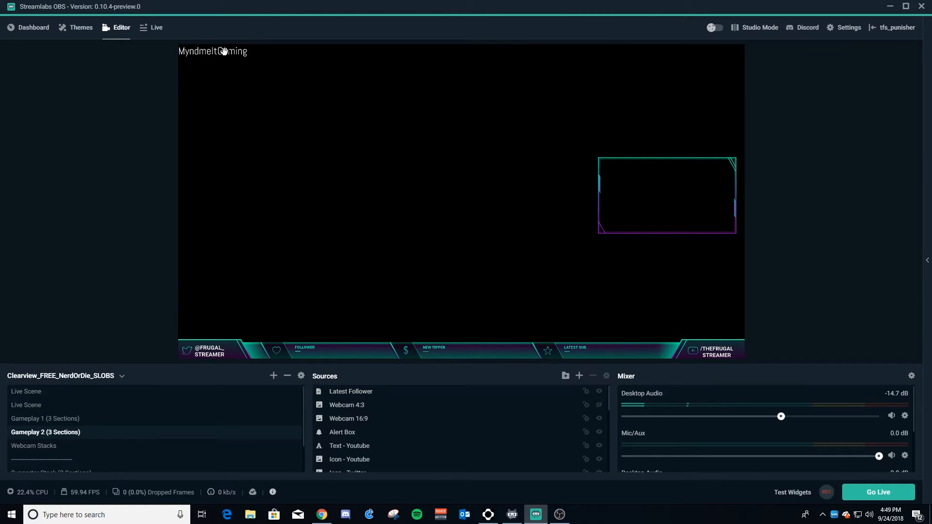
pyautogui.moveTo(206, 44)
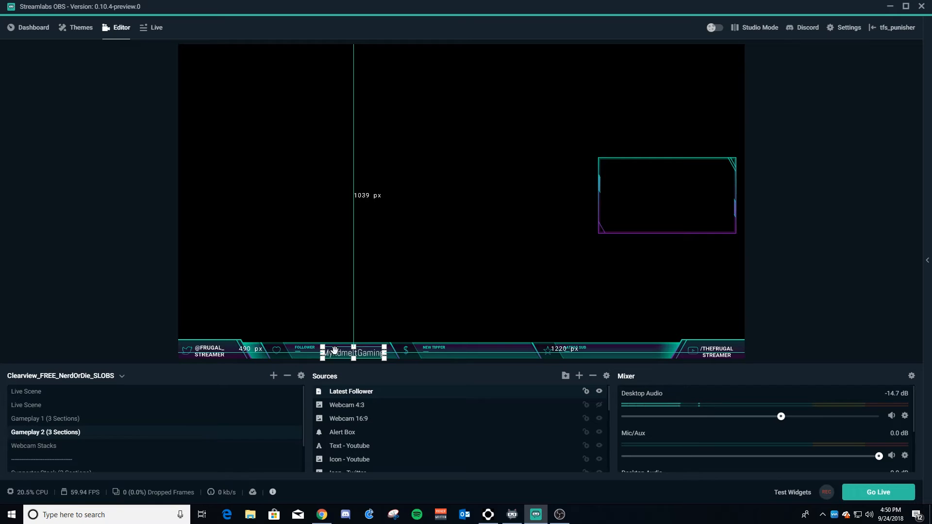
pyautogui.moveTo(421, 367)
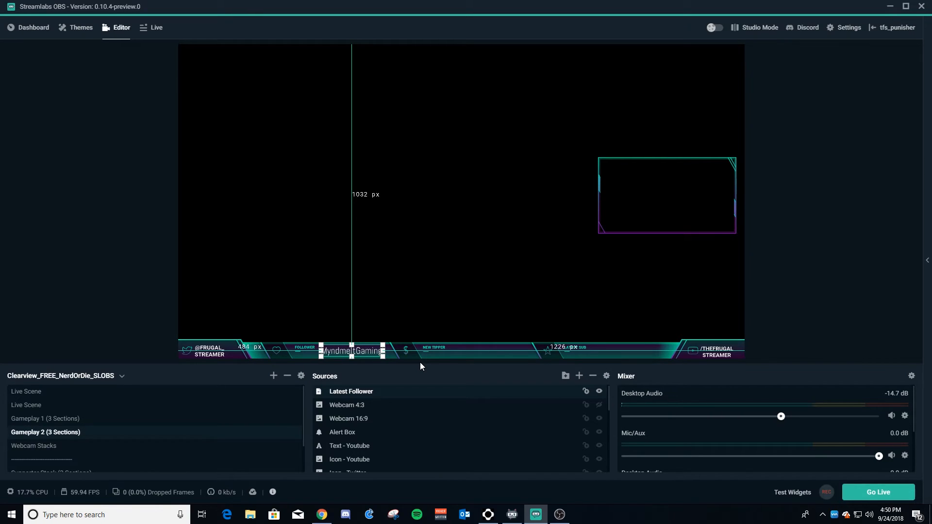
pyautogui.moveTo(436, 380)
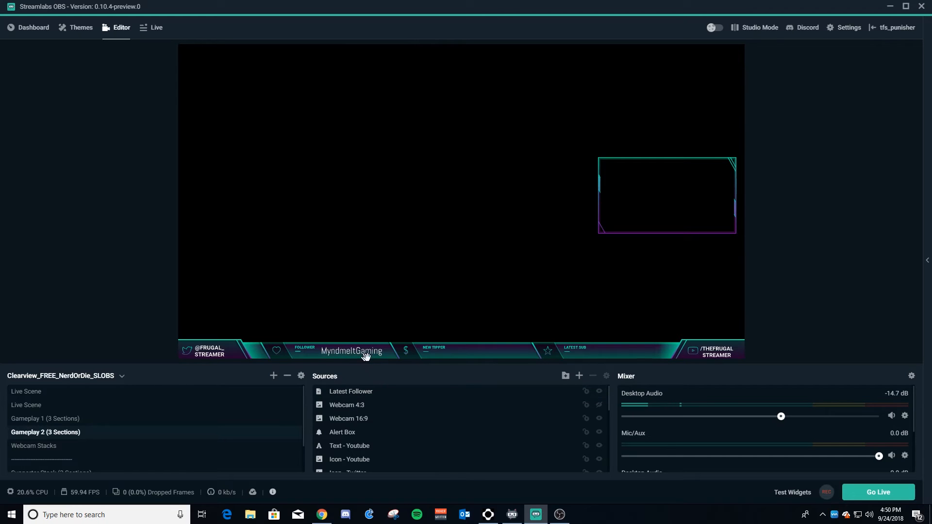
pyautogui.moveTo(435, 399)
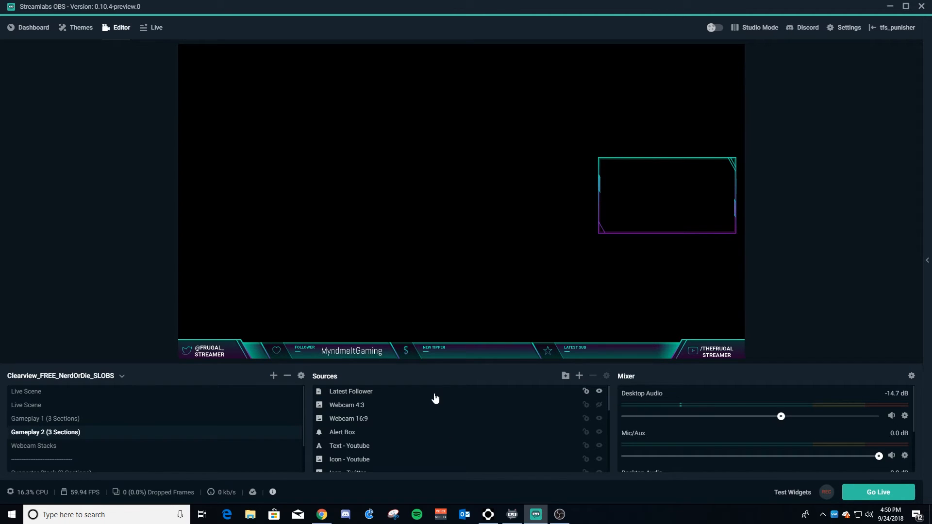
pyautogui.moveTo(370, 392)
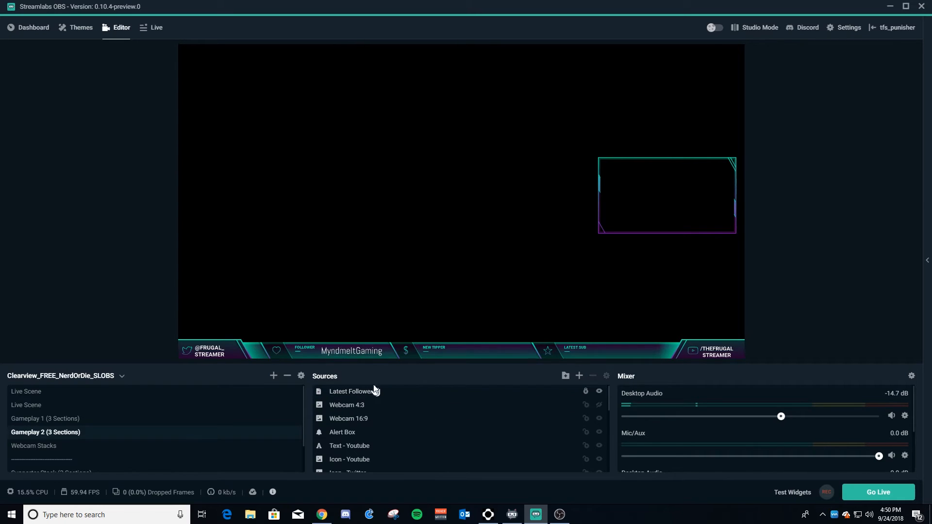
pyautogui.moveTo(365, 377)
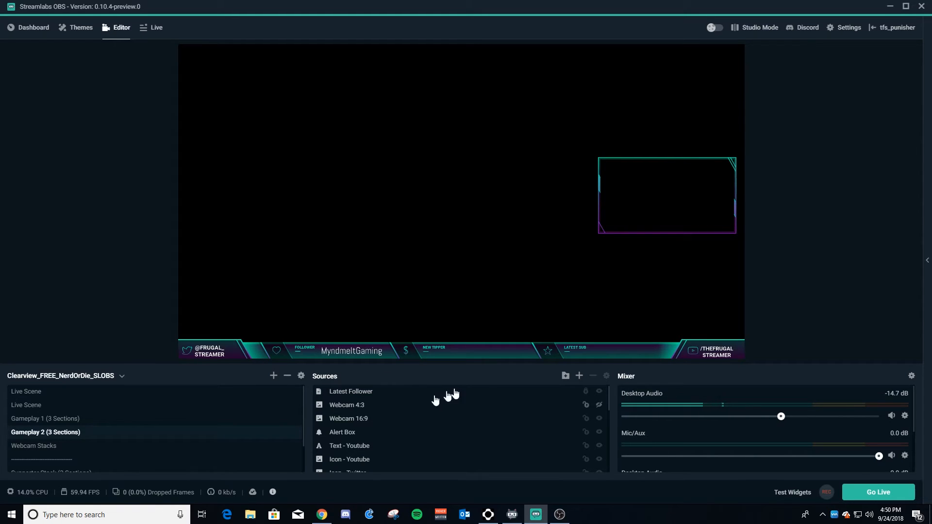
pyautogui.moveTo(488, 367)
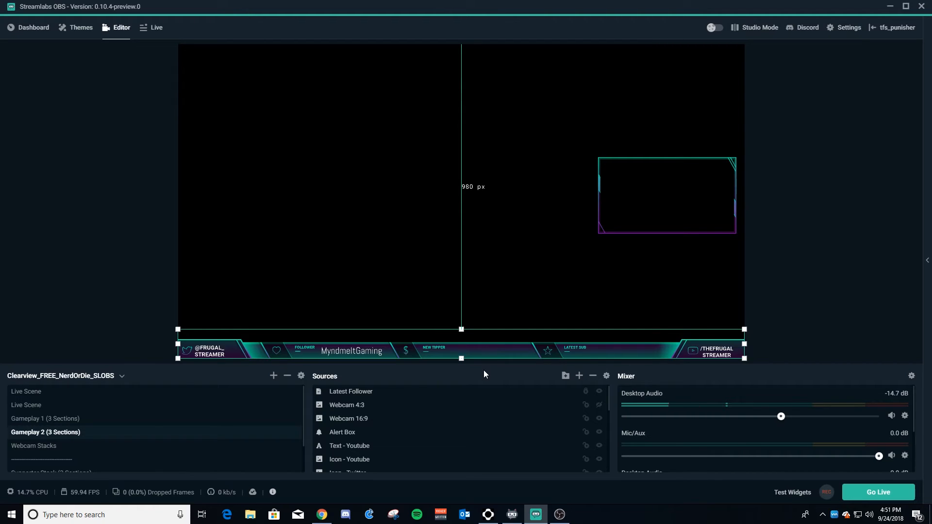
pyautogui.moveTo(515, 384)
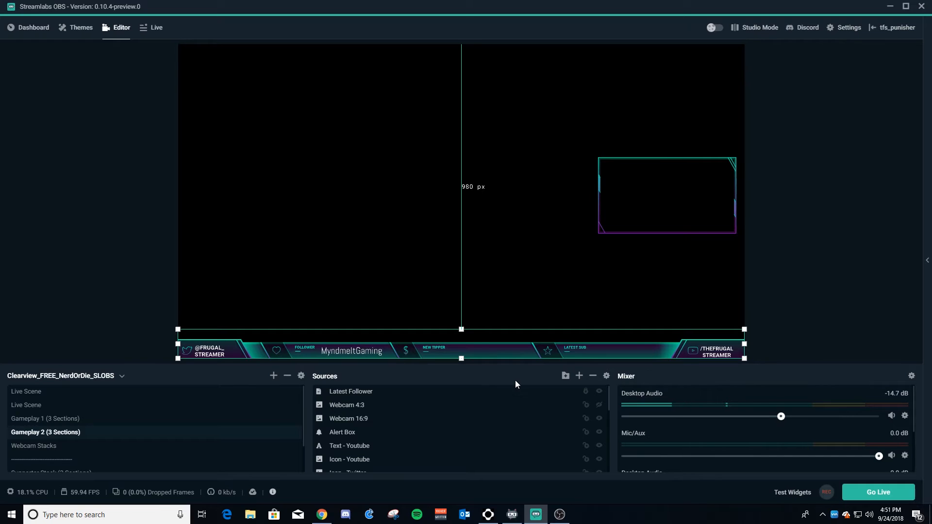
pyautogui.moveTo(579, 376)
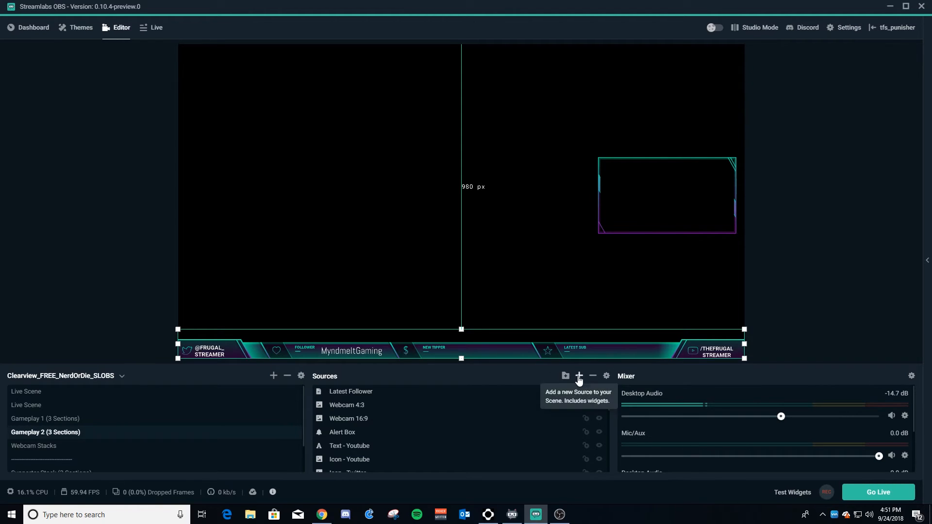
# Step: Add a new Stream Label source named 'Latest Sub' to the scene
pyautogui.click(579, 375)
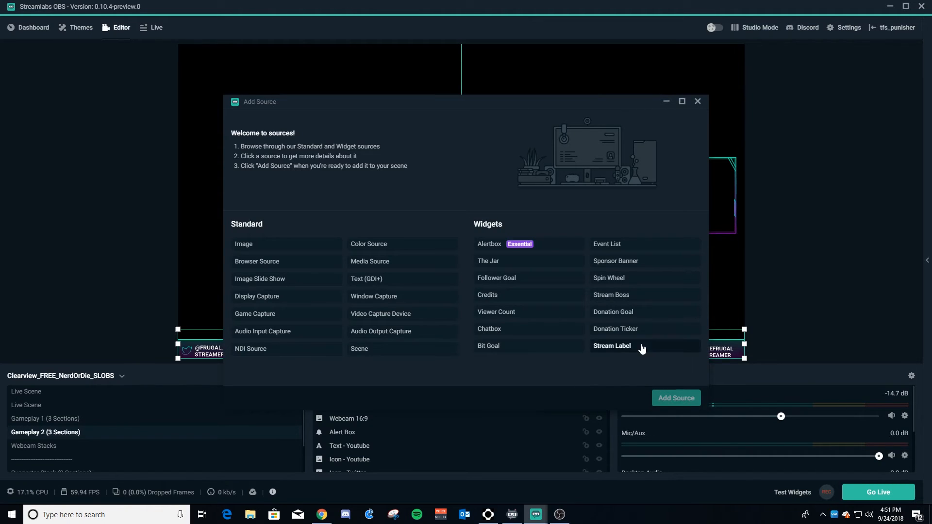
pyautogui.click(611, 346)
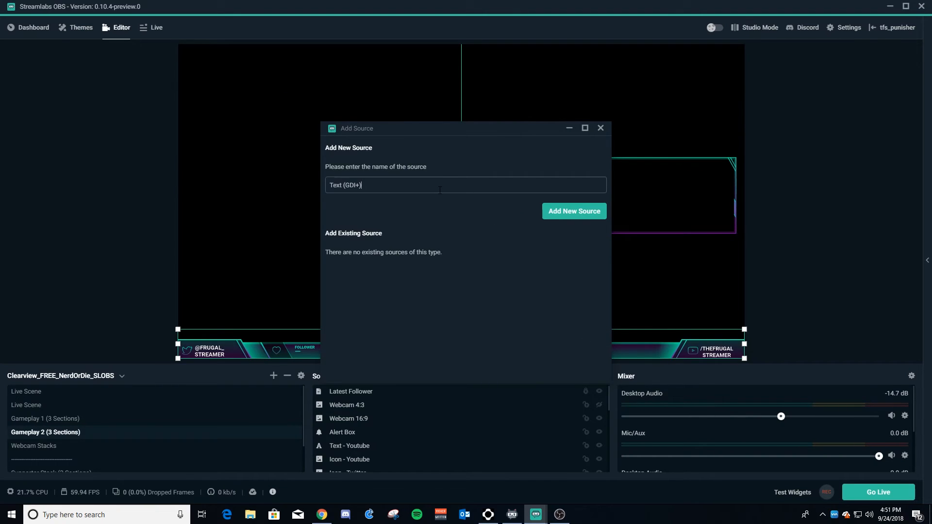
pyautogui.moveTo(421, 166)
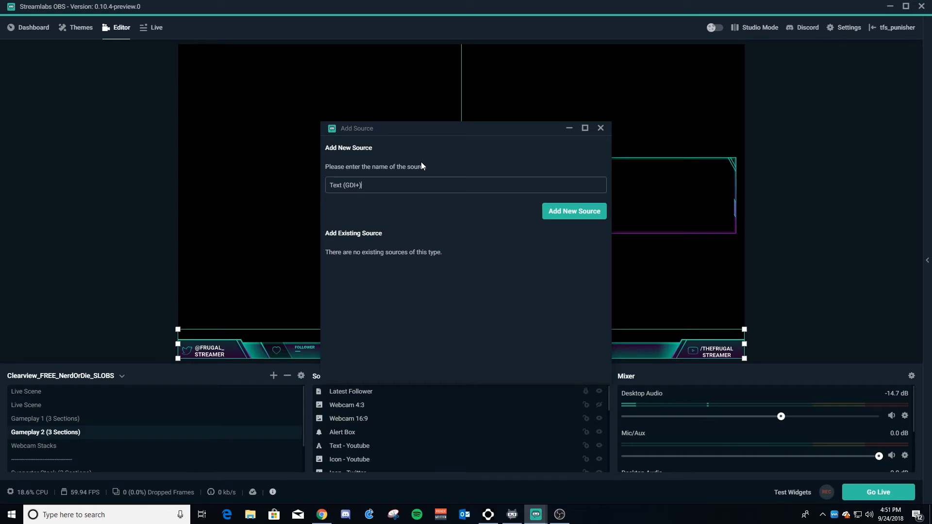
pyautogui.write('L')
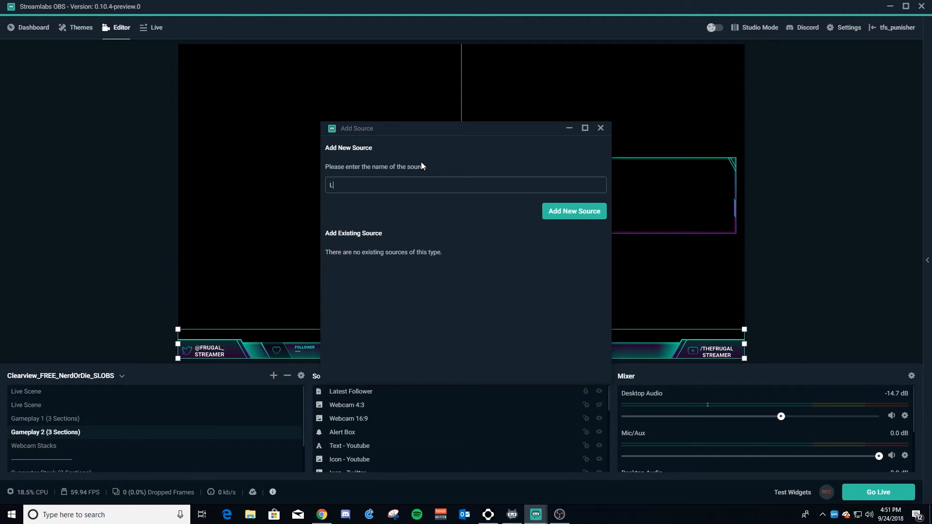
pyautogui.write('atest S')
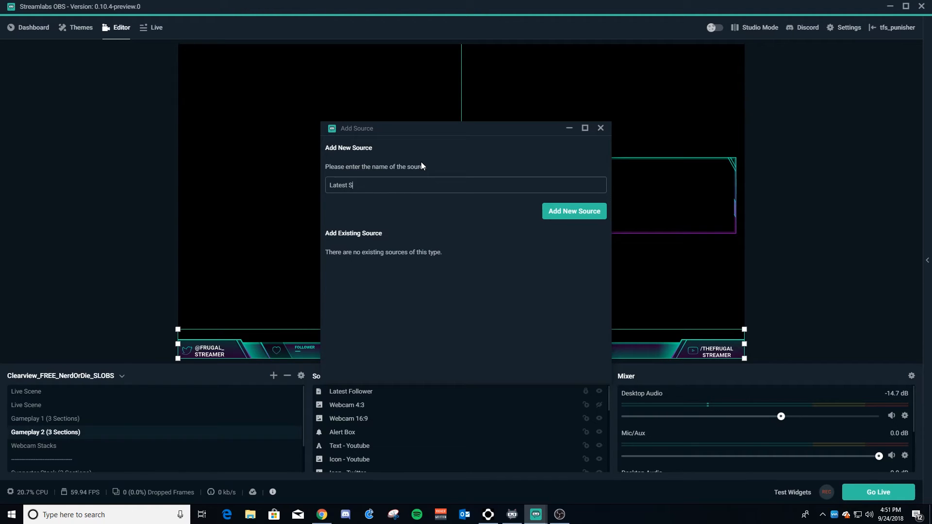
pyautogui.write('ub')
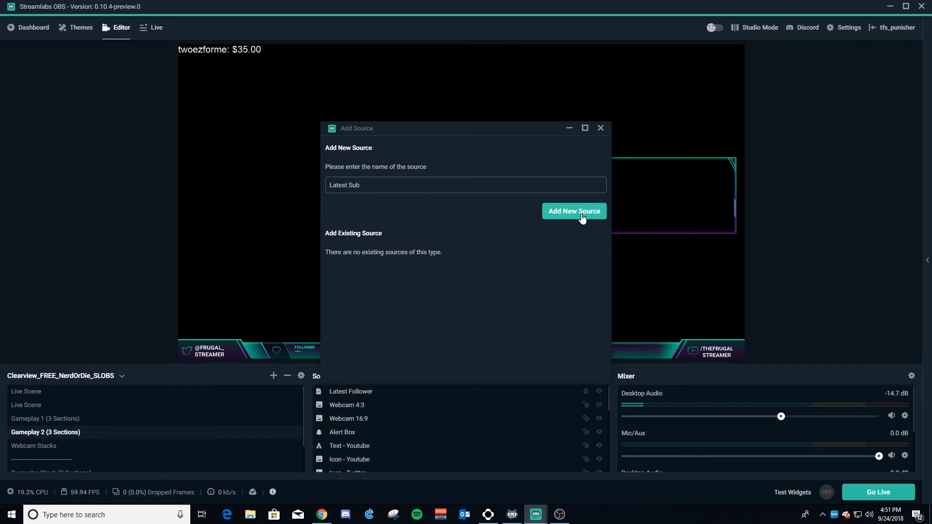
pyautogui.click(573, 211)
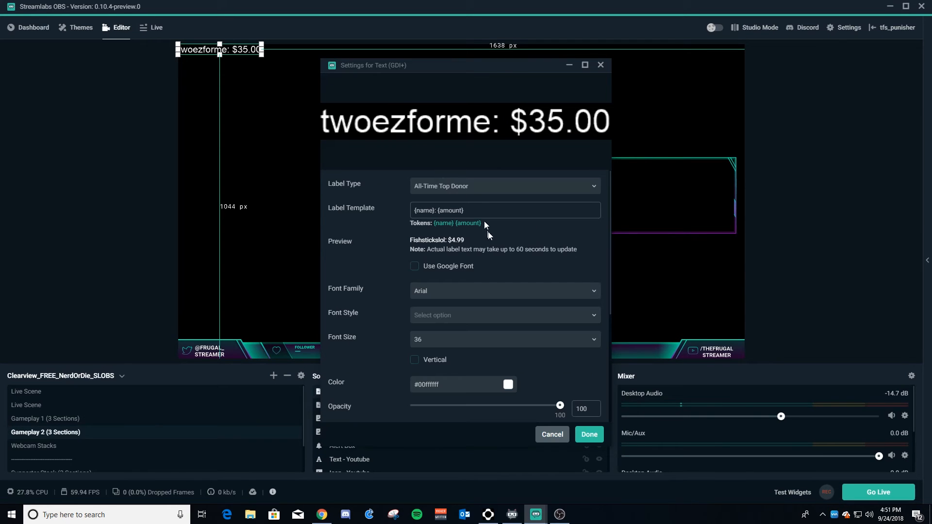
# Step: Set the Latest Sub label's type to Most Recent Subscriber
pyautogui.click(504, 185)
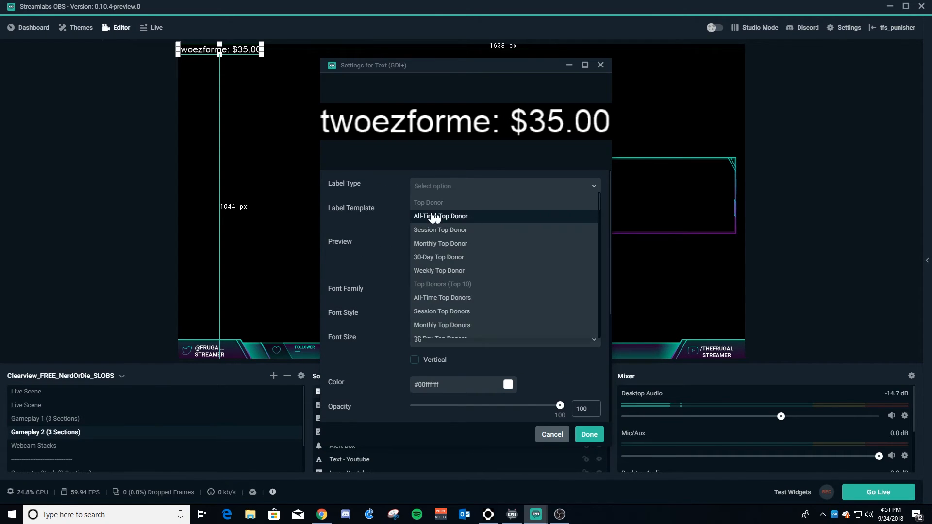
pyautogui.moveTo(451, 221)
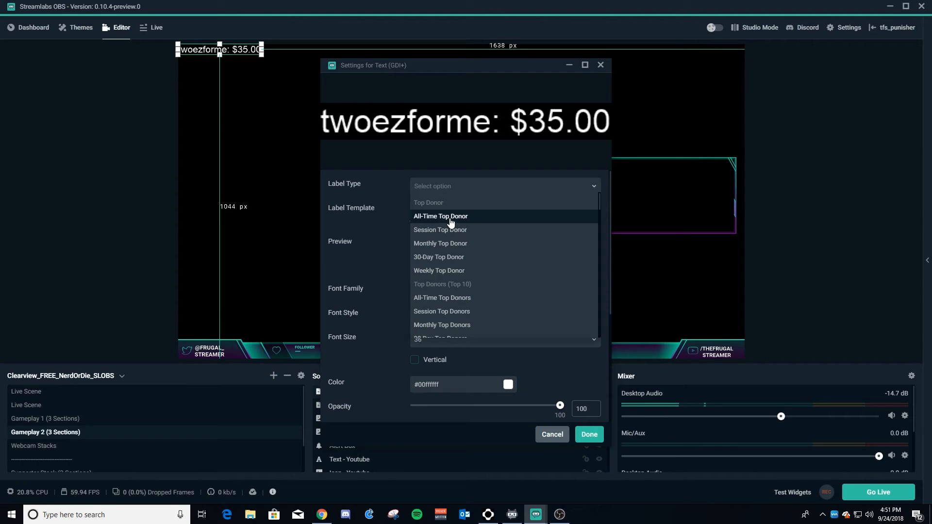
pyautogui.scroll(-3)
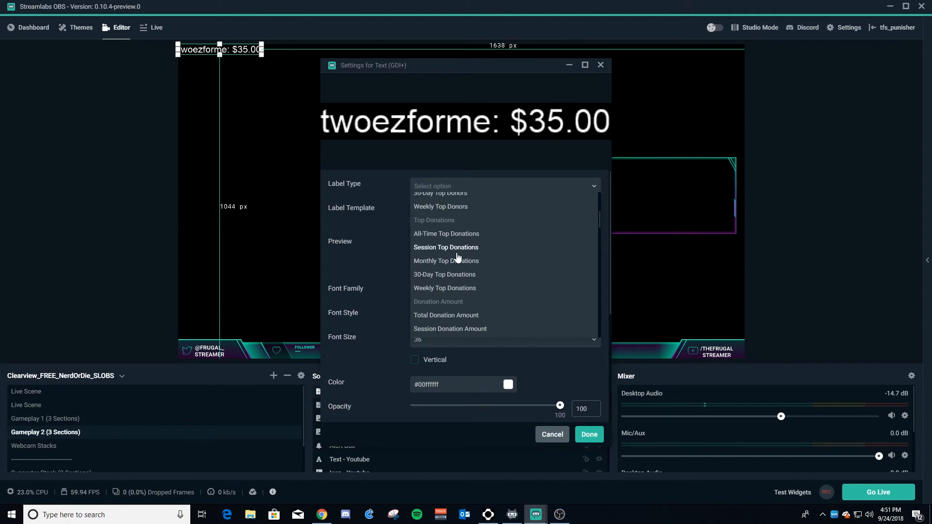
pyautogui.scroll(-3)
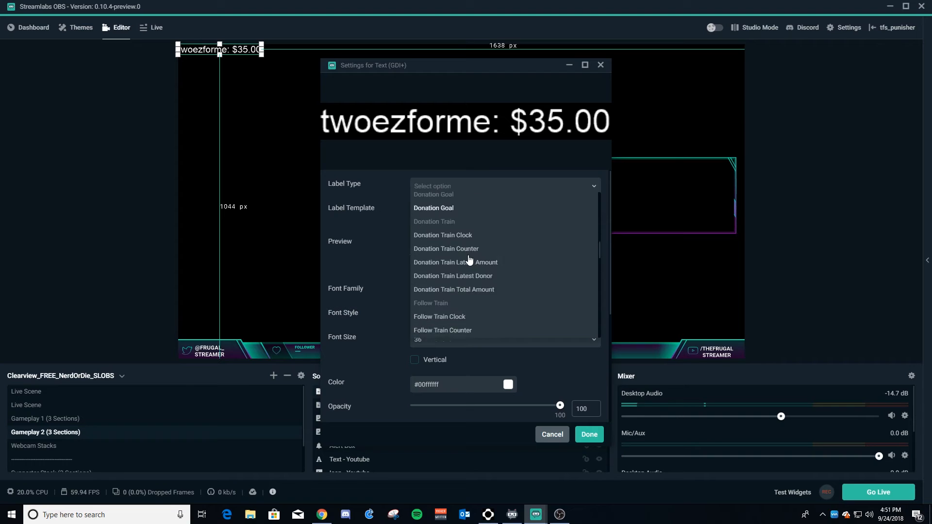
pyautogui.scroll(-3)
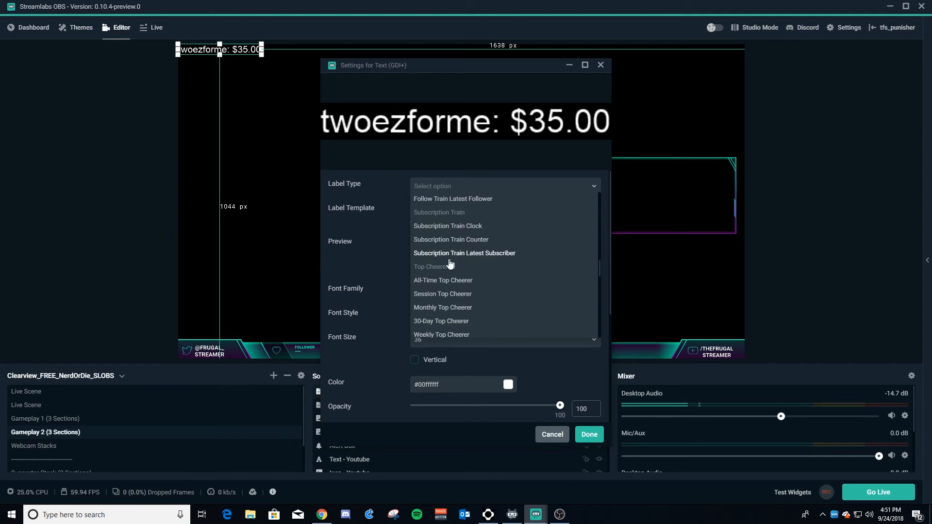
pyautogui.scroll(-3)
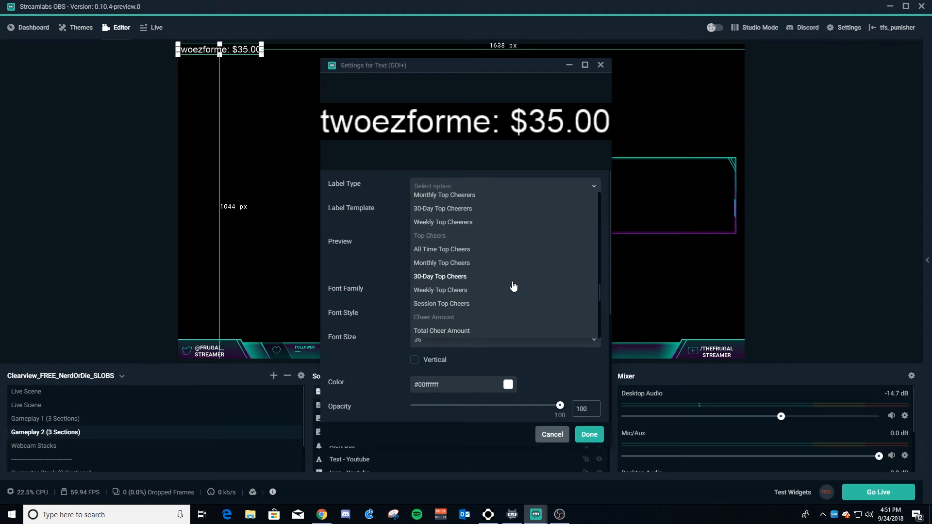
pyautogui.scroll(-3)
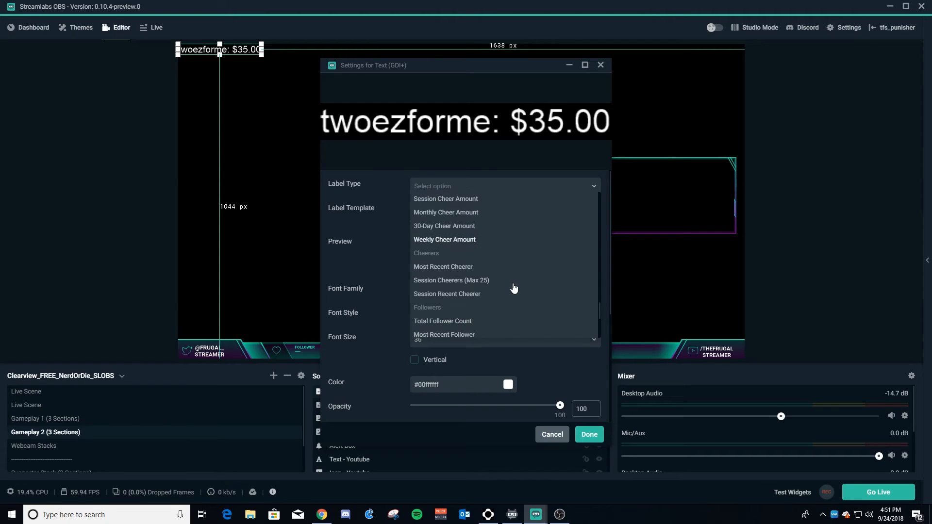
pyautogui.scroll(-3)
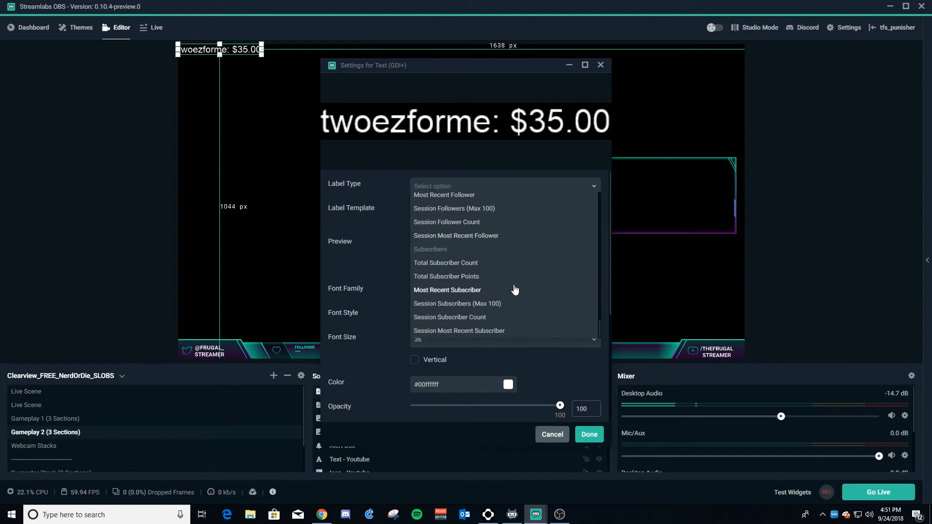
pyautogui.click(447, 290)
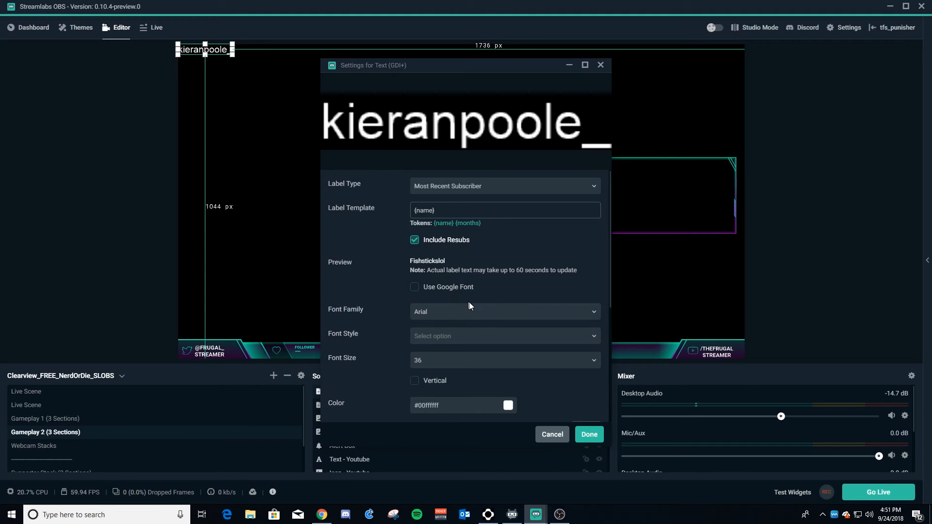
pyautogui.moveTo(507, 286)
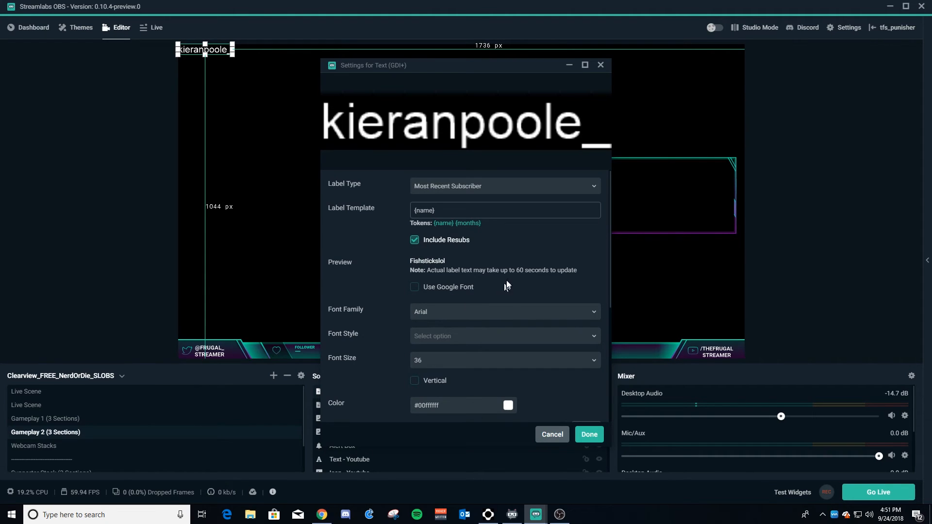
pyautogui.moveTo(465, 311)
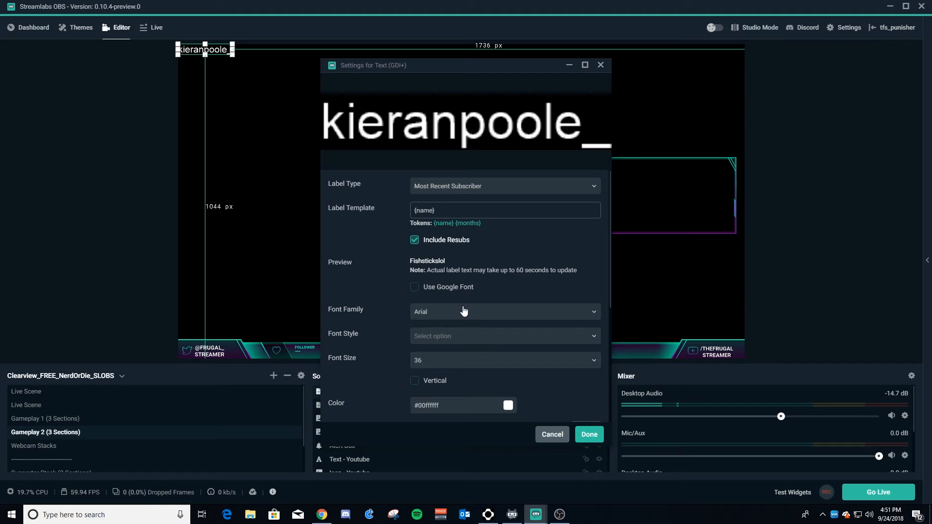
# Step: Switch to Google fonts, choose Abel, and confirm the subscriber label settings
pyautogui.click(504, 312)
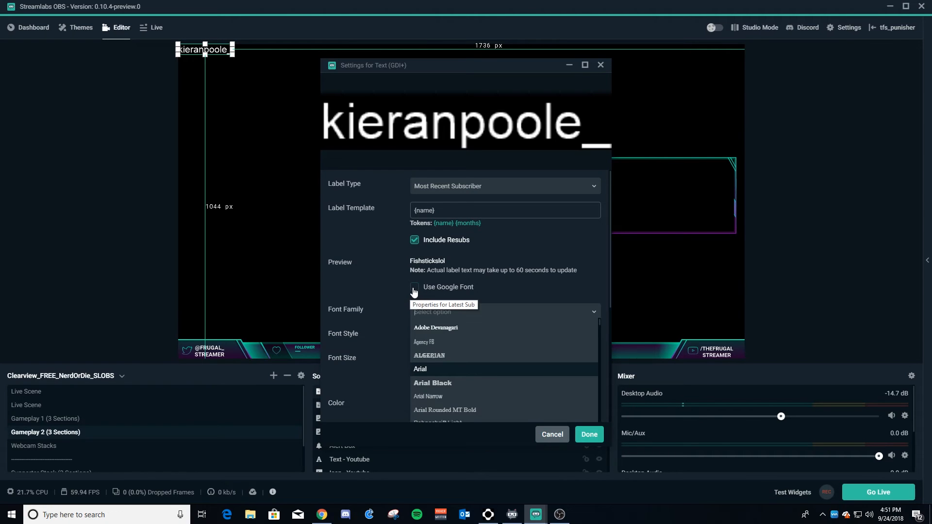
pyautogui.click(415, 288)
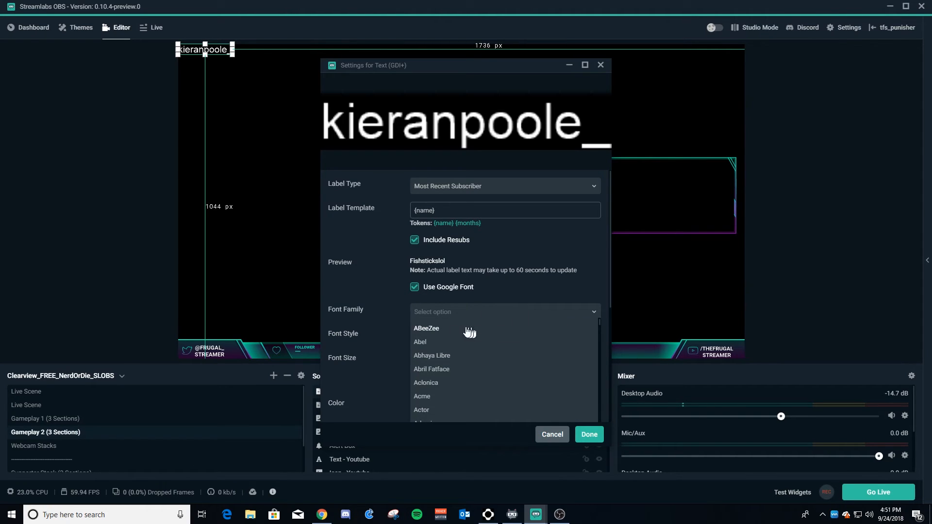
pyautogui.click(419, 342)
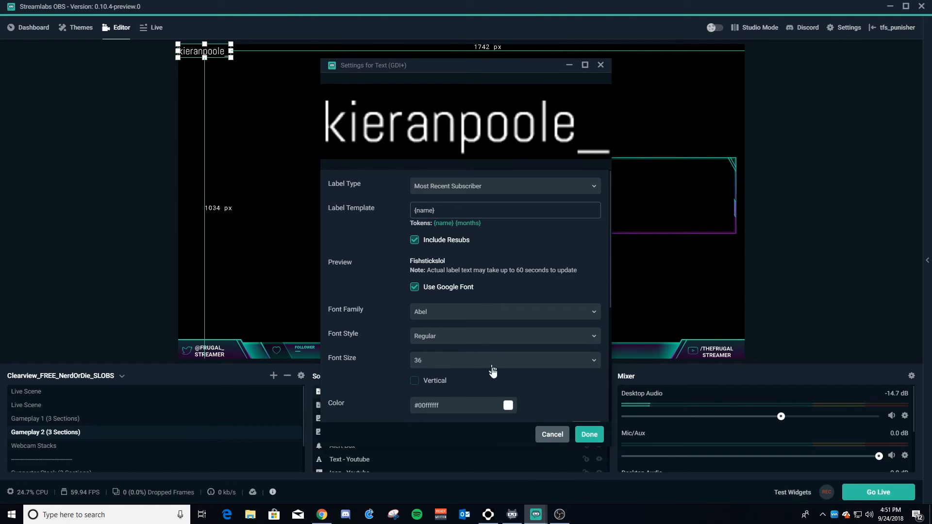
pyautogui.click(589, 436)
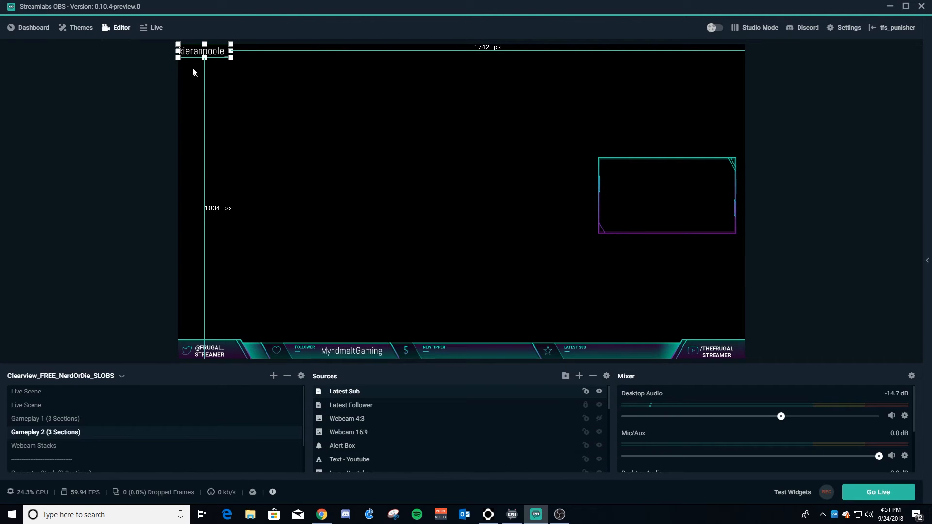
pyautogui.moveTo(434, 200)
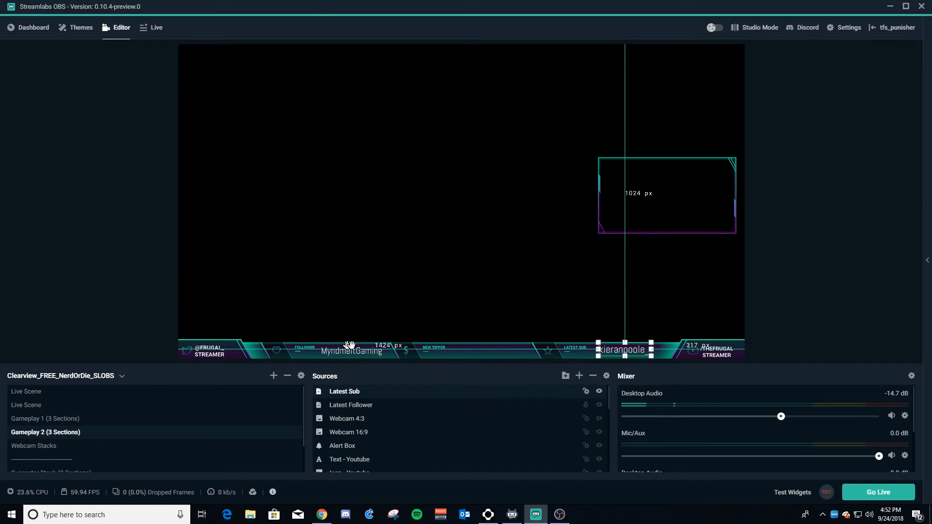
pyautogui.moveTo(610, 351)
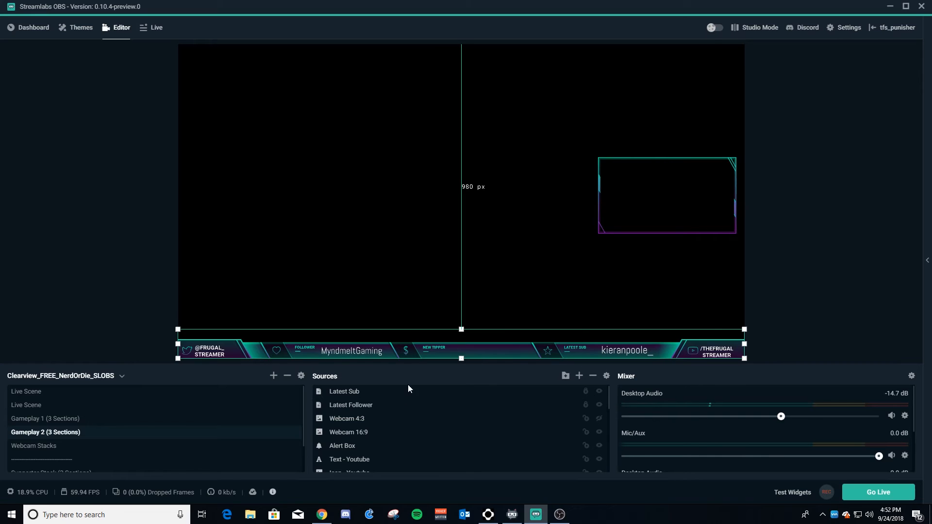
# Step: Add a new Stream Label source, renaming it 'Latest Tipper', and create it
pyautogui.click(579, 376)
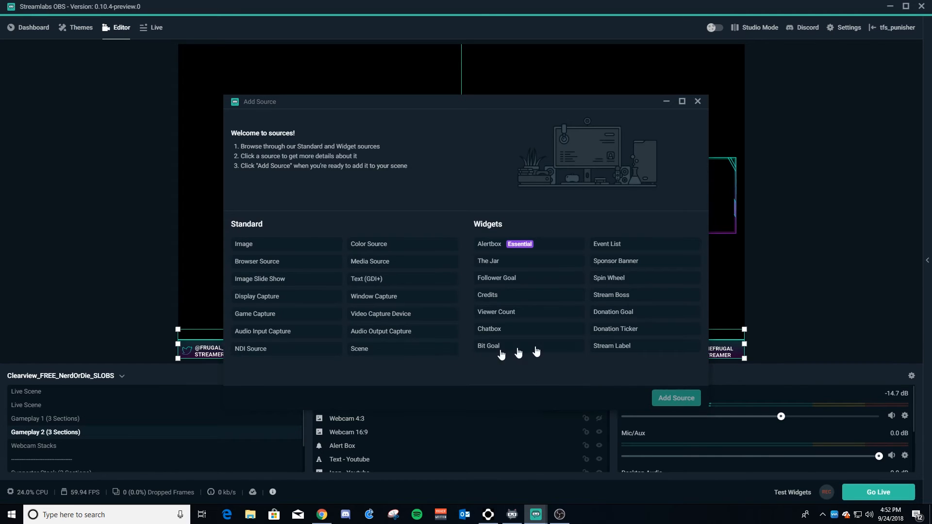
pyautogui.click(611, 345)
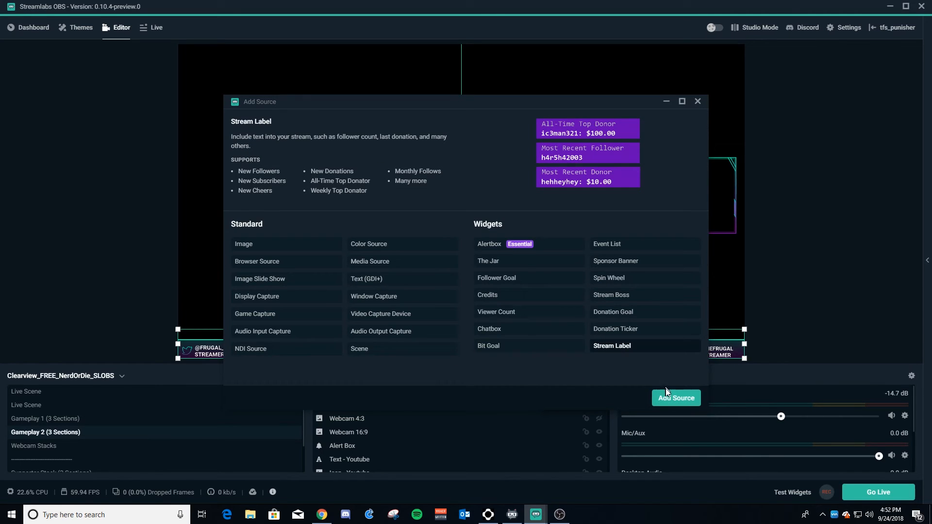
pyautogui.click(367, 279)
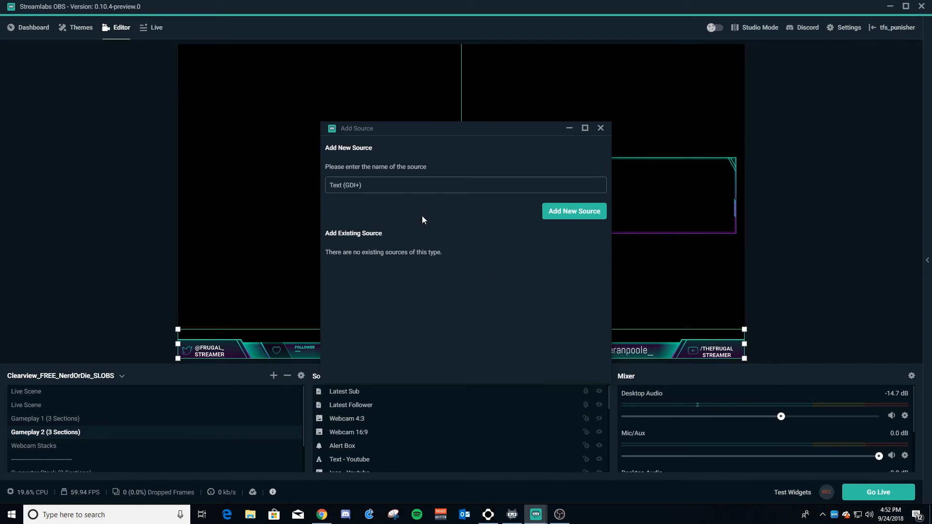
pyautogui.tripleClick(345, 185)
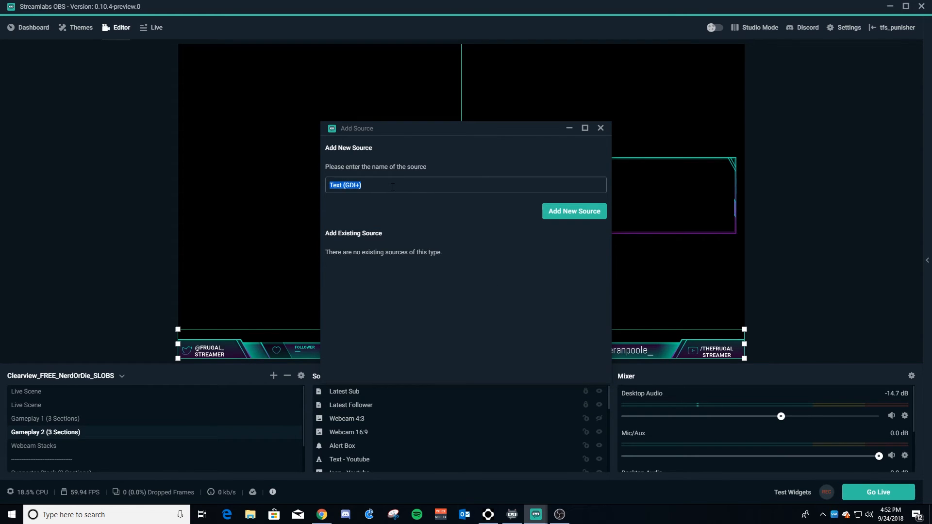
pyautogui.write('Latest Tipper')
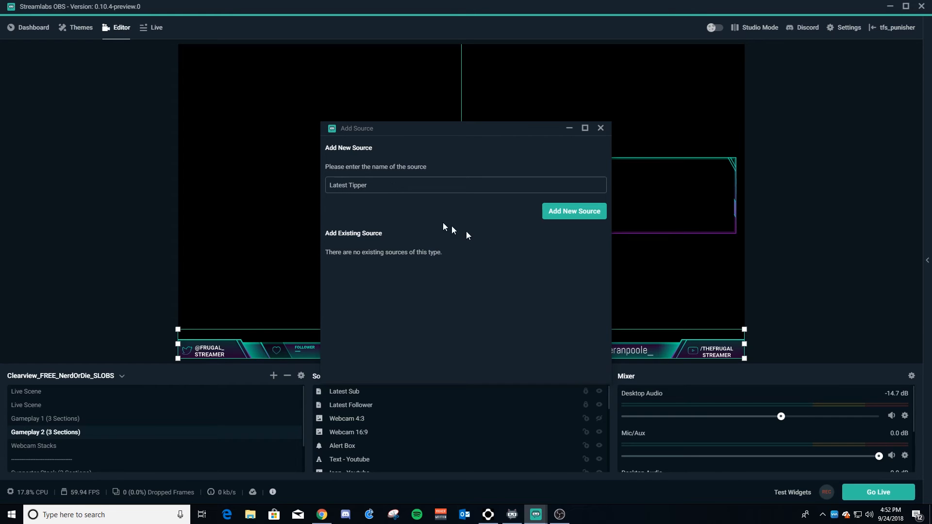
pyautogui.click(573, 210)
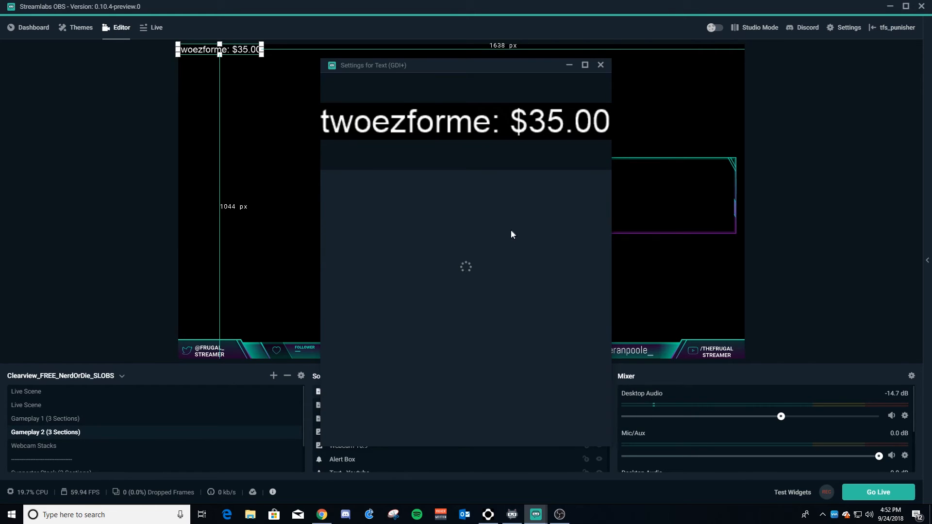
# Step: Set the Latest Tipper label's type to All-Time Top Cheerers and confirm
pyautogui.click(504, 186)
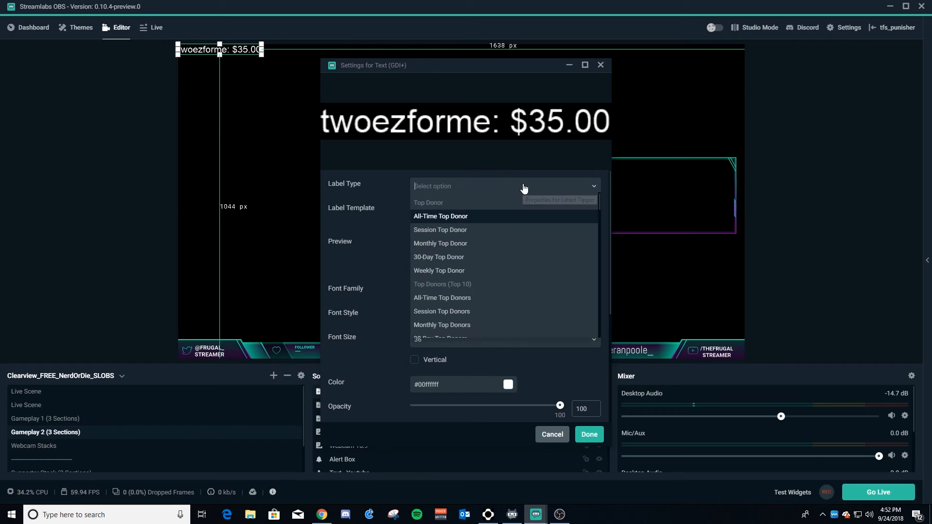
pyautogui.scroll(-3)
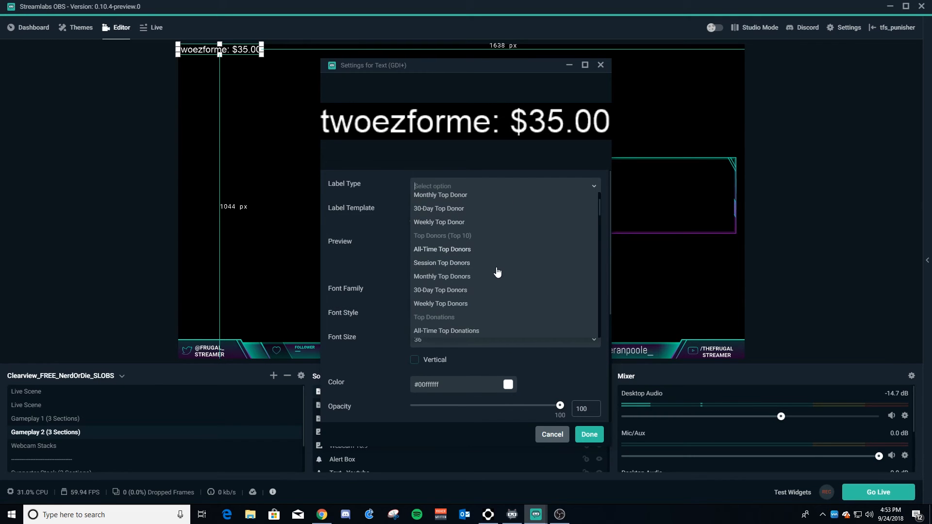
pyautogui.scroll(-3)
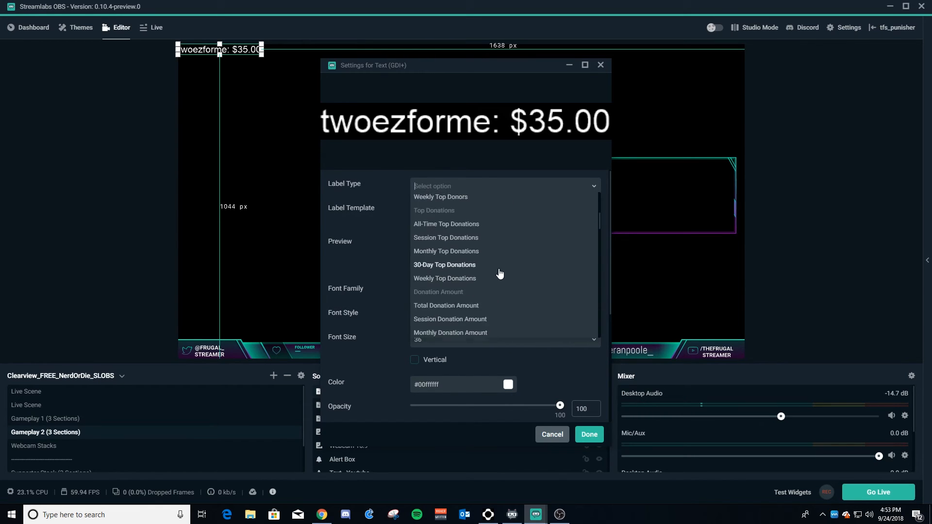
pyautogui.scroll(-3)
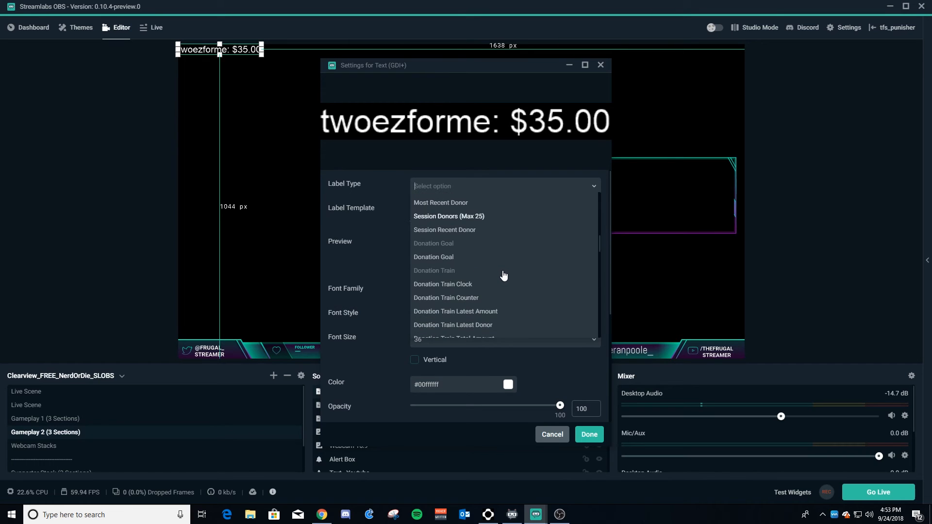
pyautogui.scroll(-3)
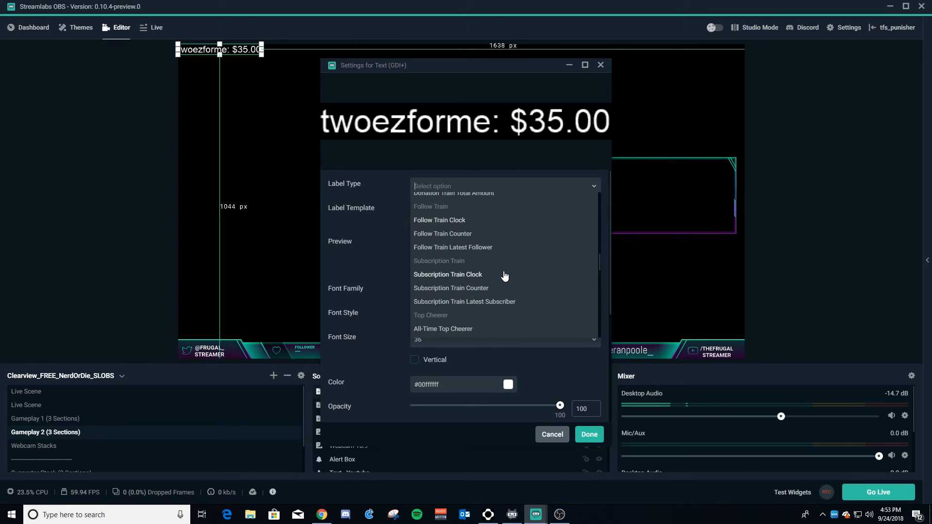
pyautogui.scroll(-3)
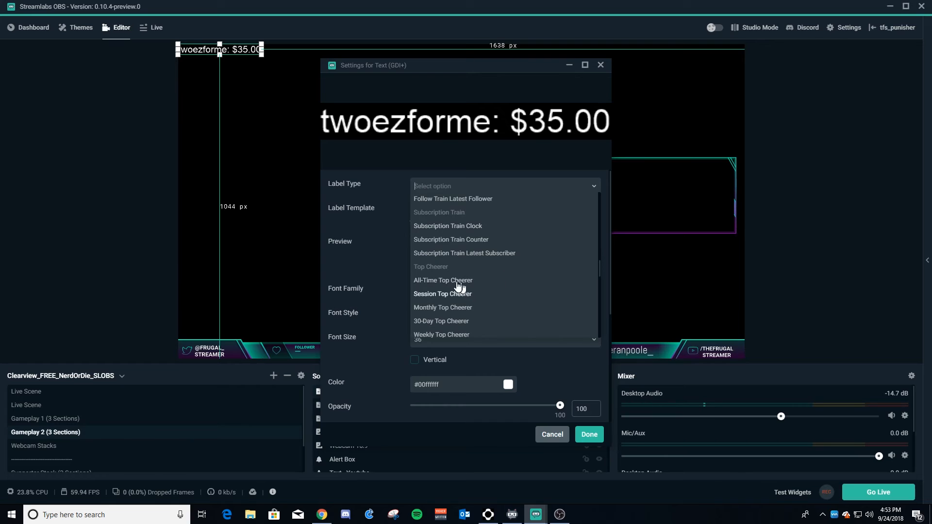
pyautogui.scroll(-3)
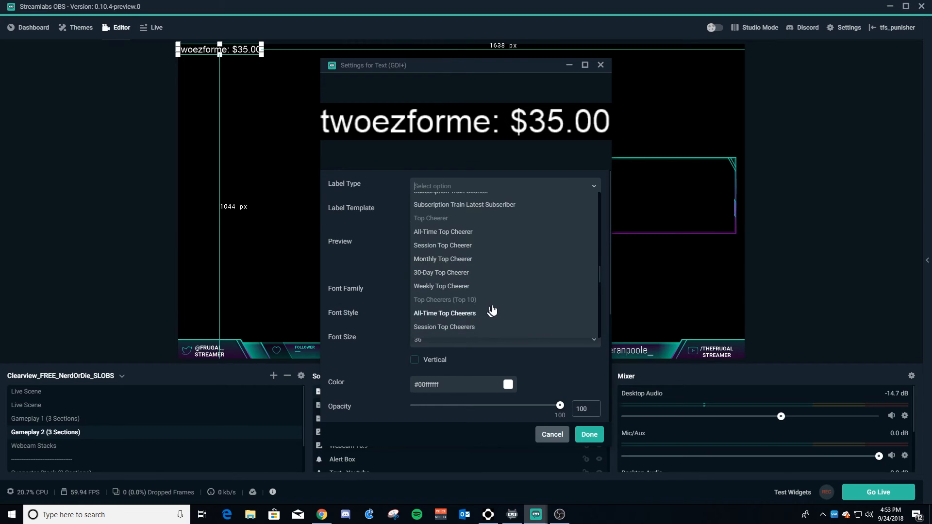
pyautogui.scroll(-3)
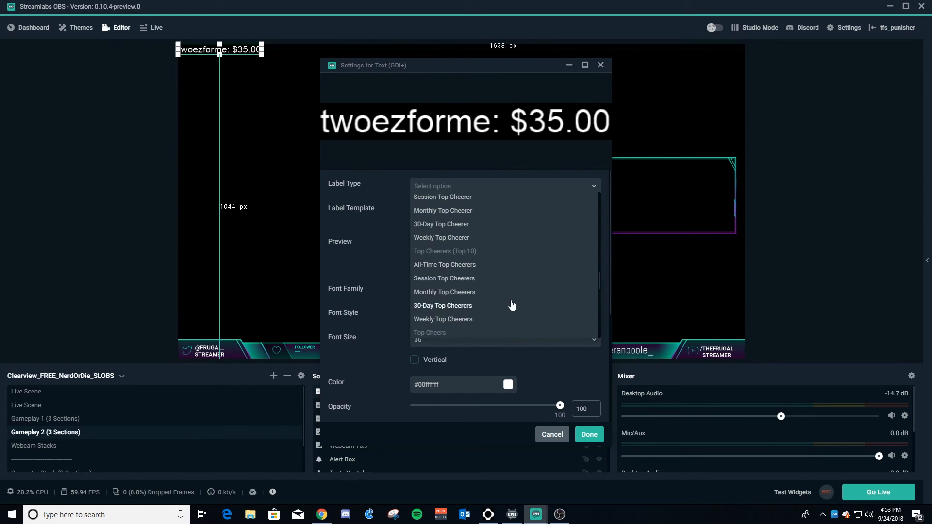
pyautogui.click(443, 264)
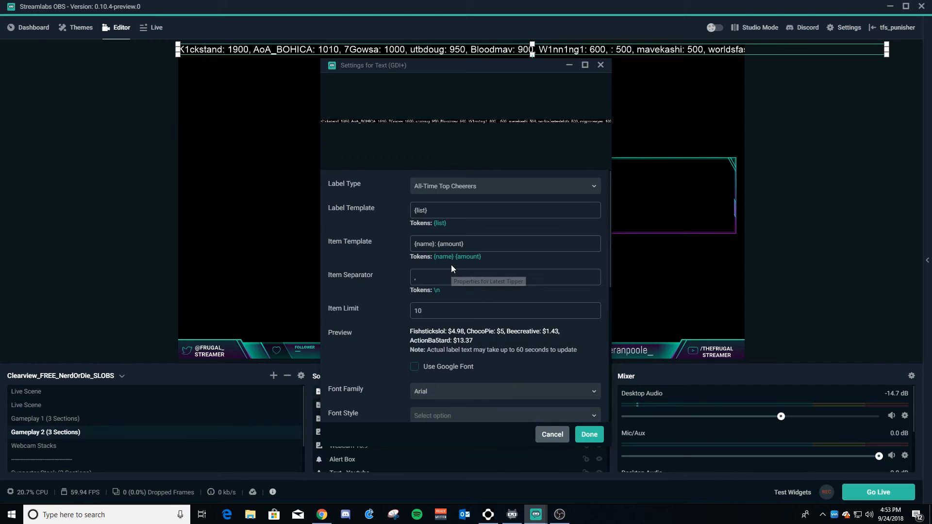
pyautogui.moveTo(560, 367)
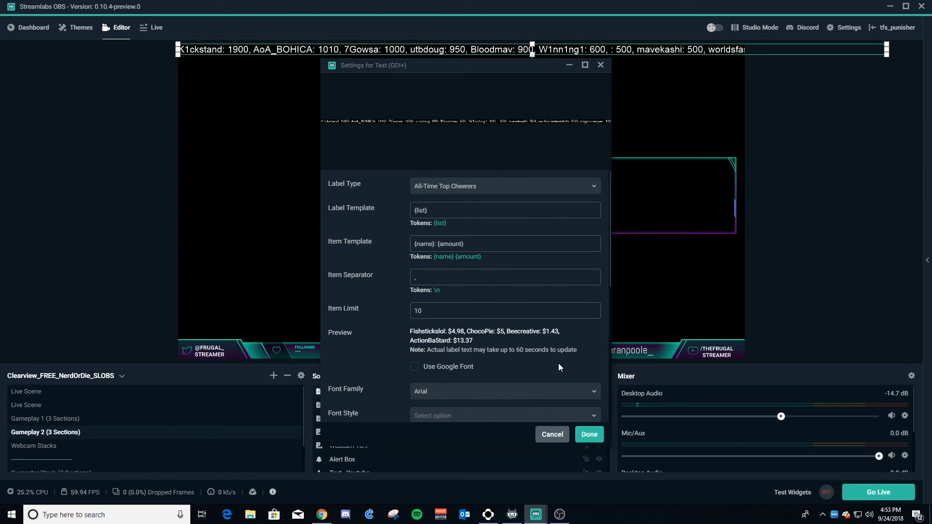
pyautogui.click(588, 434)
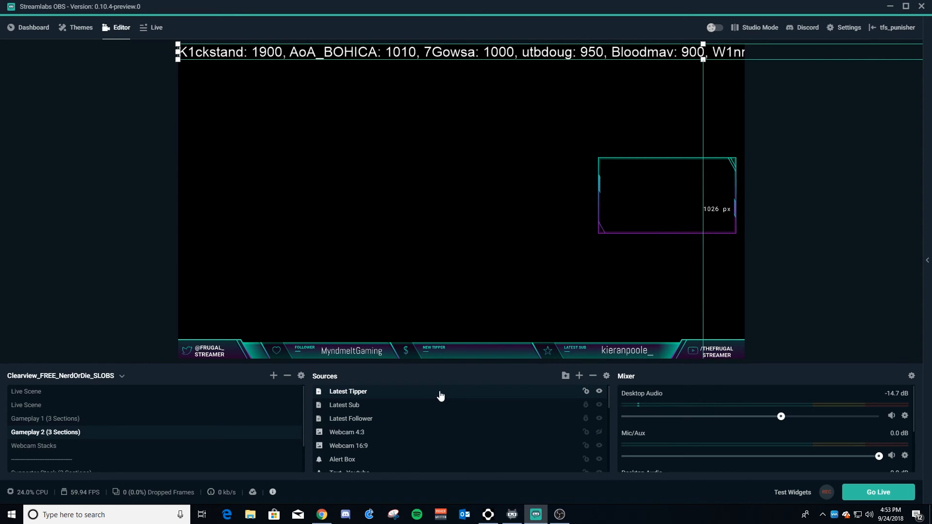
# Step: Reopen the Latest Tipper label and change its type to Most Recent Cheerer, then save
pyautogui.doubleClick(348, 391)
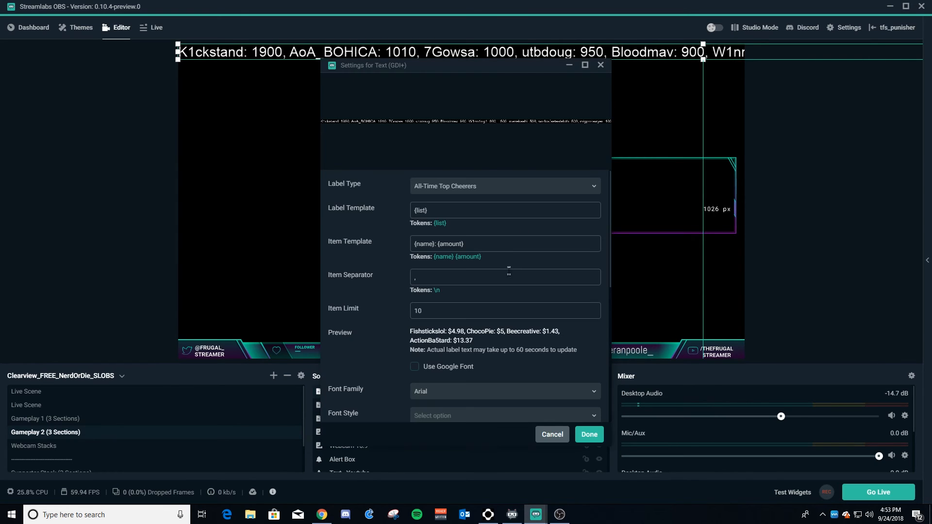
pyautogui.click(505, 186)
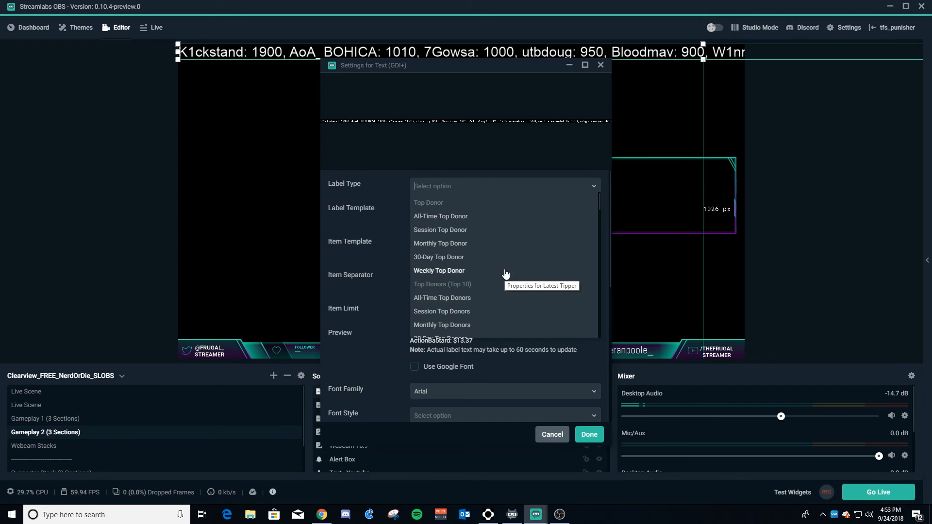
pyautogui.scroll(-3)
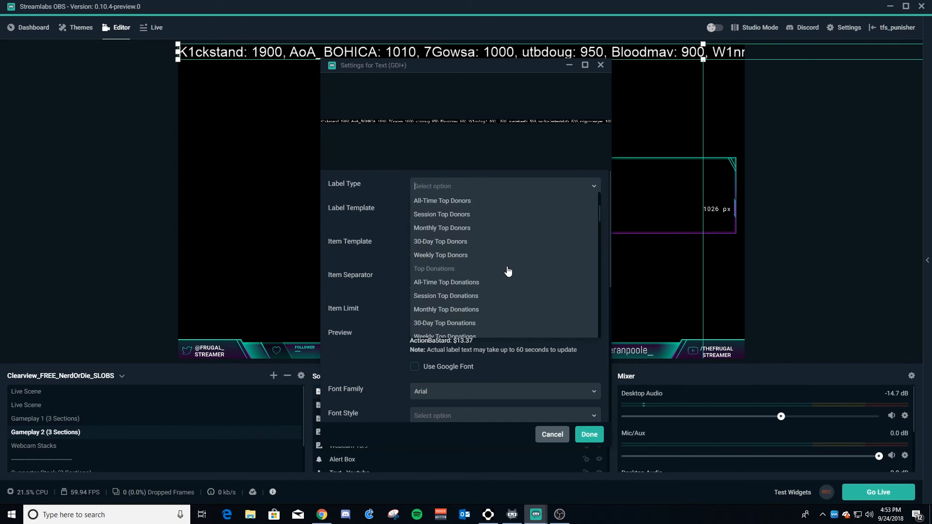
pyautogui.scroll(-3)
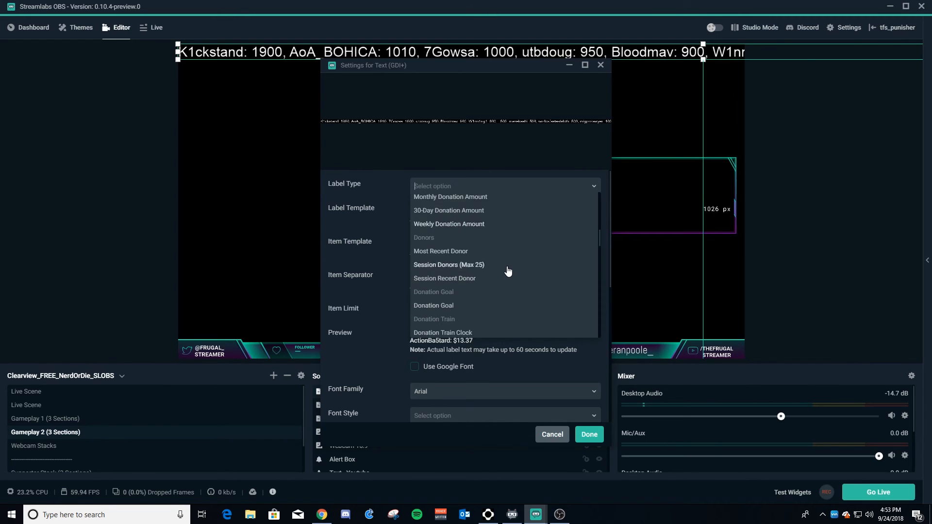
pyautogui.scroll(-3)
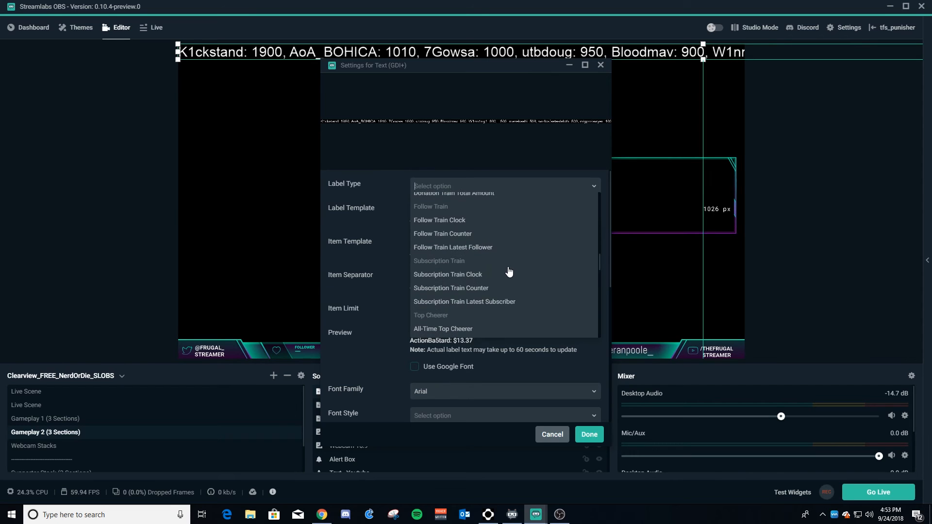
pyautogui.scroll(-3)
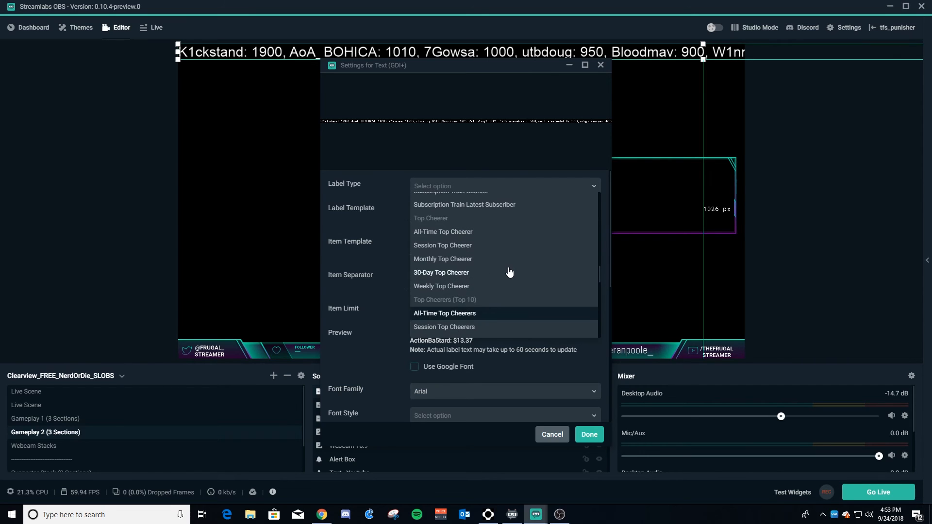
pyautogui.scroll(-3)
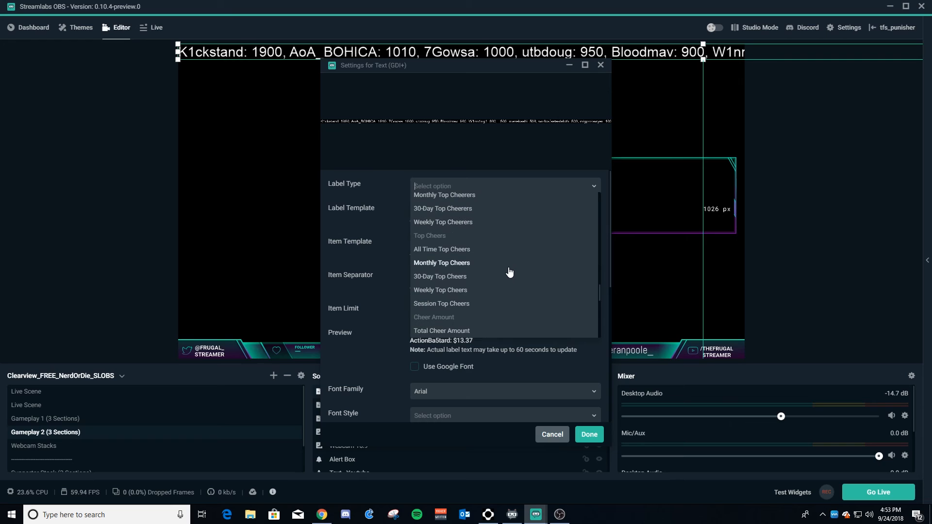
pyautogui.scroll(-3)
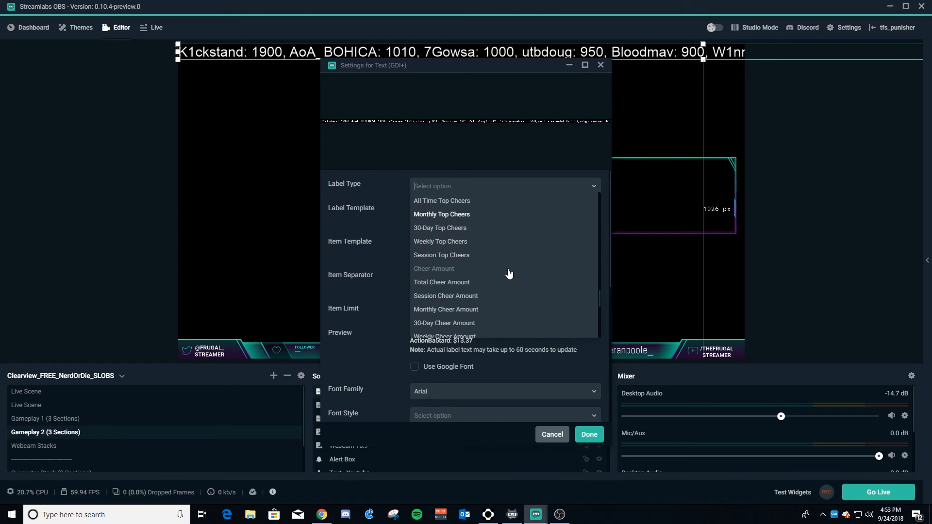
pyautogui.scroll(-3)
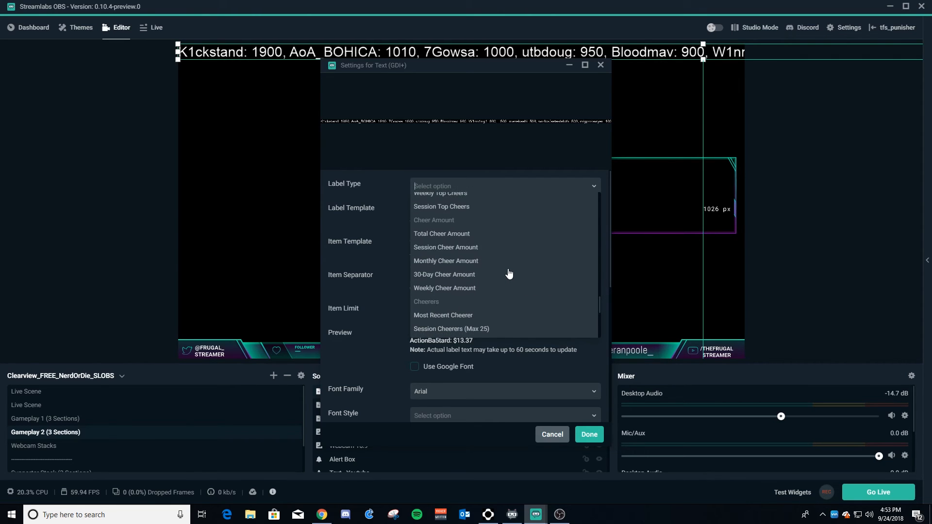
pyautogui.scroll(-3)
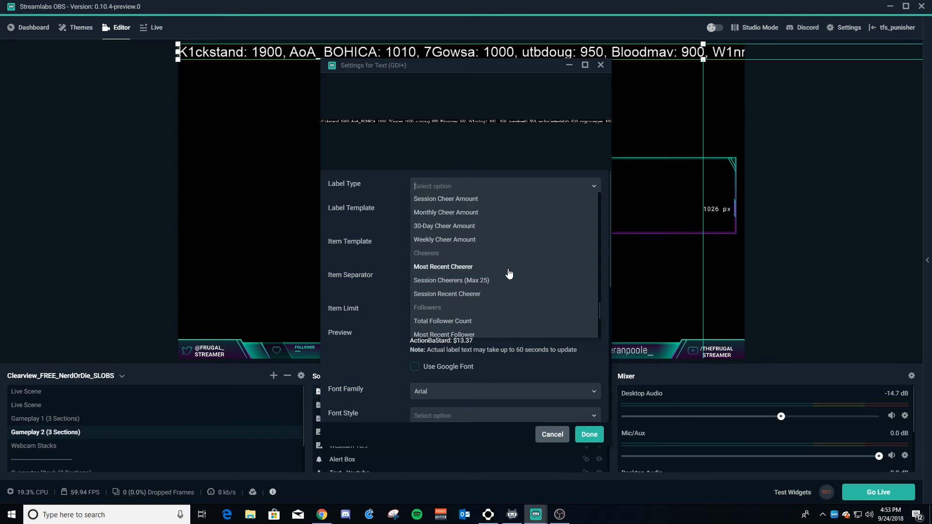
pyautogui.click(443, 266)
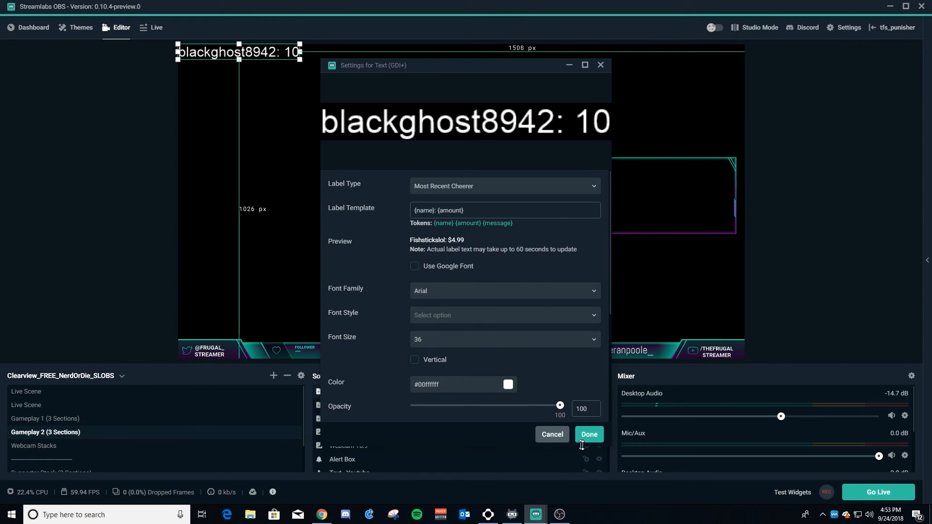
pyautogui.click(589, 434)
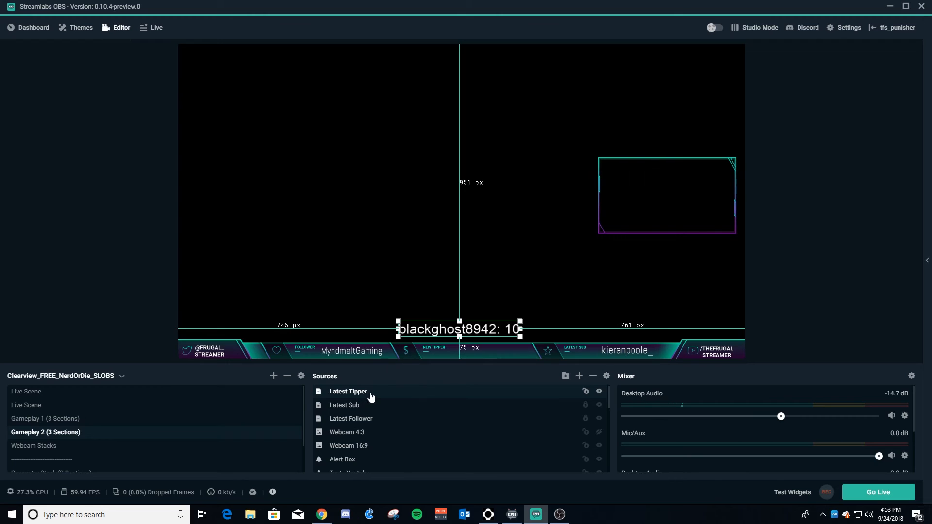
# Step: Set the Latest Tipper label's font to Abel and turn on the text gradient
pyautogui.doubleClick(347, 391)
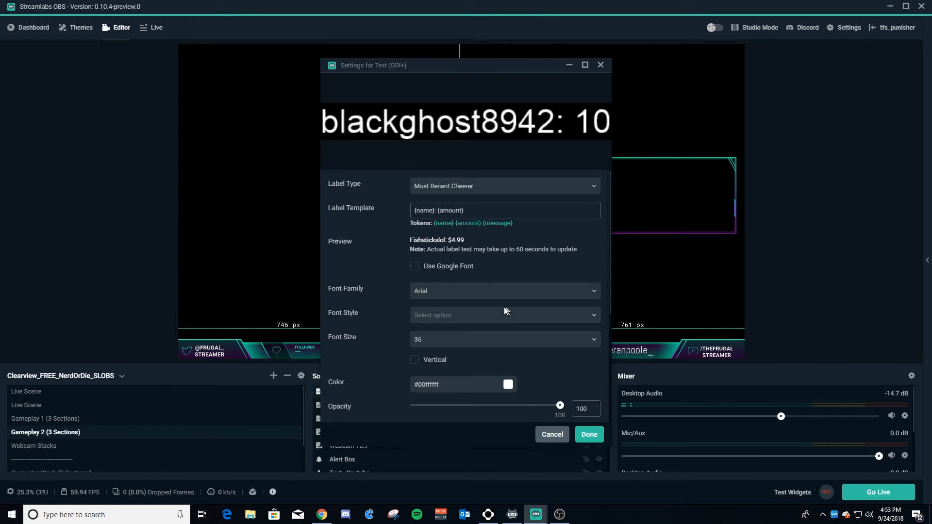
pyautogui.click(415, 266)
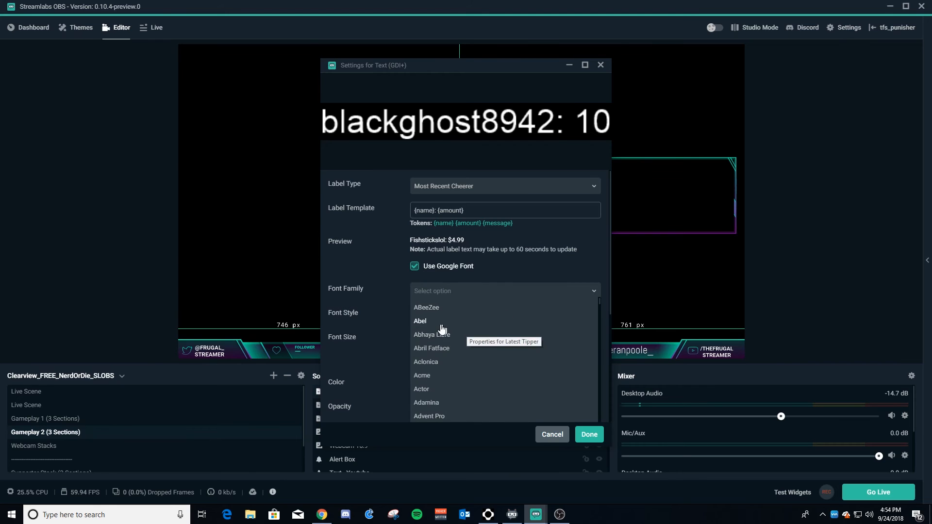
pyautogui.click(420, 322)
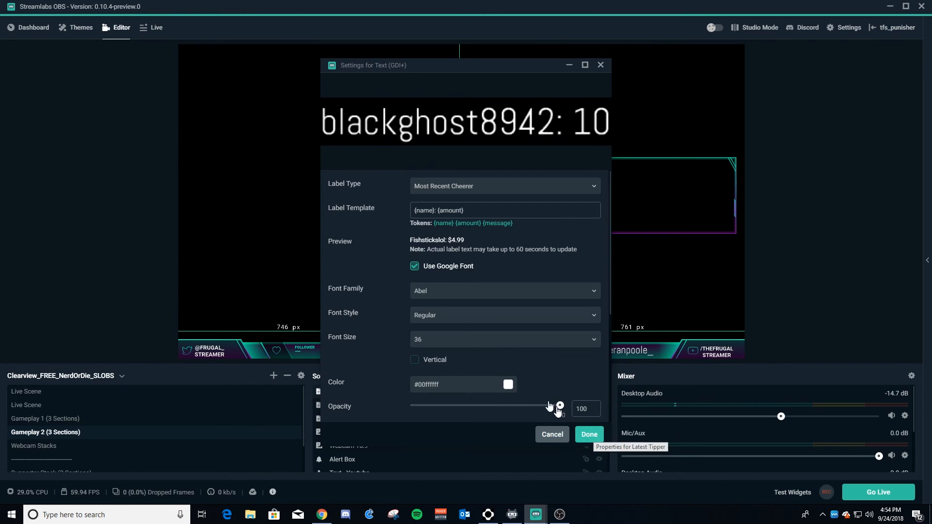
pyautogui.scroll(-3)
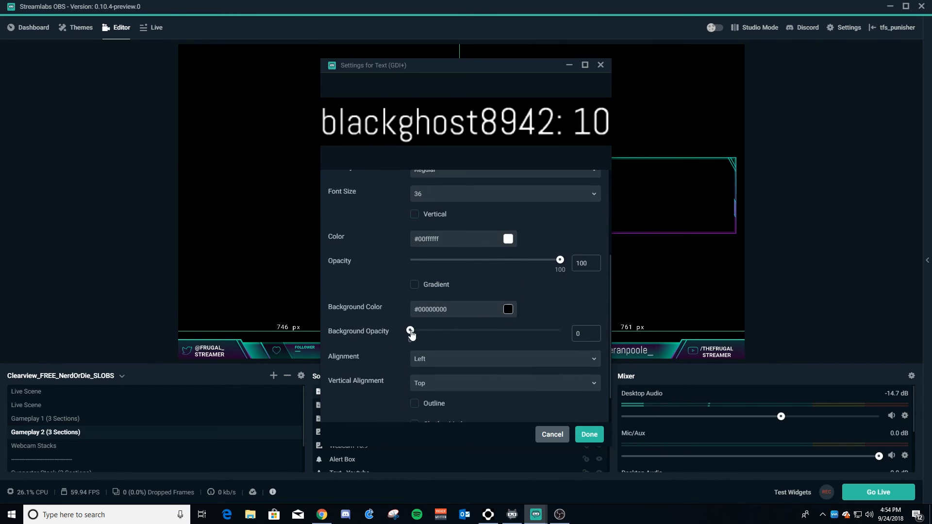
pyautogui.scroll(3)
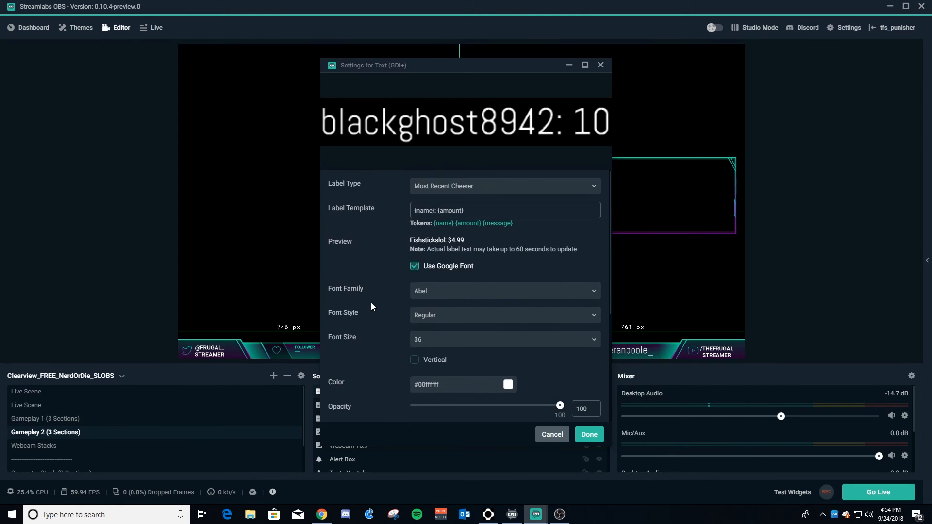
pyautogui.scroll(-3)
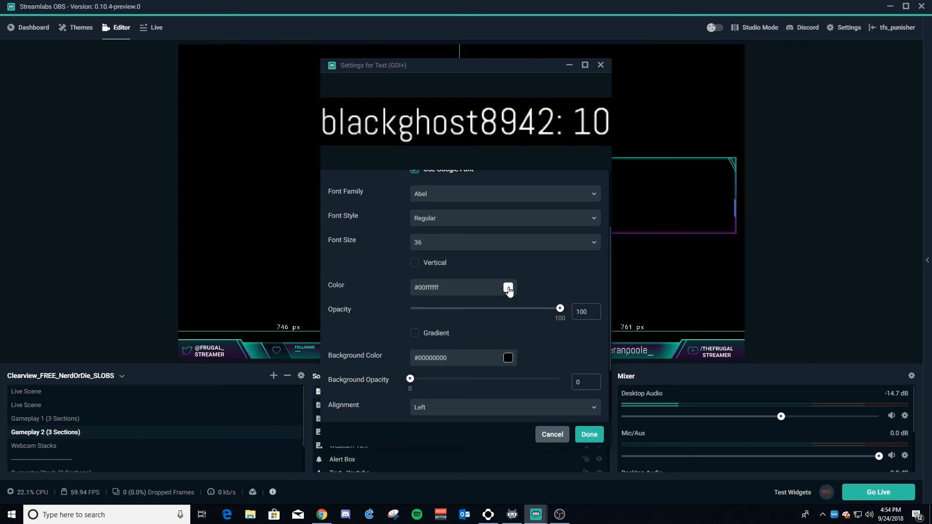
pyautogui.click(508, 288)
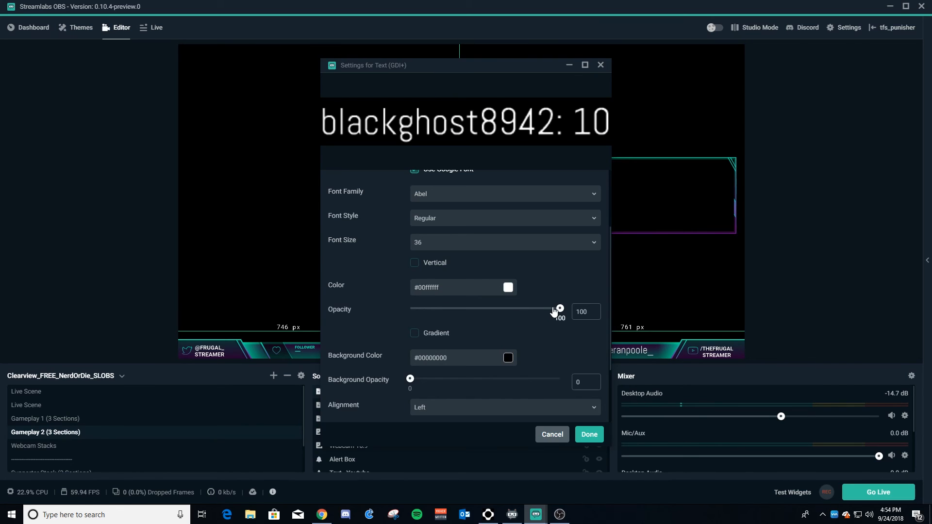
pyautogui.scroll(-3)
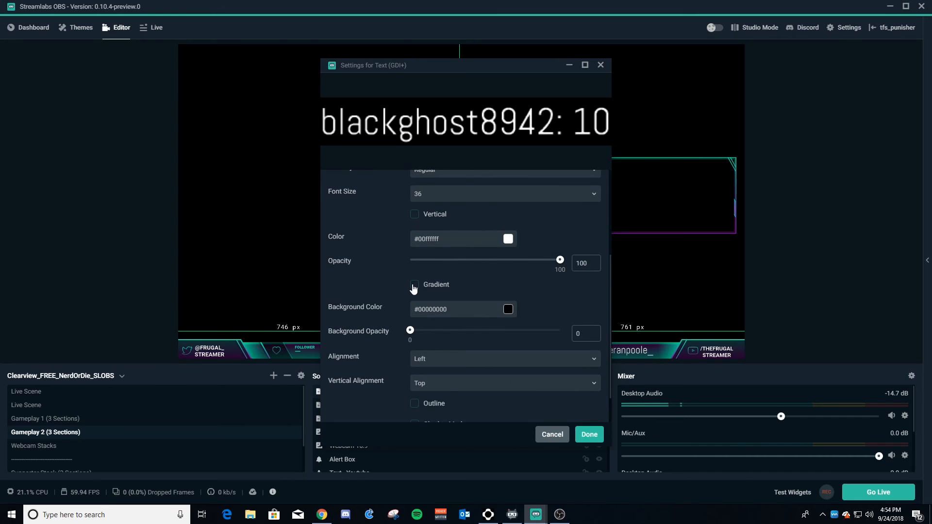
pyautogui.click(414, 284)
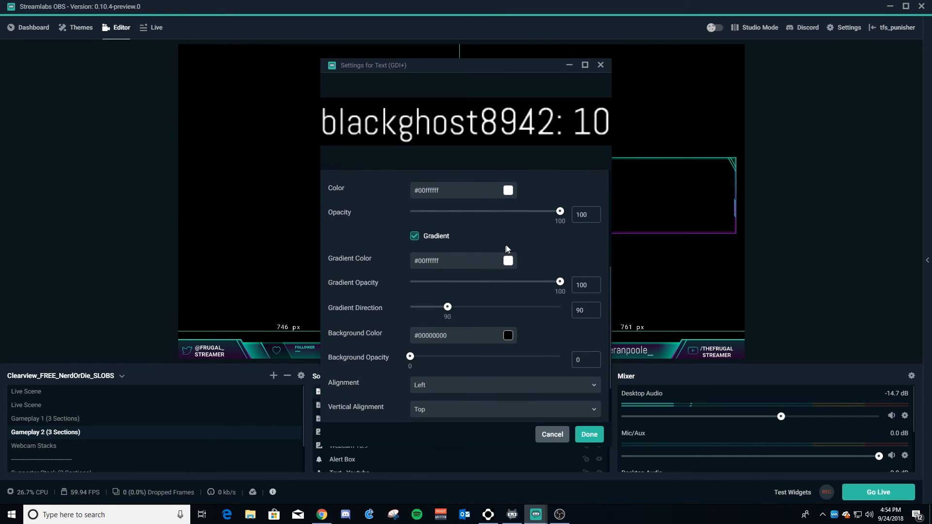
pyautogui.moveTo(484, 262)
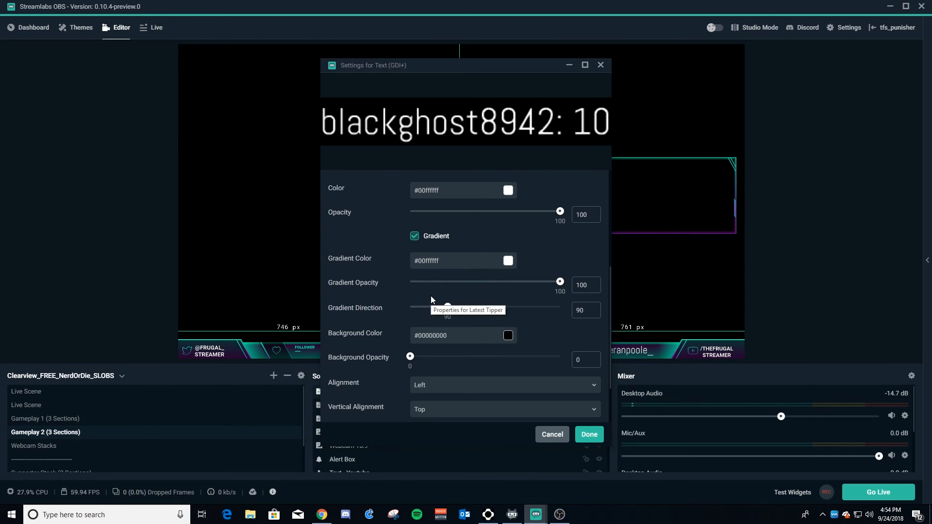
# Step: Keep the label's alignment at Left horizontally and Top vertically
pyautogui.scroll(-3)
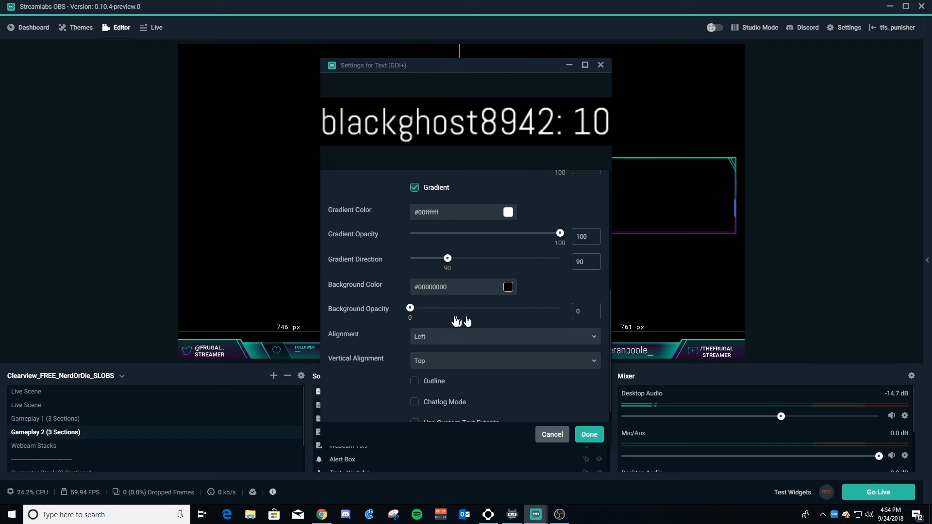
pyautogui.scroll(-3)
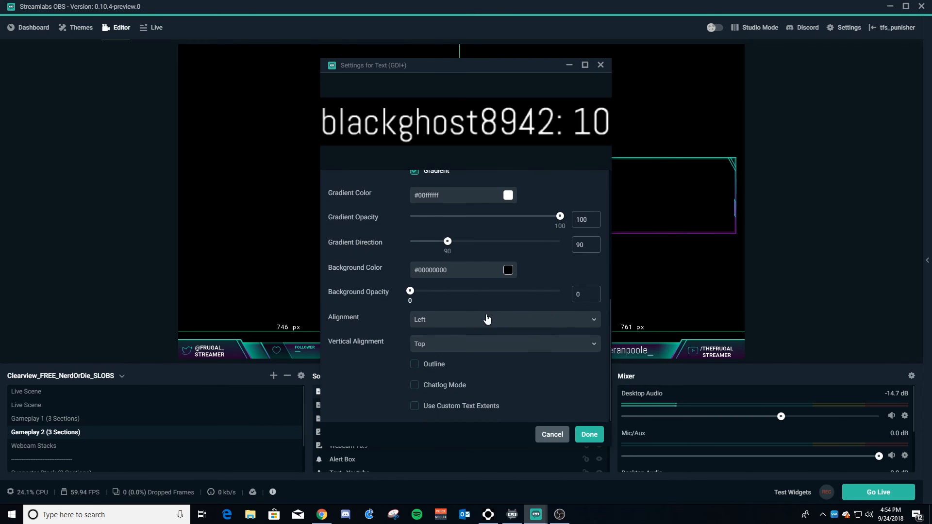
pyautogui.click(504, 319)
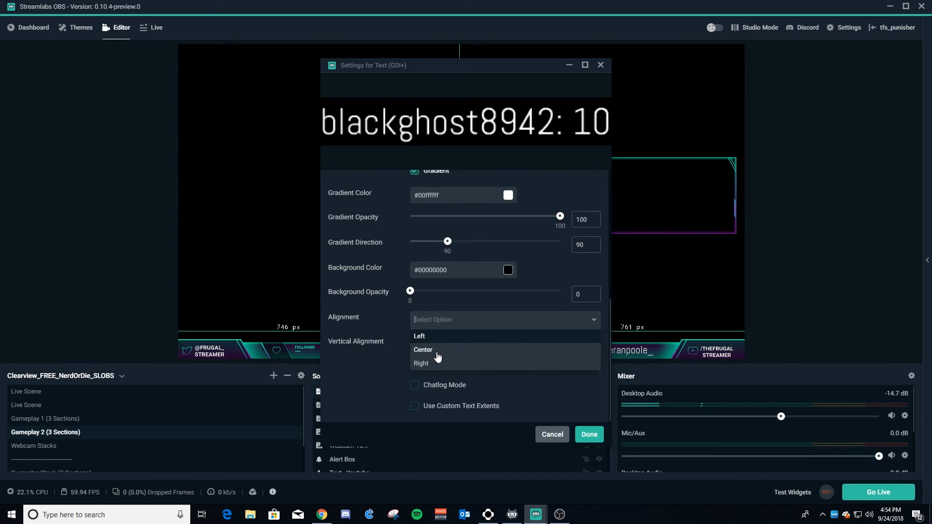
pyautogui.click(420, 336)
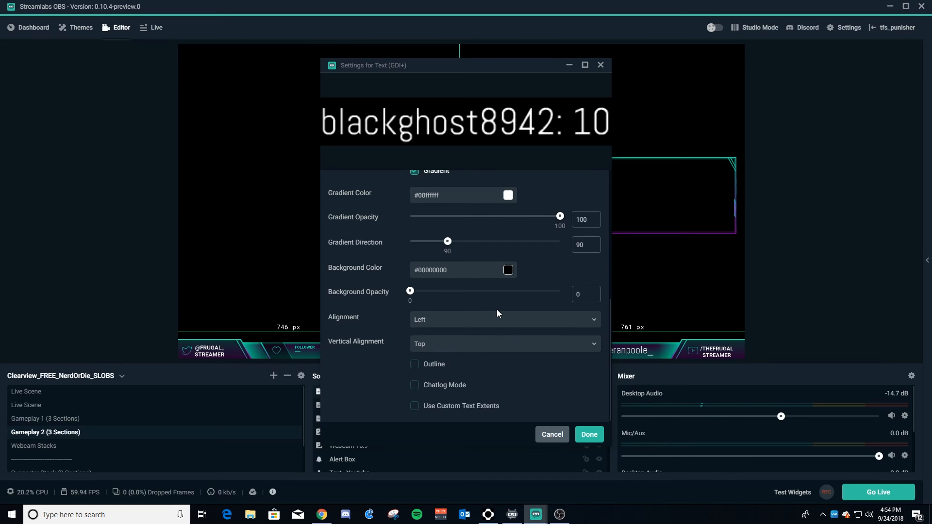
pyautogui.click(504, 344)
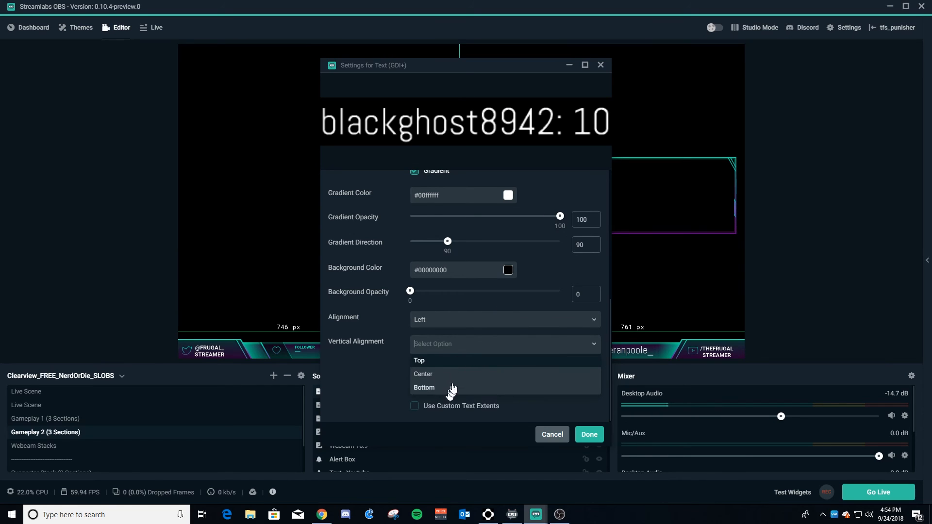
pyautogui.click(419, 361)
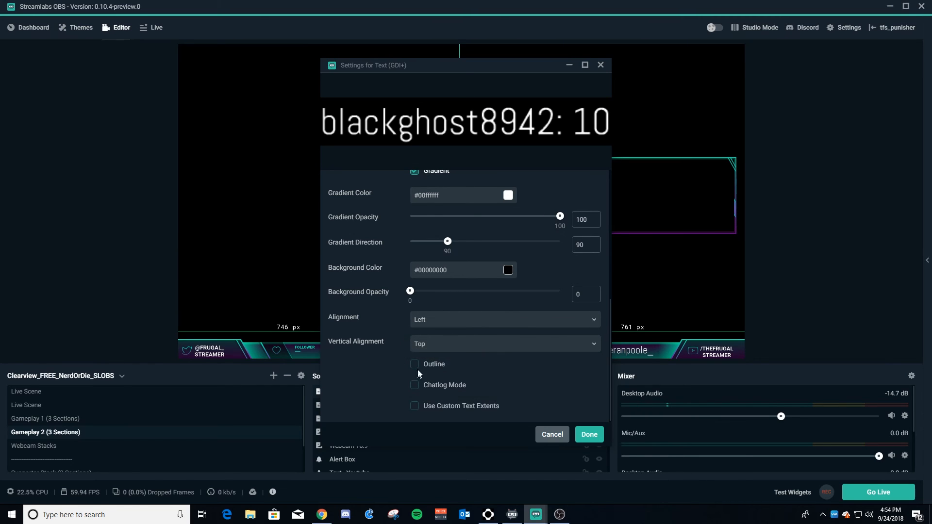
# Step: Enable the outline, set its colour to teal (#21d383) and confirm with Done
pyautogui.click(415, 364)
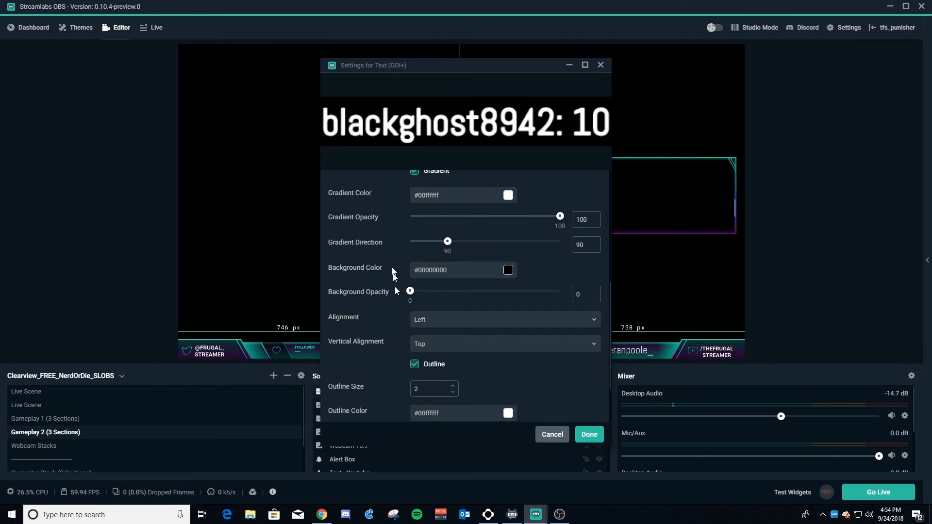
pyautogui.scroll(-3)
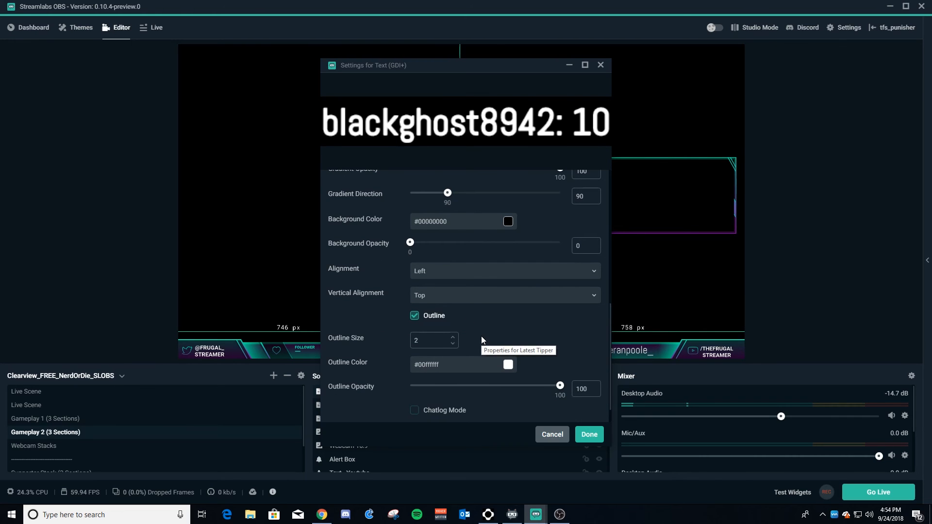
pyautogui.moveTo(478, 362)
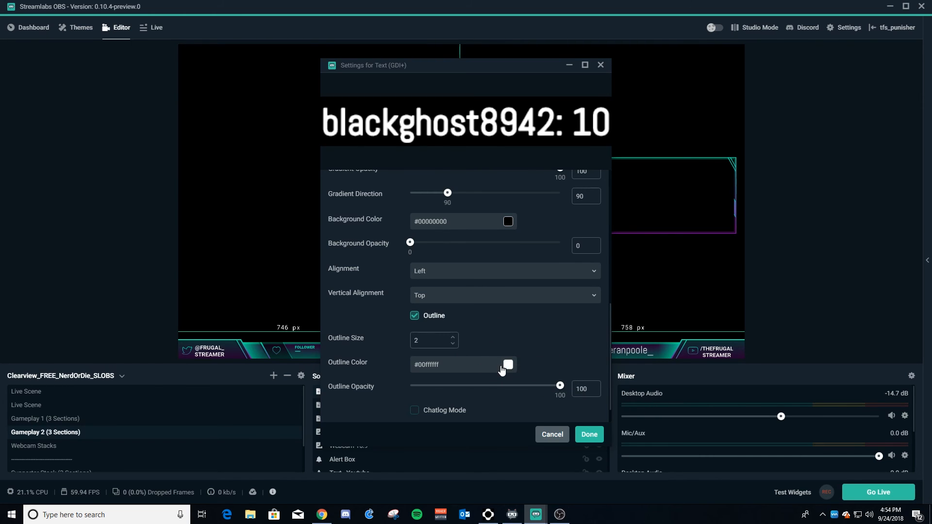
pyautogui.click(508, 364)
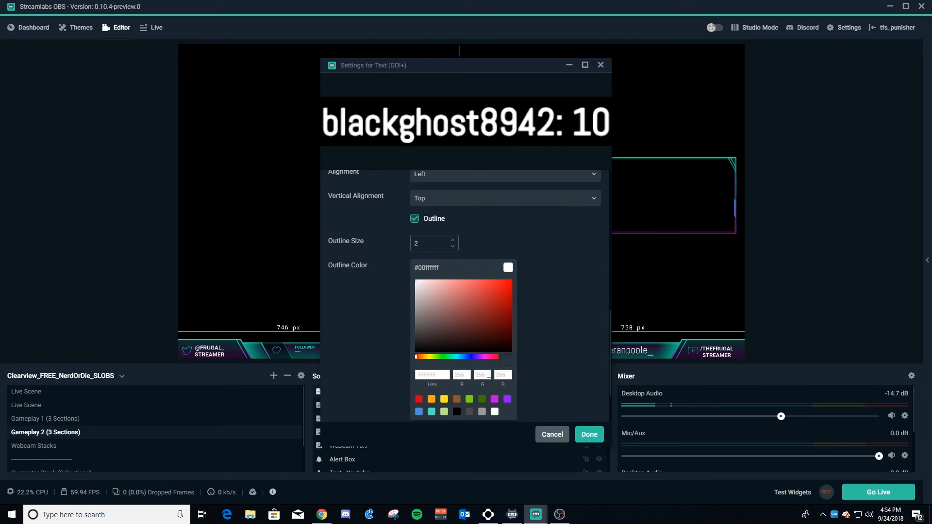
pyautogui.moveTo(437, 362)
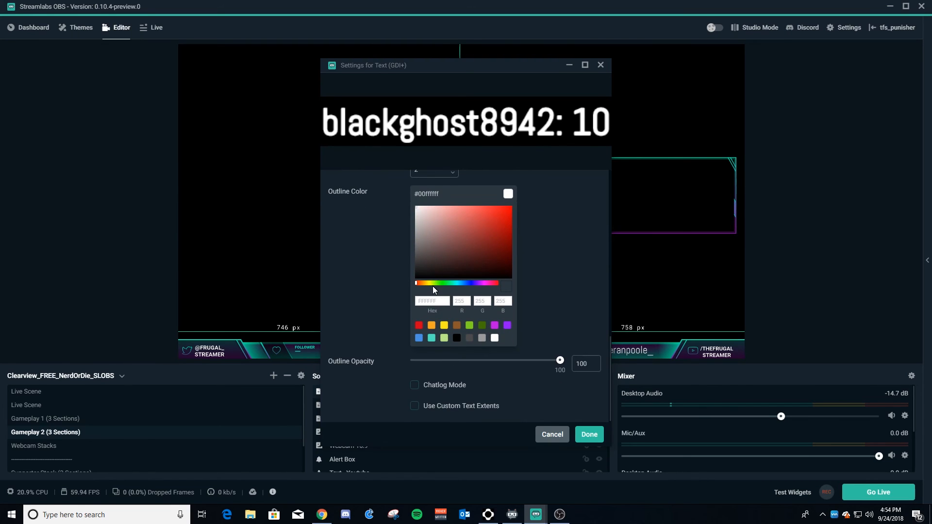
pyautogui.click(433, 282)
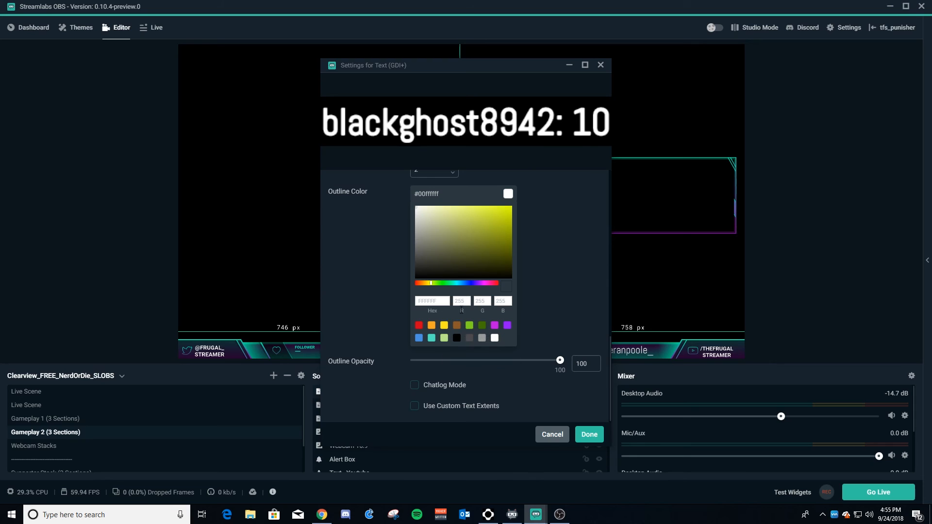
pyautogui.click(469, 325)
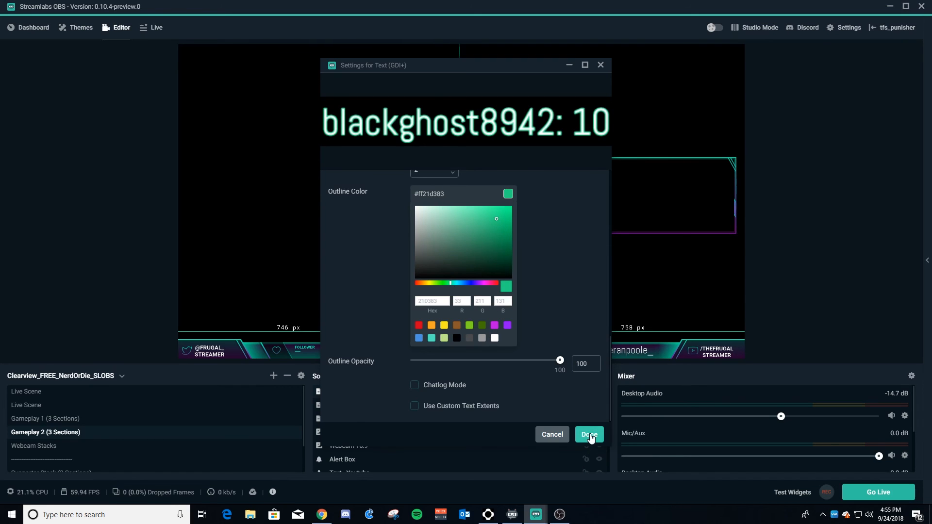
pyautogui.click(589, 434)
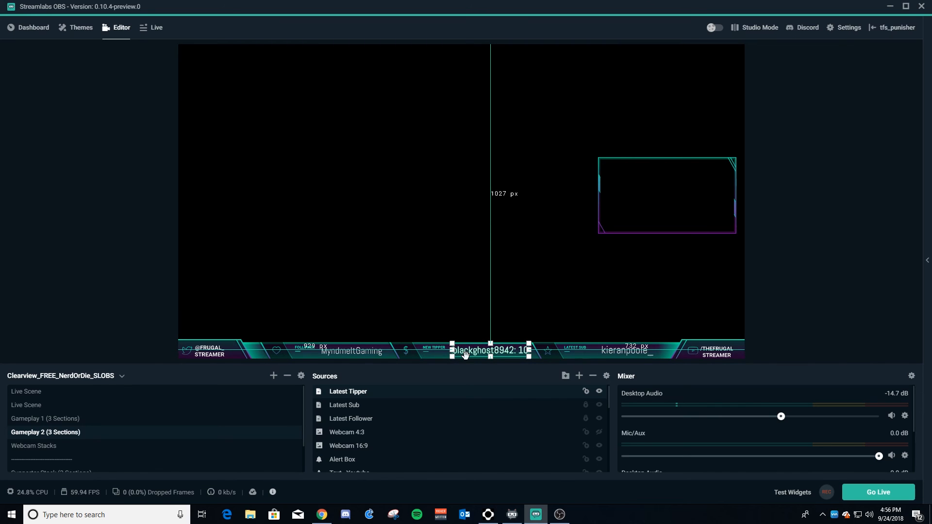
pyautogui.moveTo(422, 313)
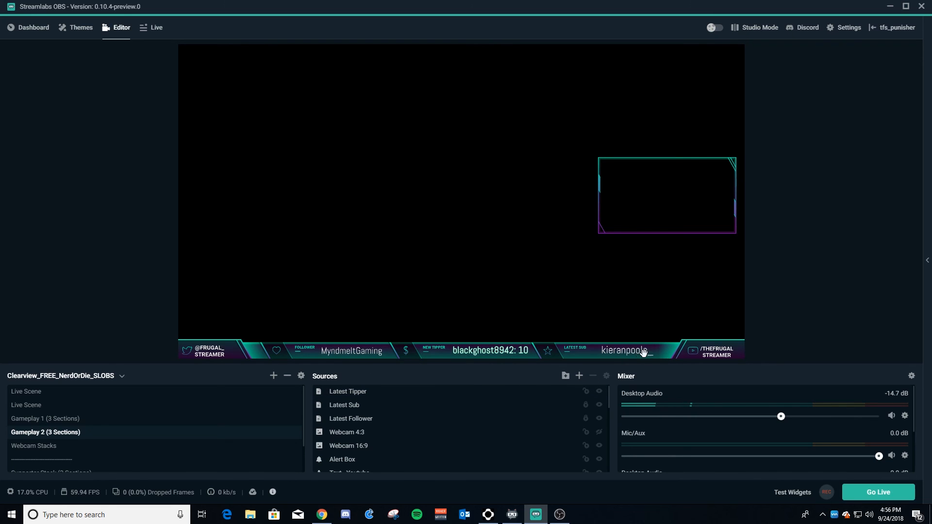
# Step: Nudge the Latest Tipper label into the New Tipper slot of the bottom bar
pyautogui.click(476, 350)
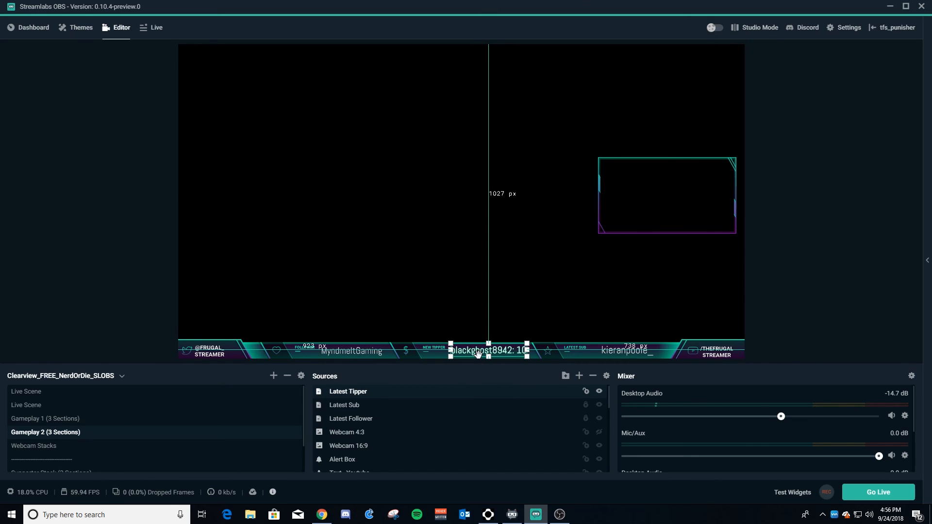
pyautogui.moveTo(473, 373)
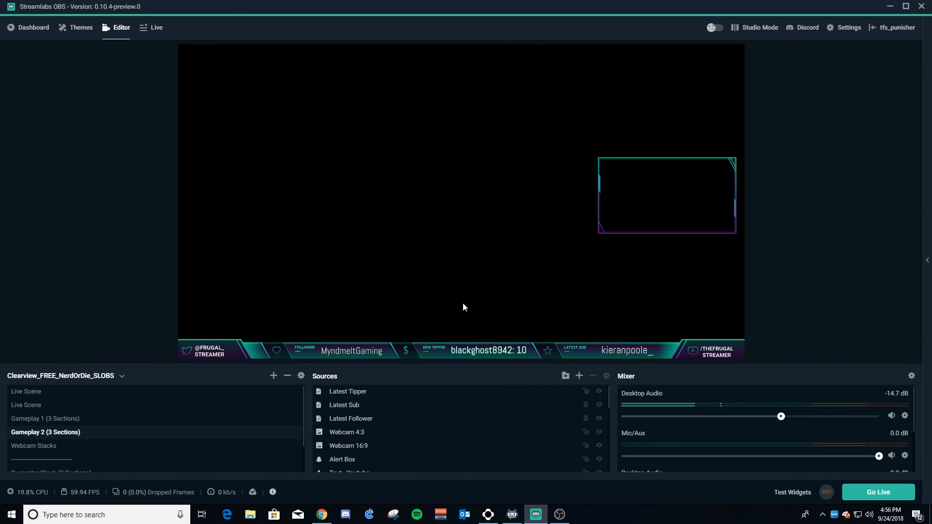
pyautogui.moveTo(454, 320)
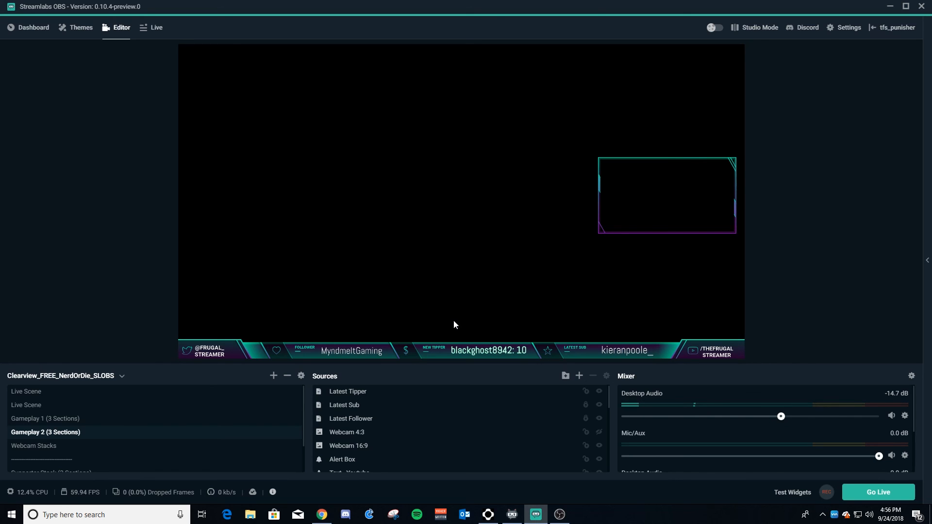
pyautogui.moveTo(487, 308)
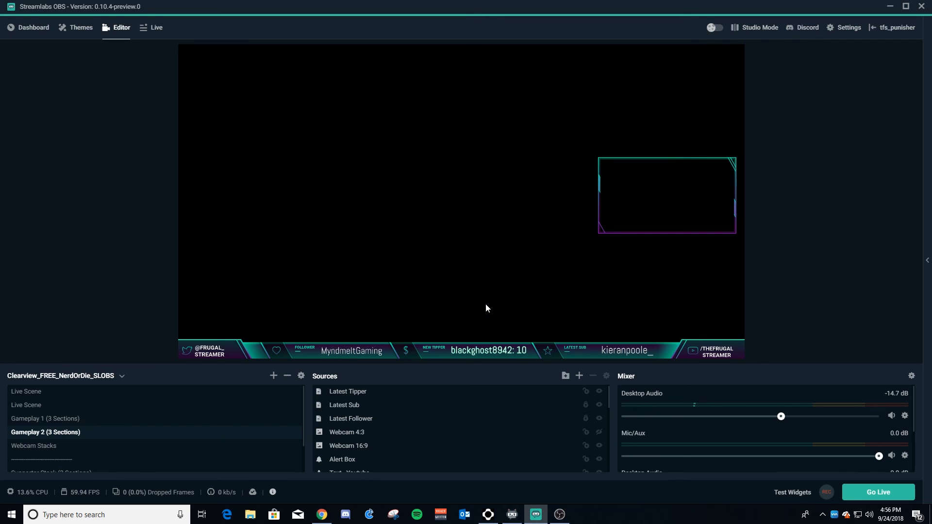
pyautogui.moveTo(491, 352)
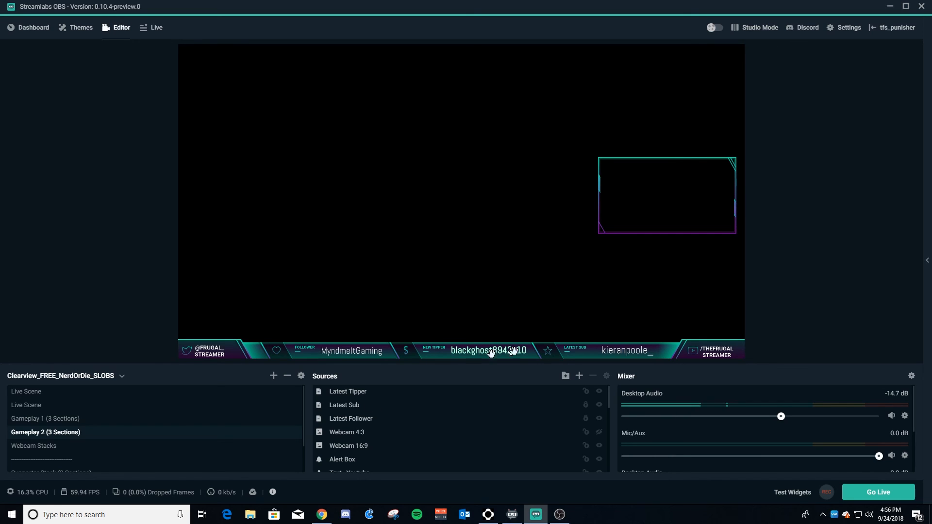